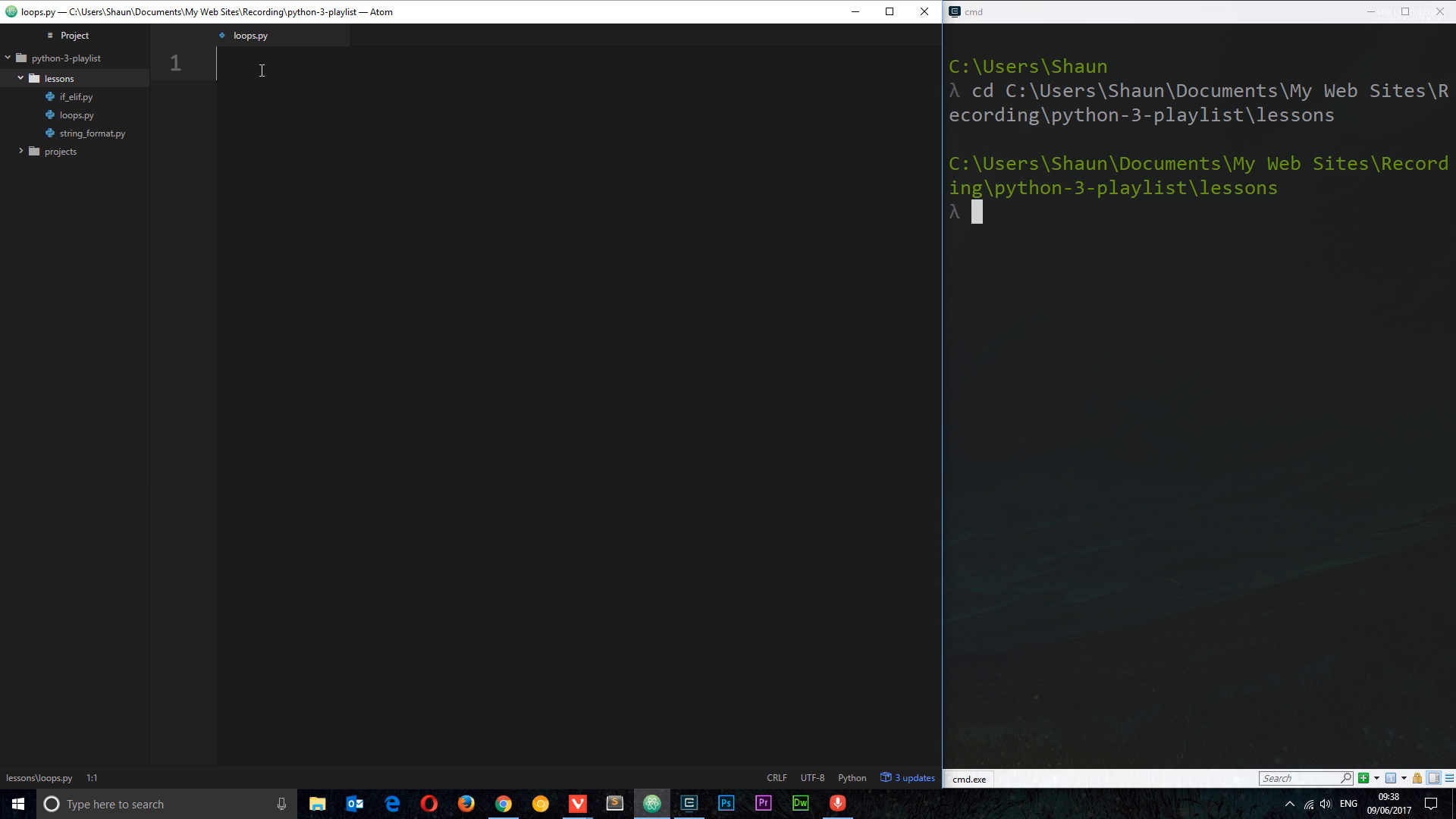
Step: Define ninjas = ['ryu', 'crystal', 'yoshi', 'ken'] on line 1 with blank lines below
type("ninjas =")
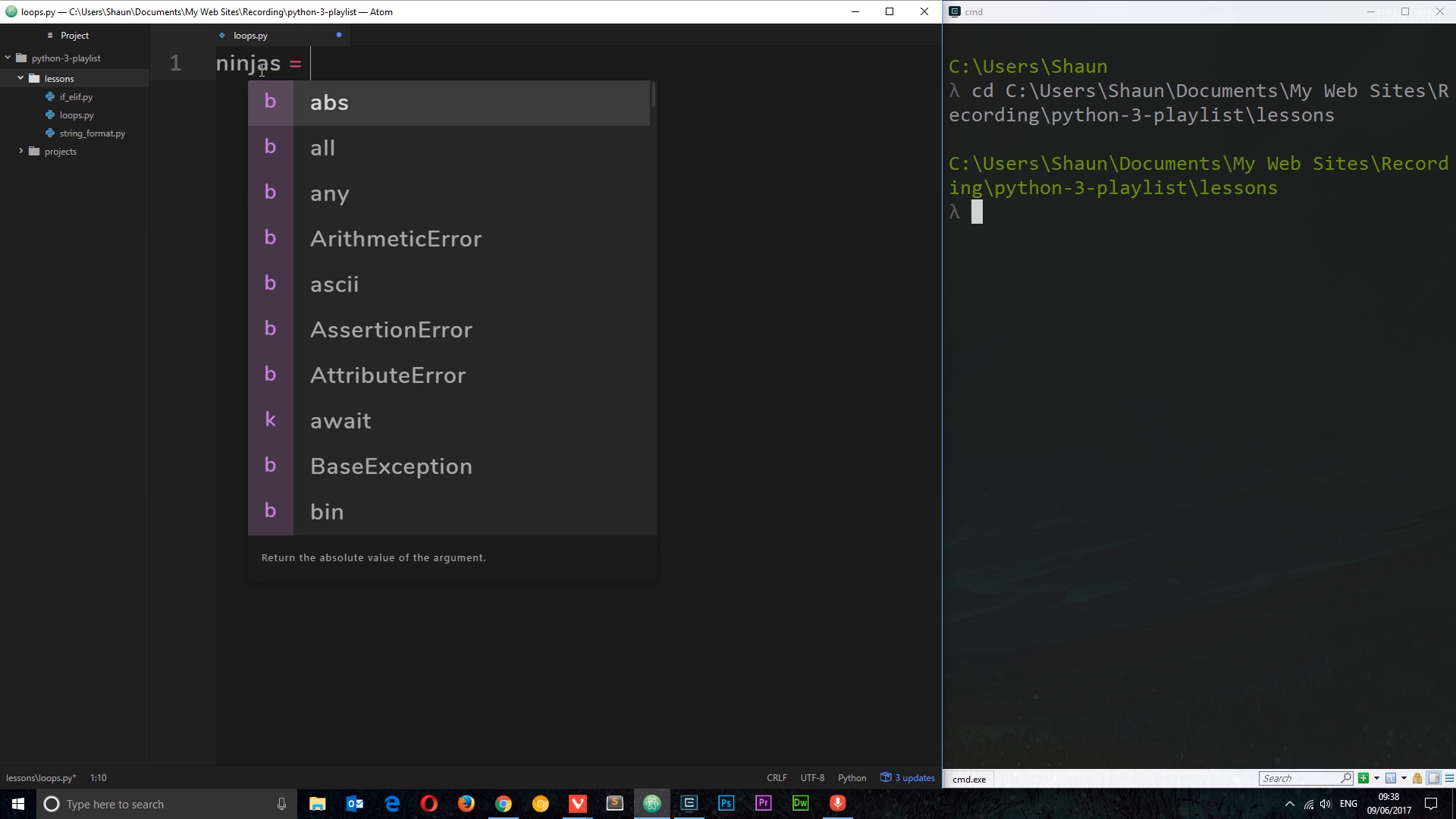
type("['")
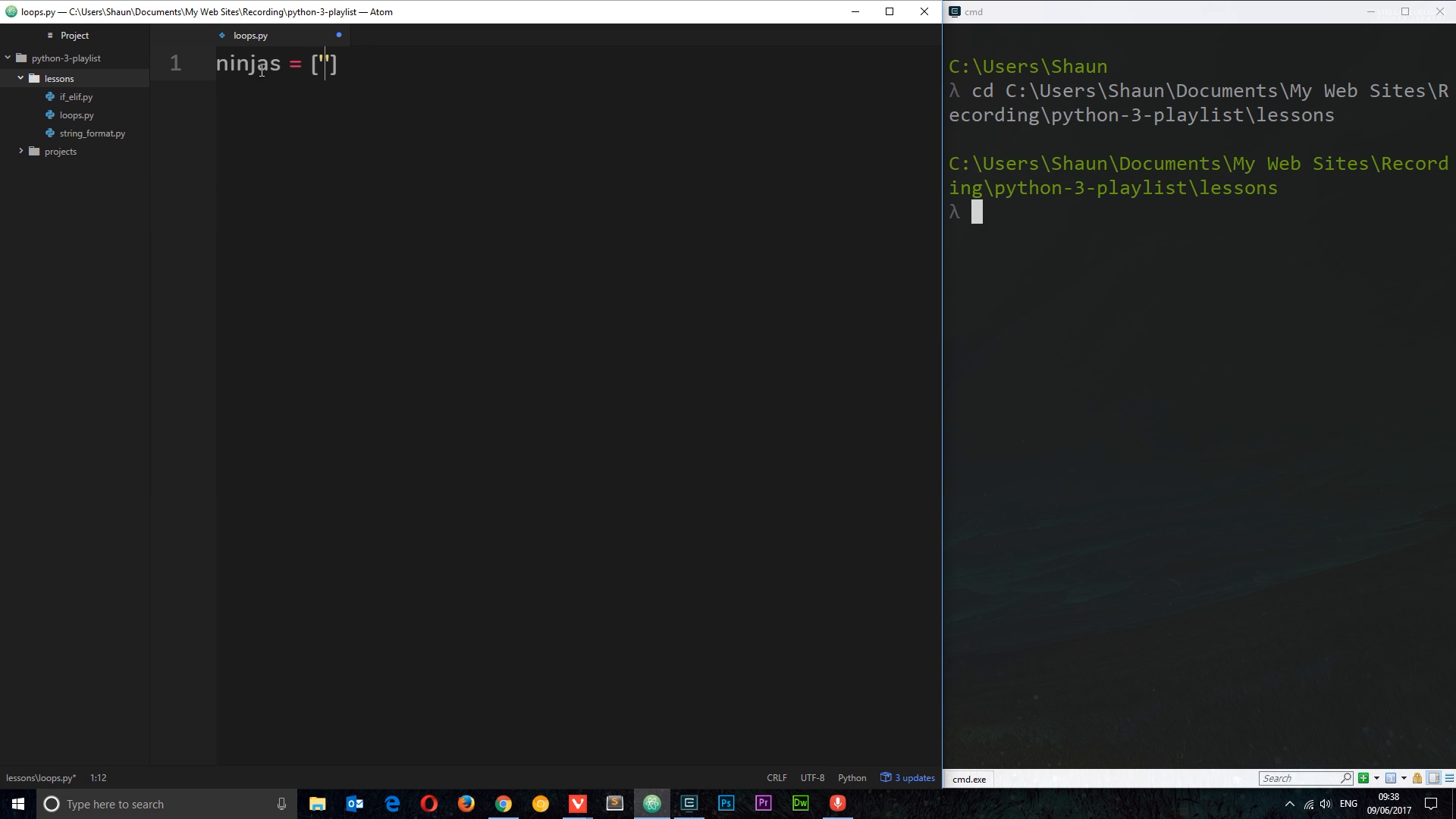
type("r")
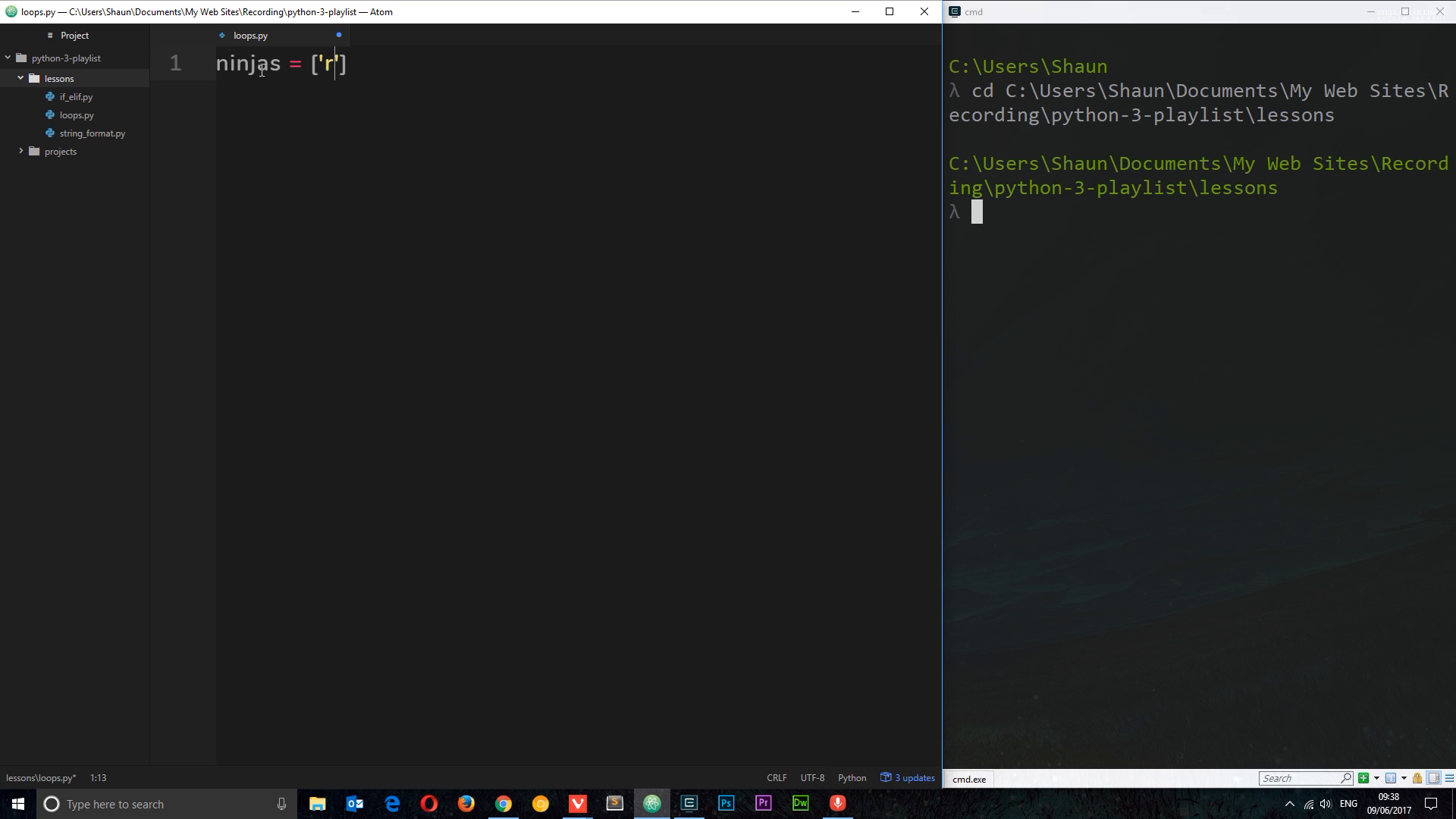
type("yu', '")
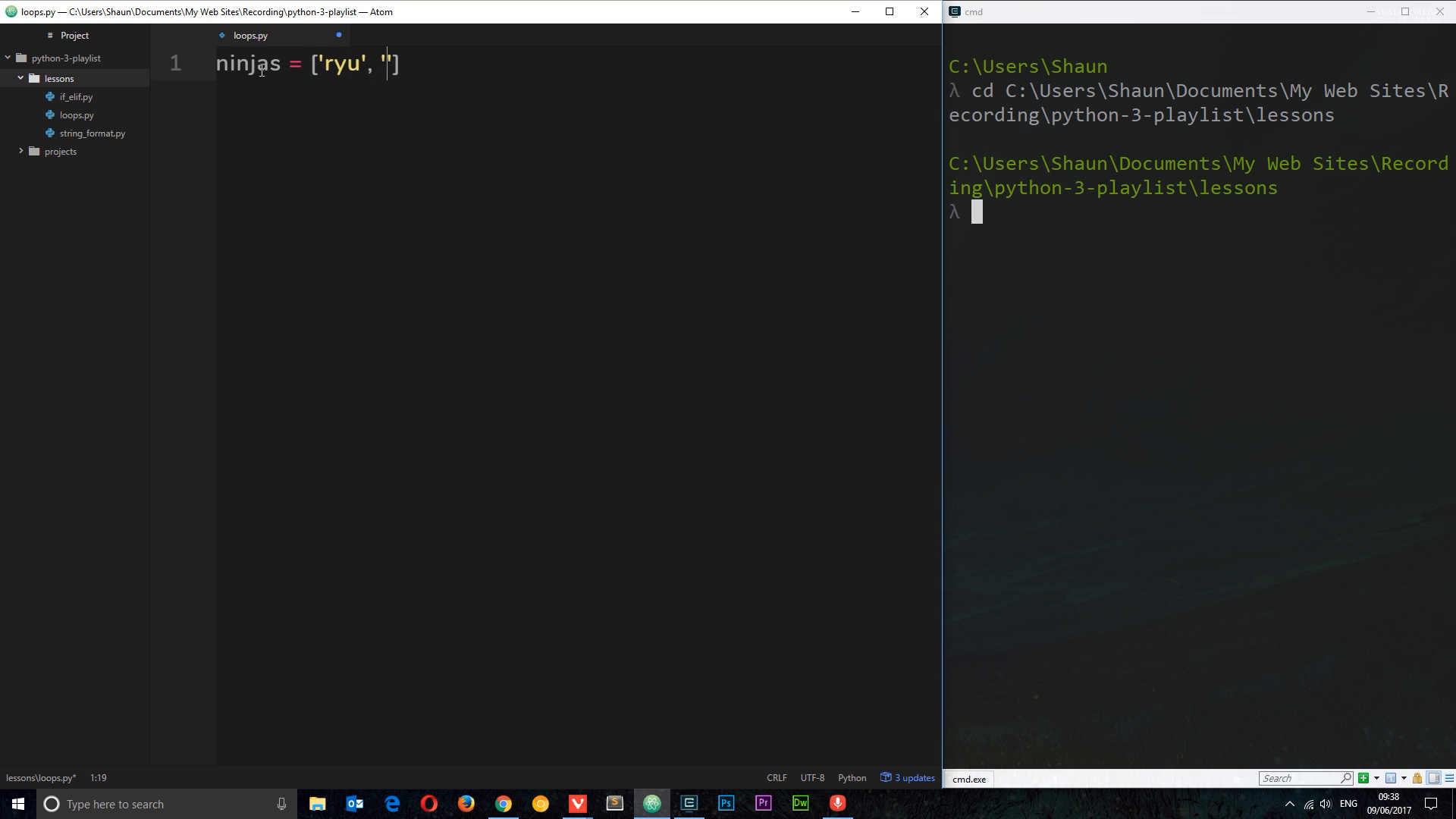
type("crystal',")
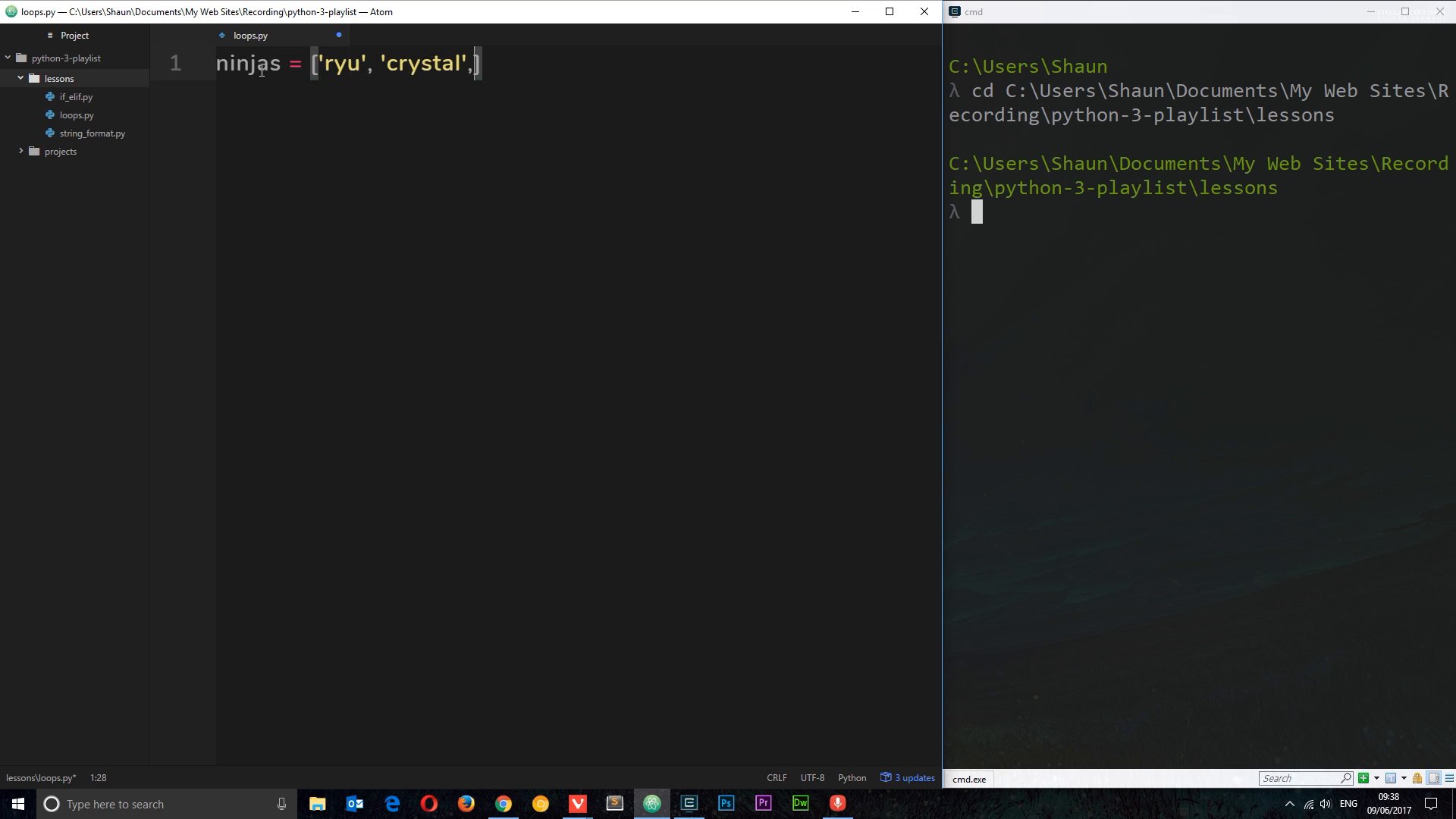
type("'yoshi'")
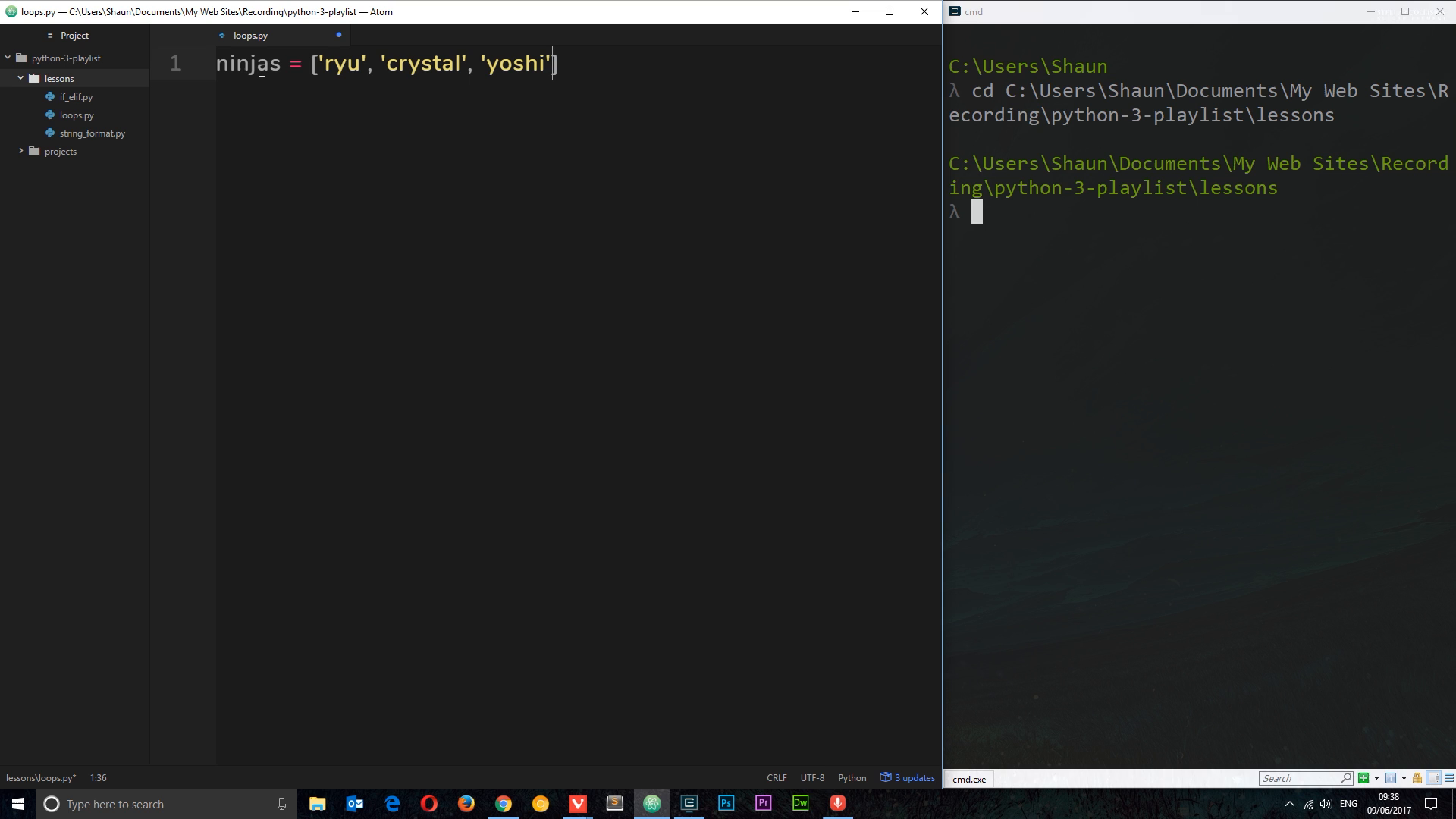
type(", 'ken'")
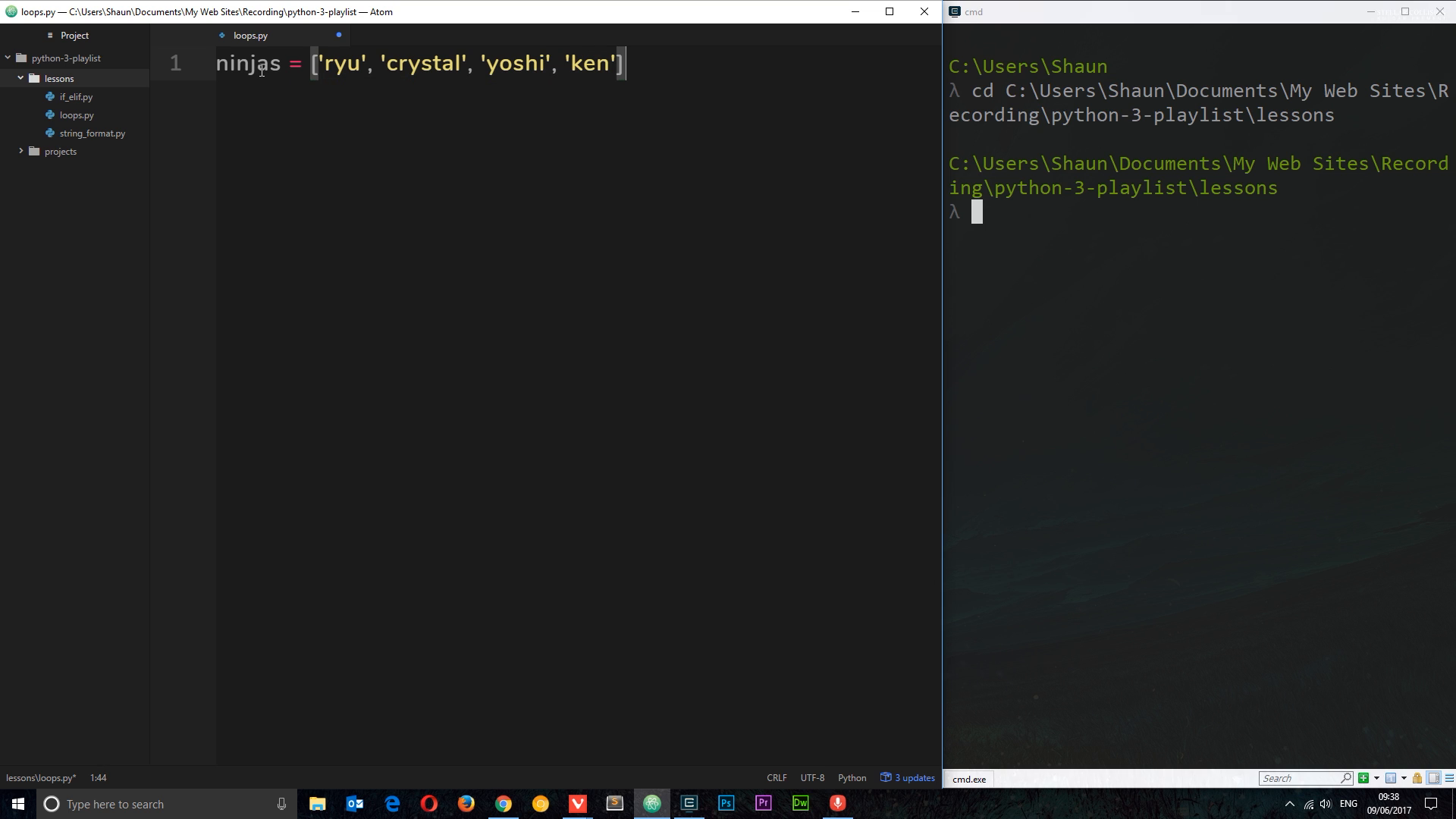
key("enter")
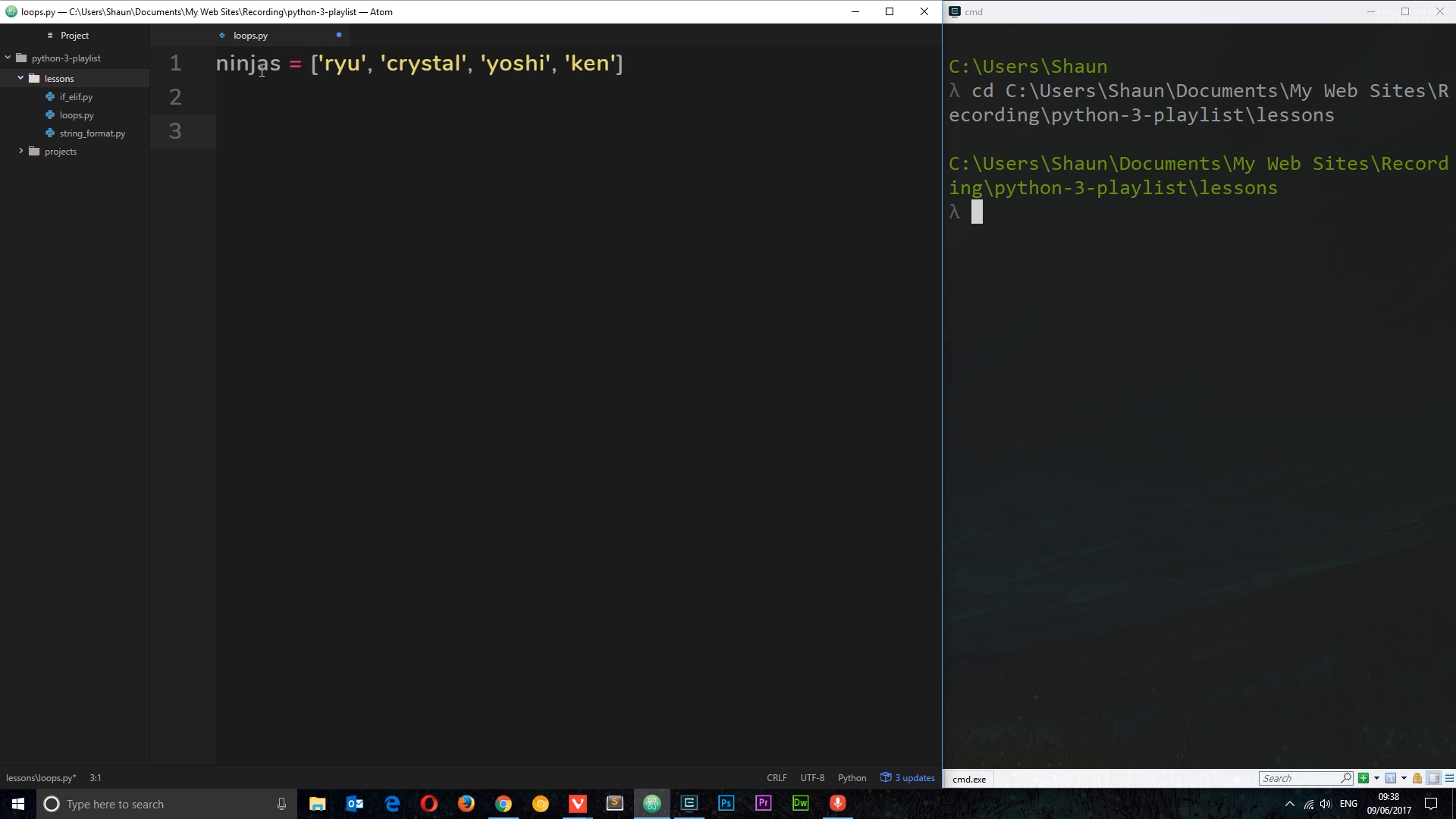
Step: Write the for ninja in ninjas loop header on line 3 below the list
left_click_drag(311, 63, 626, 63)
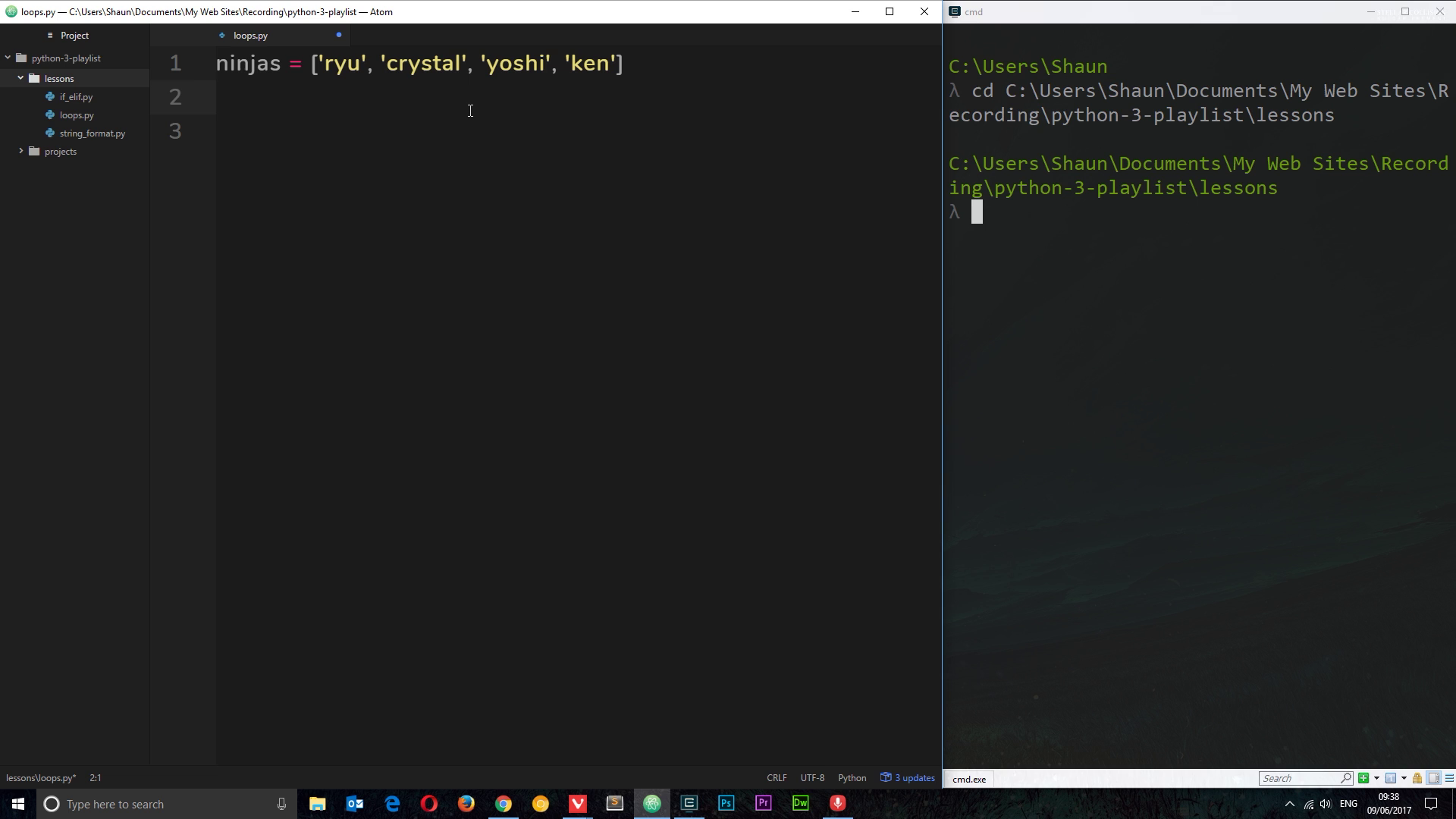
type("for")
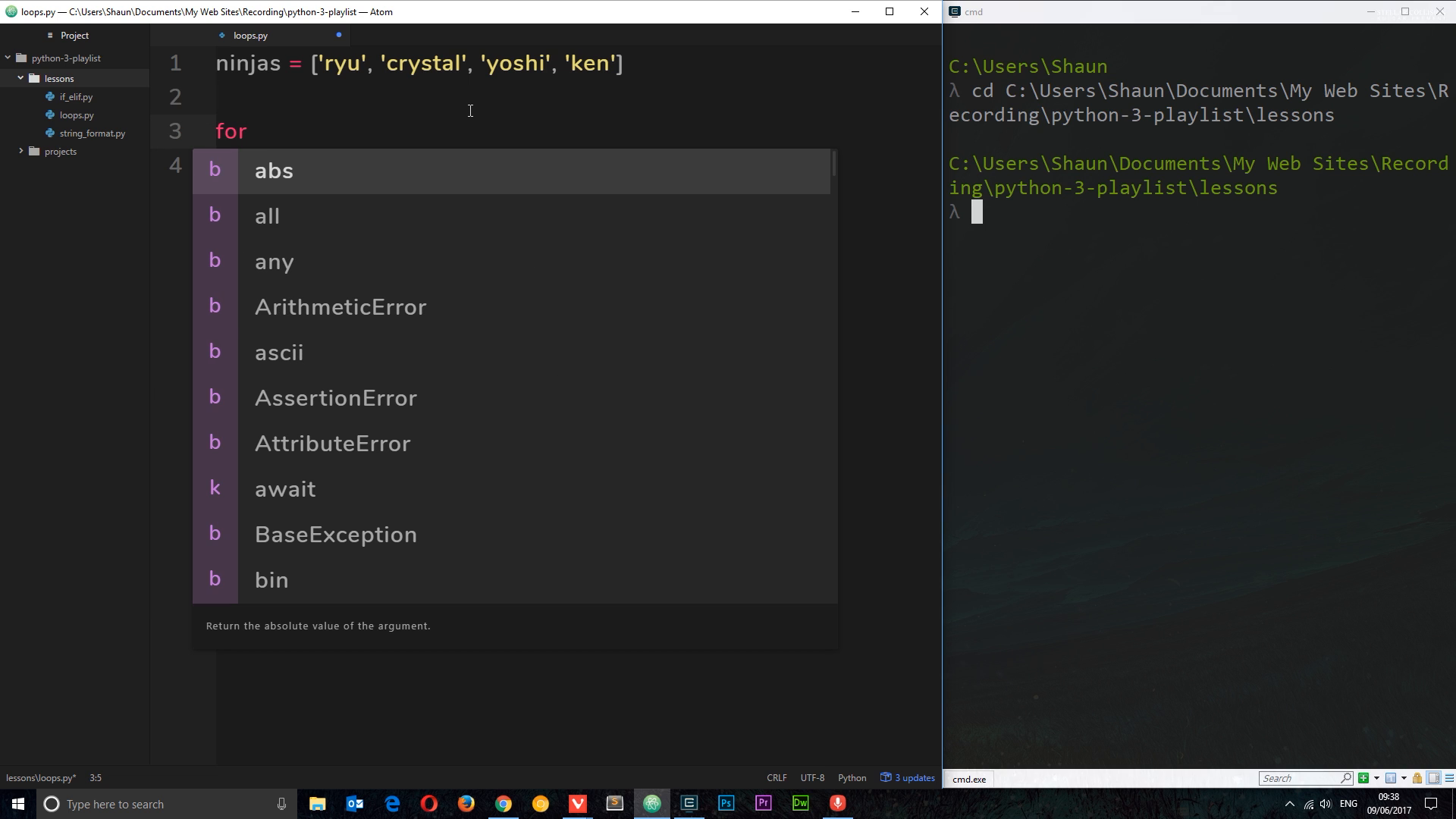
type("nin")
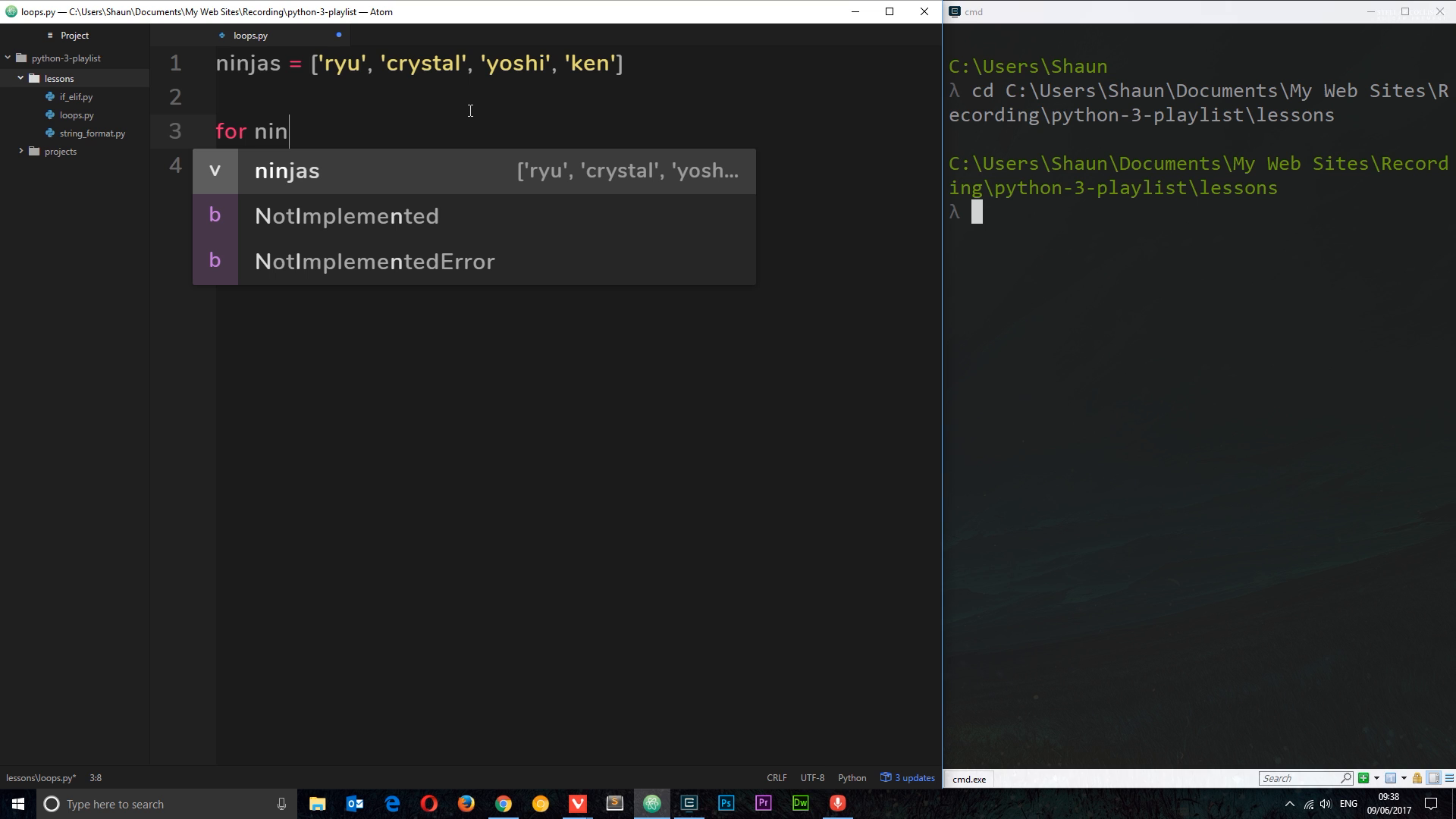
type("ja in ninjas")
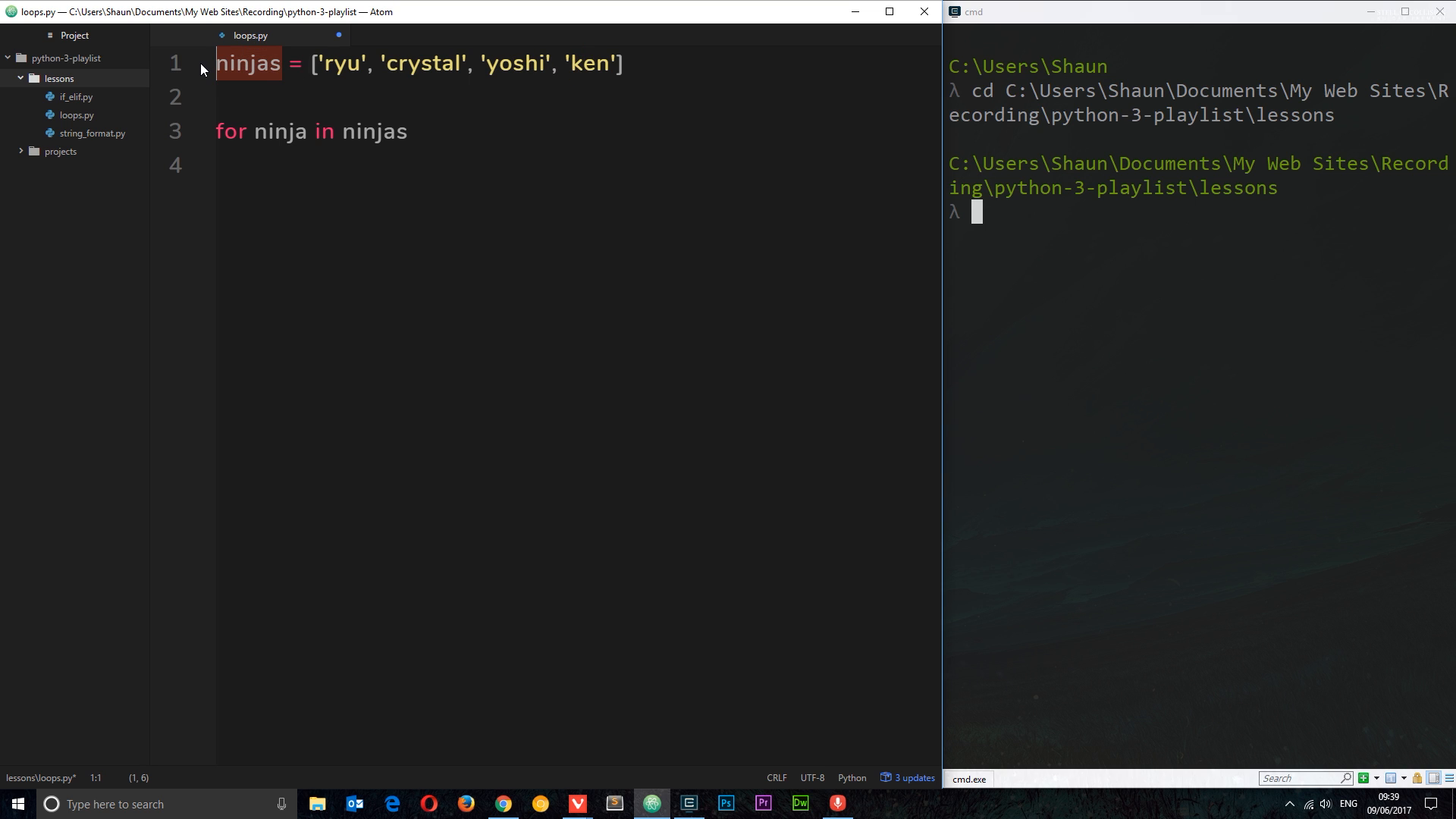
Step: Experiment with renaming the loop variable and list name, then restore ninja and ninjas
double_click(282, 131)
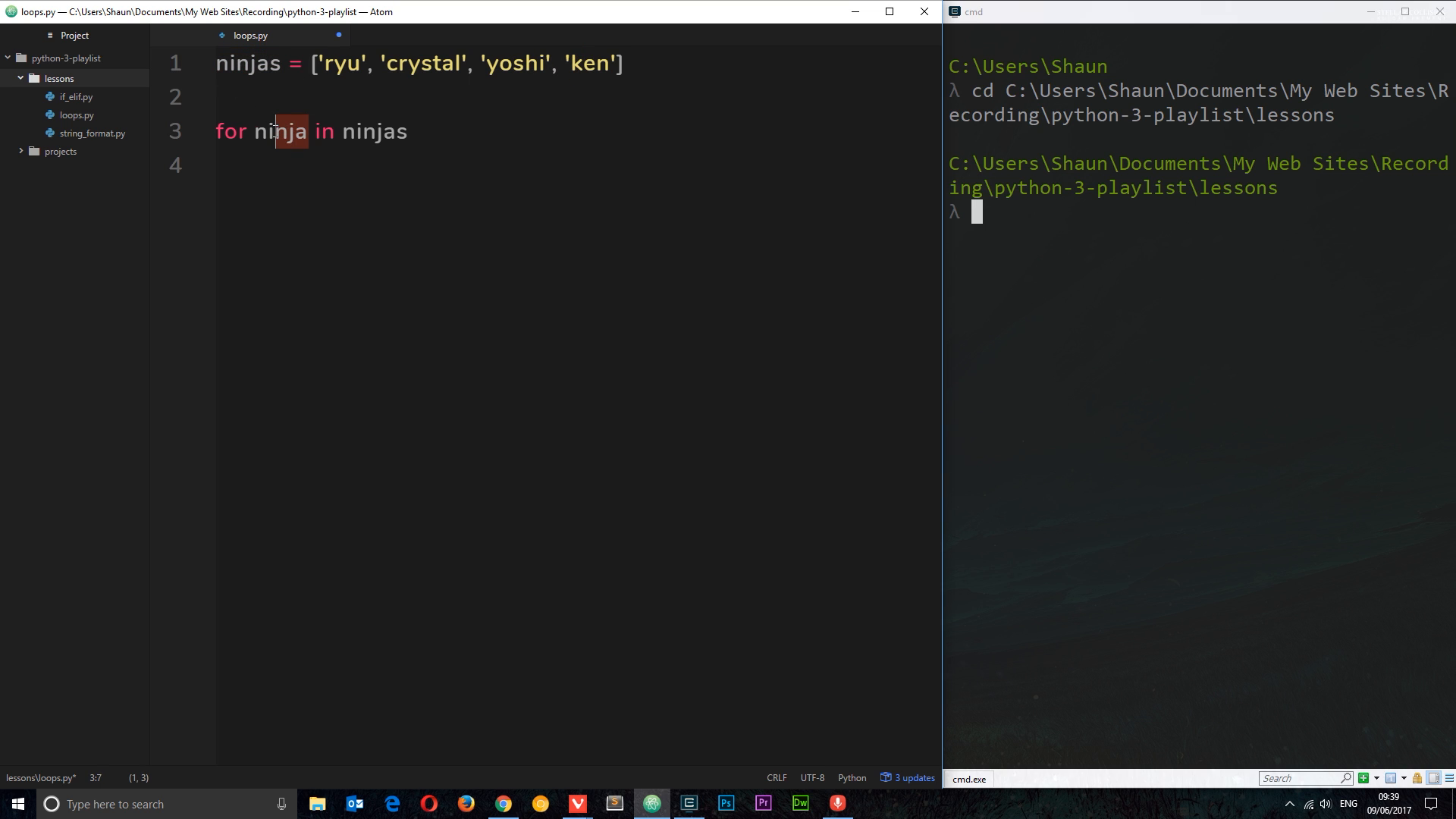
type("x")
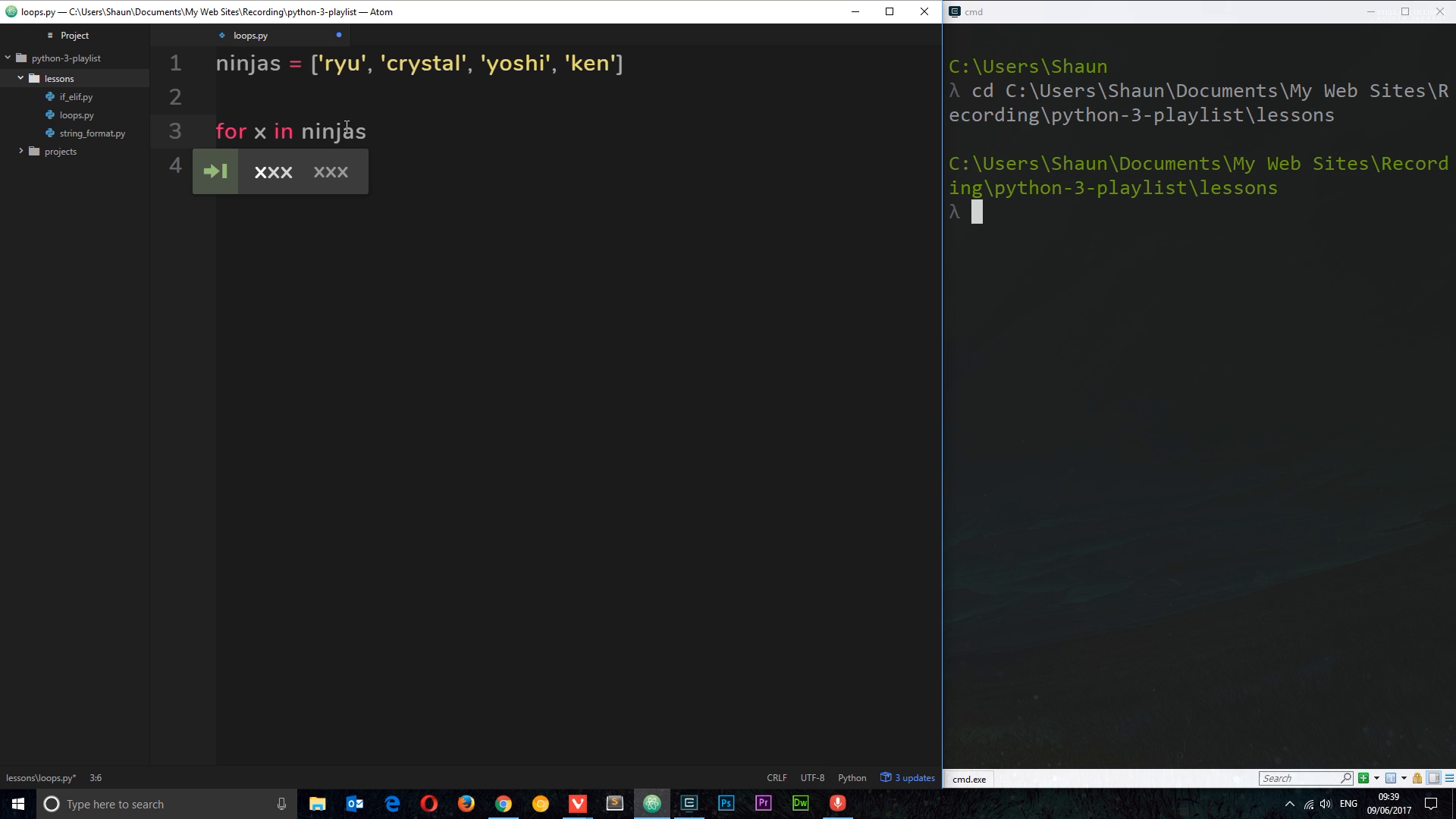
type("ninja")
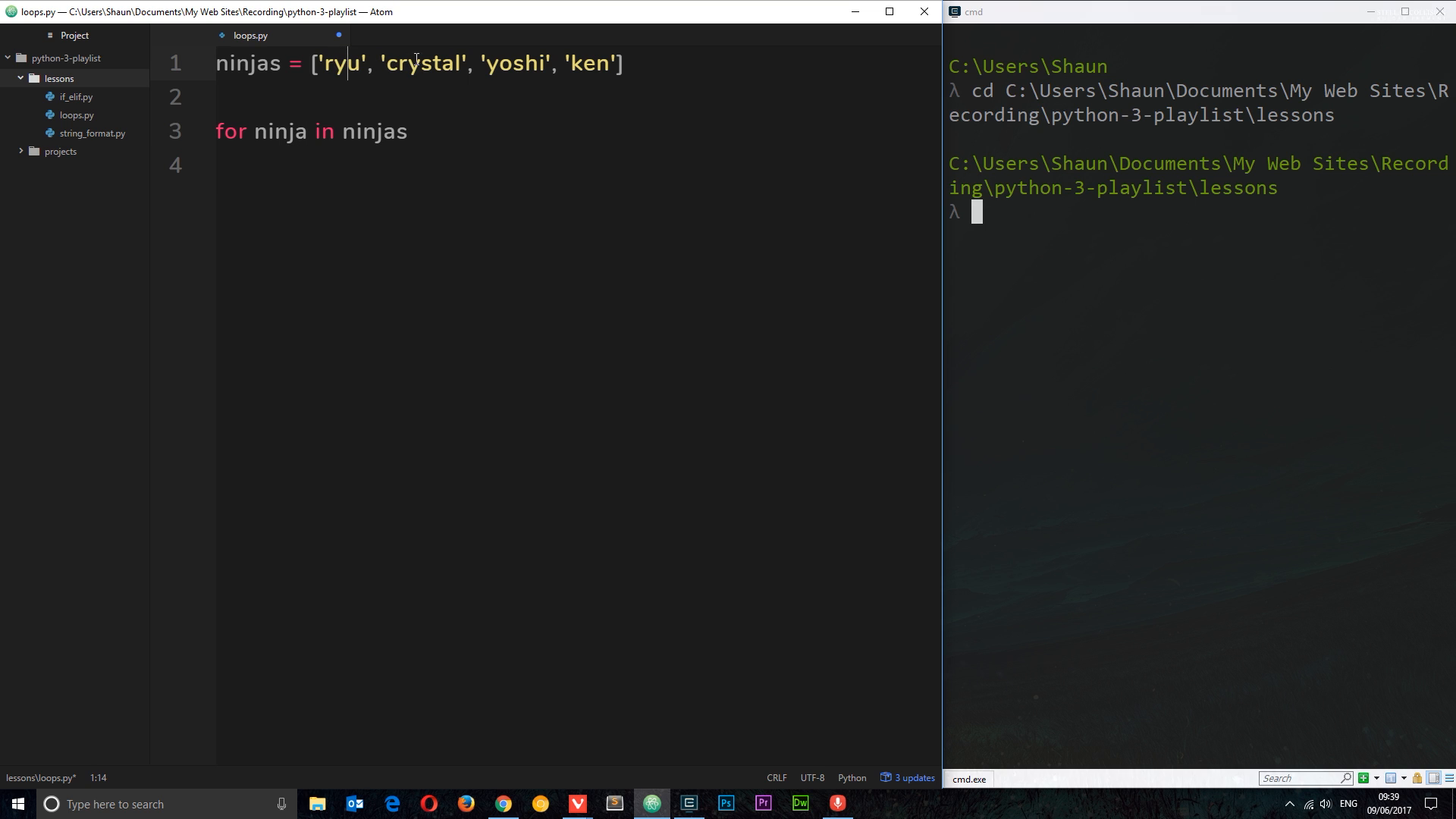
left_click(375, 129)
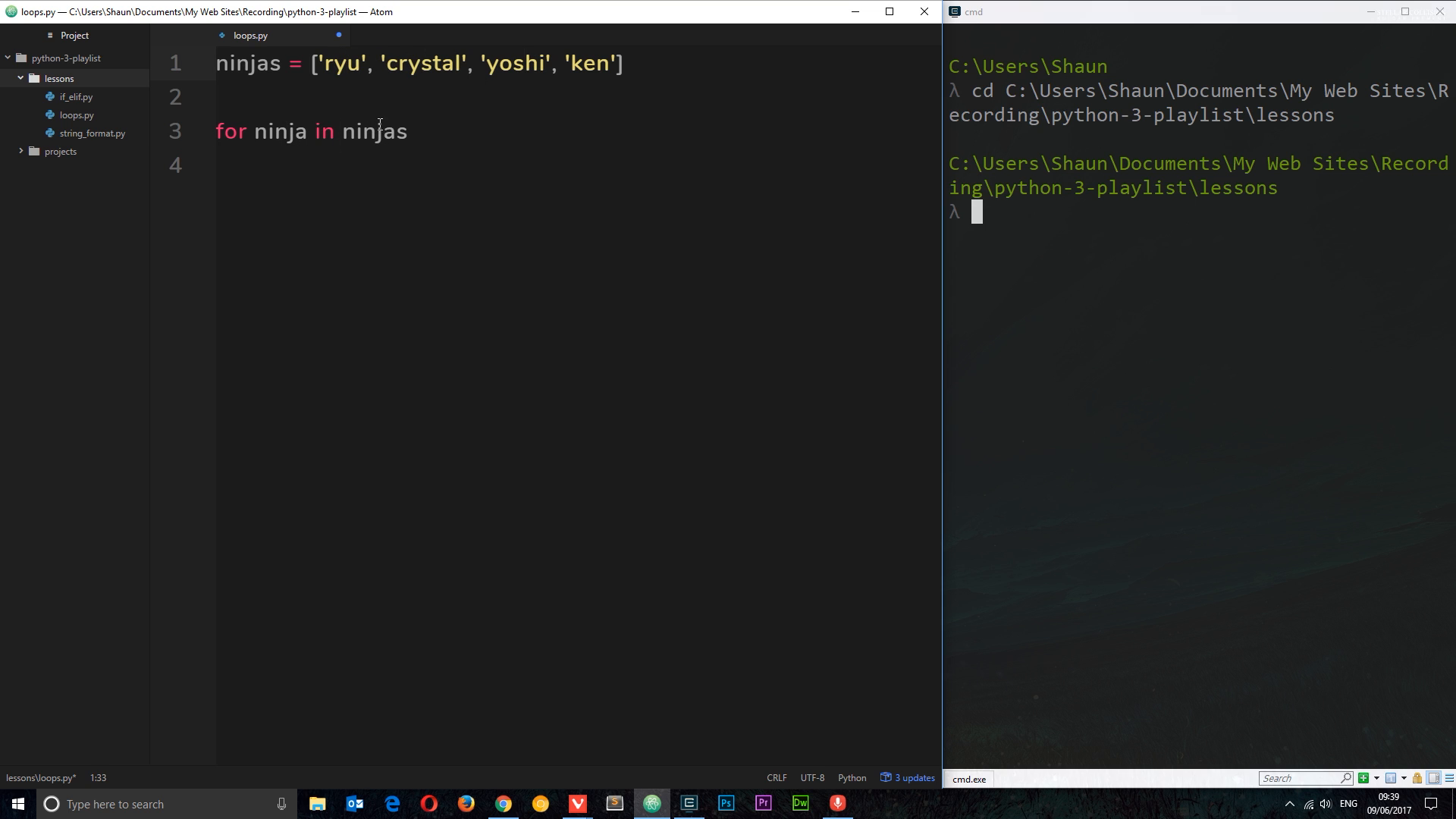
double_click(375, 131)
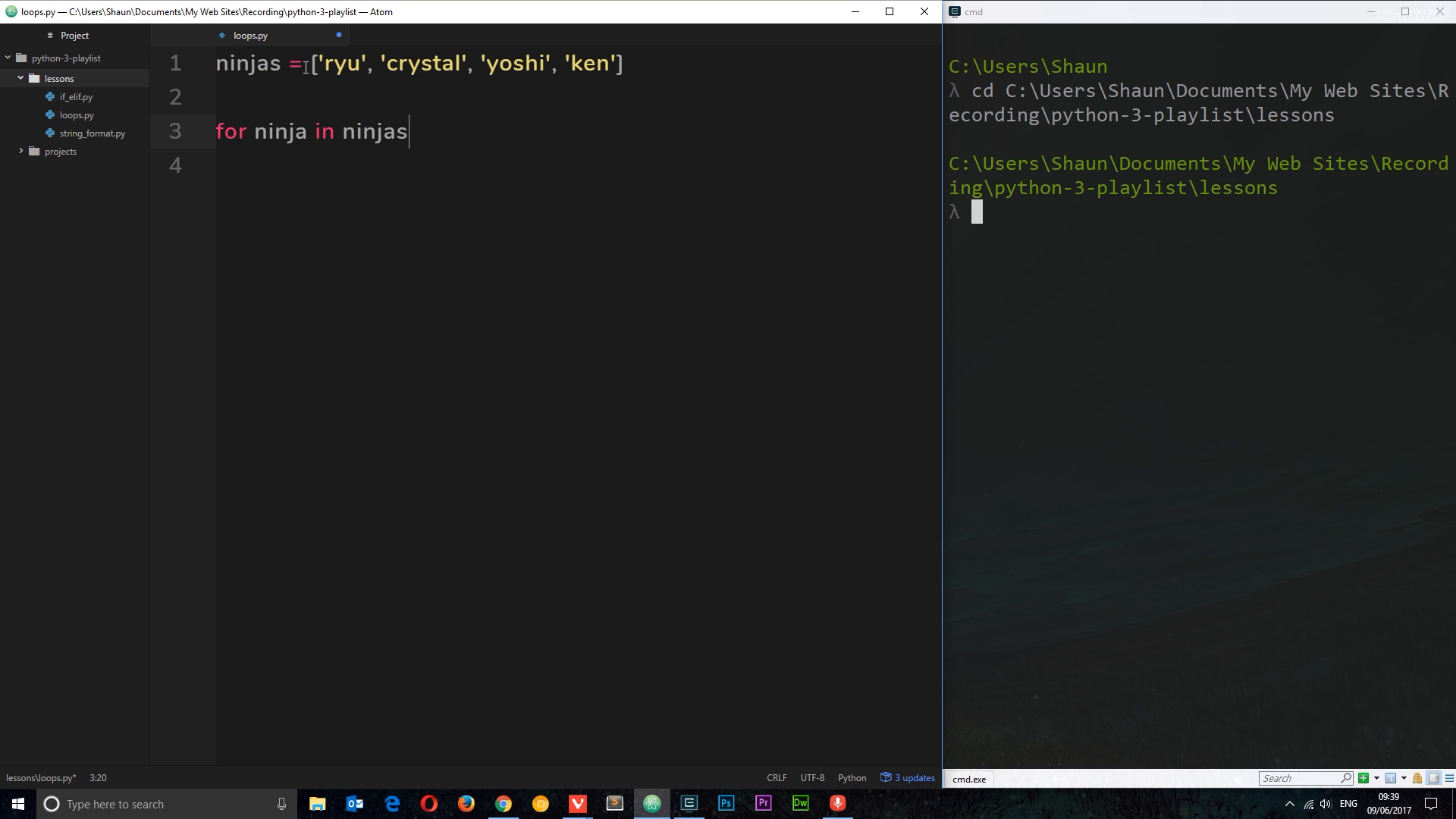
double_click(250, 64)
type("pot")
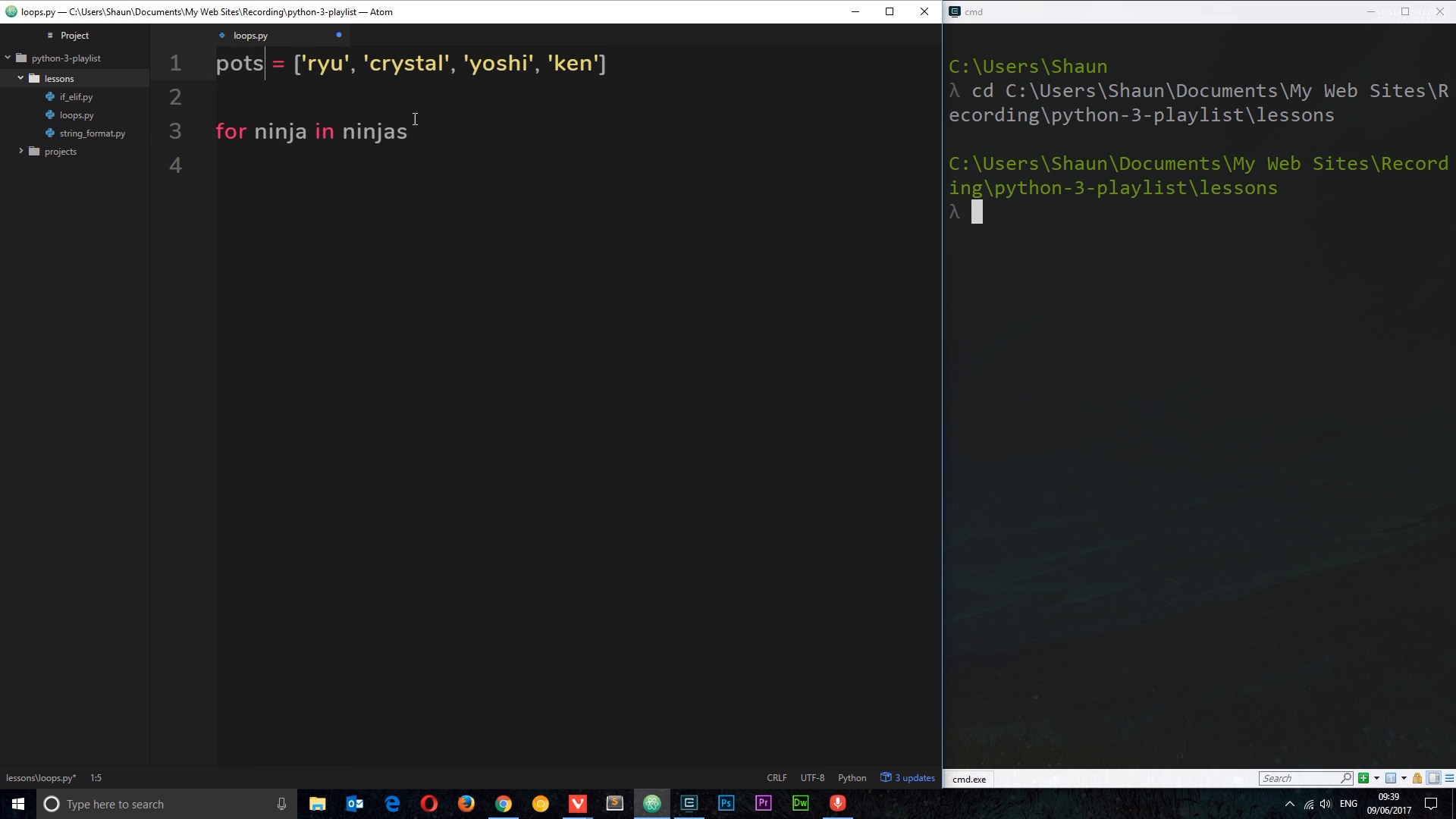
double_click(373, 130)
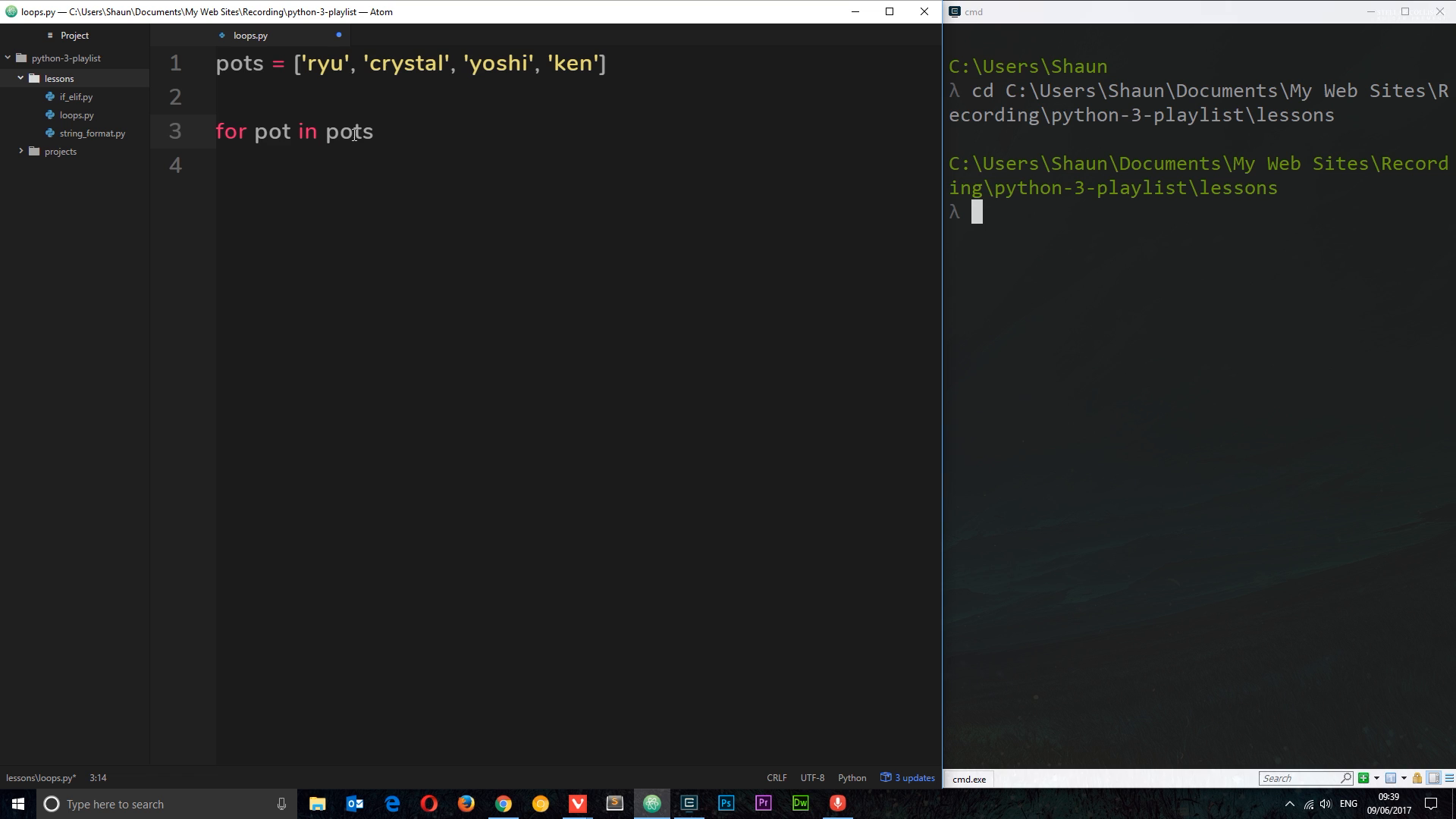
double_click(271, 132)
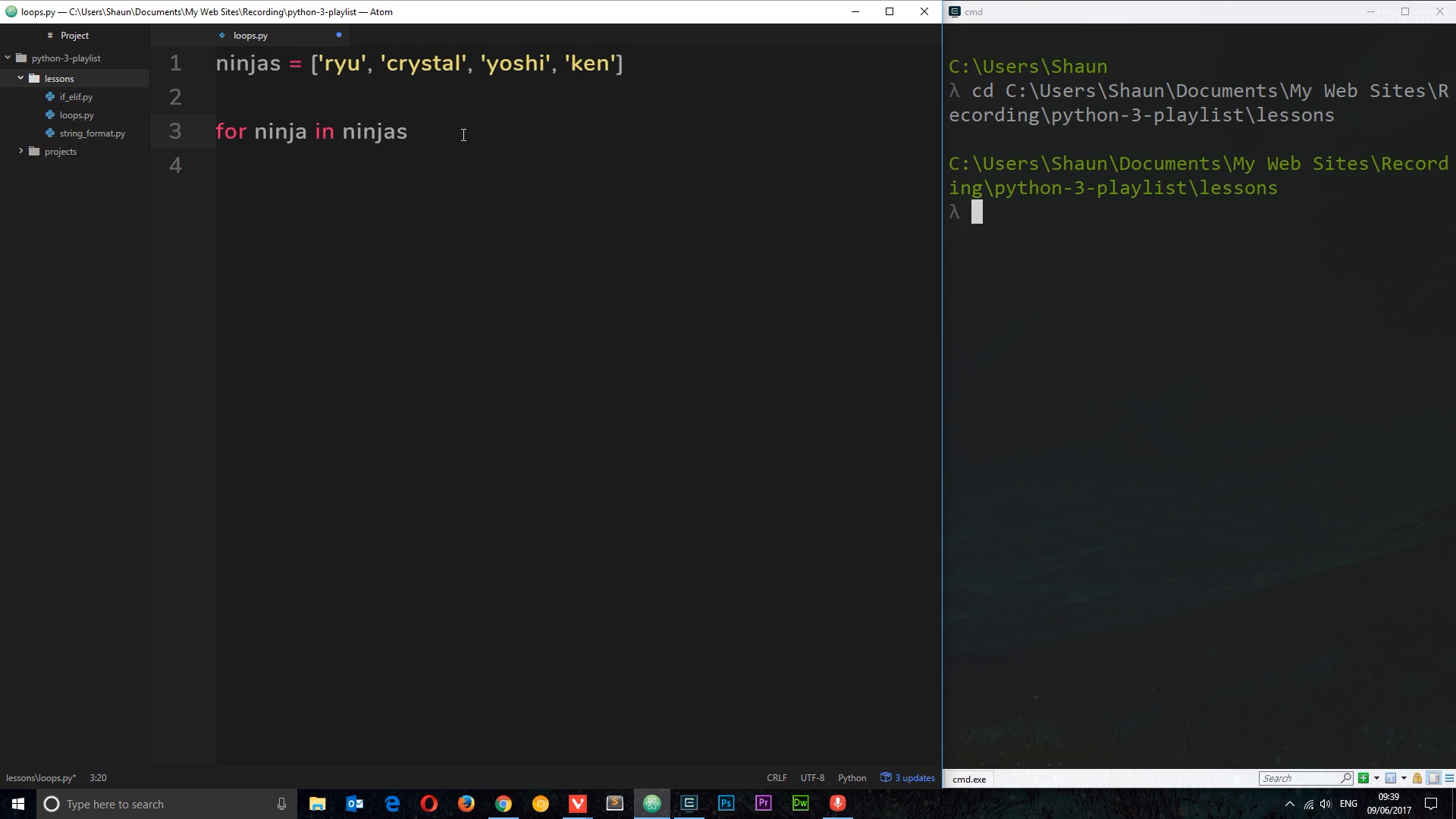
Step: End the for line with a colon and give it an indented print(ninja) body, then save
type(":")
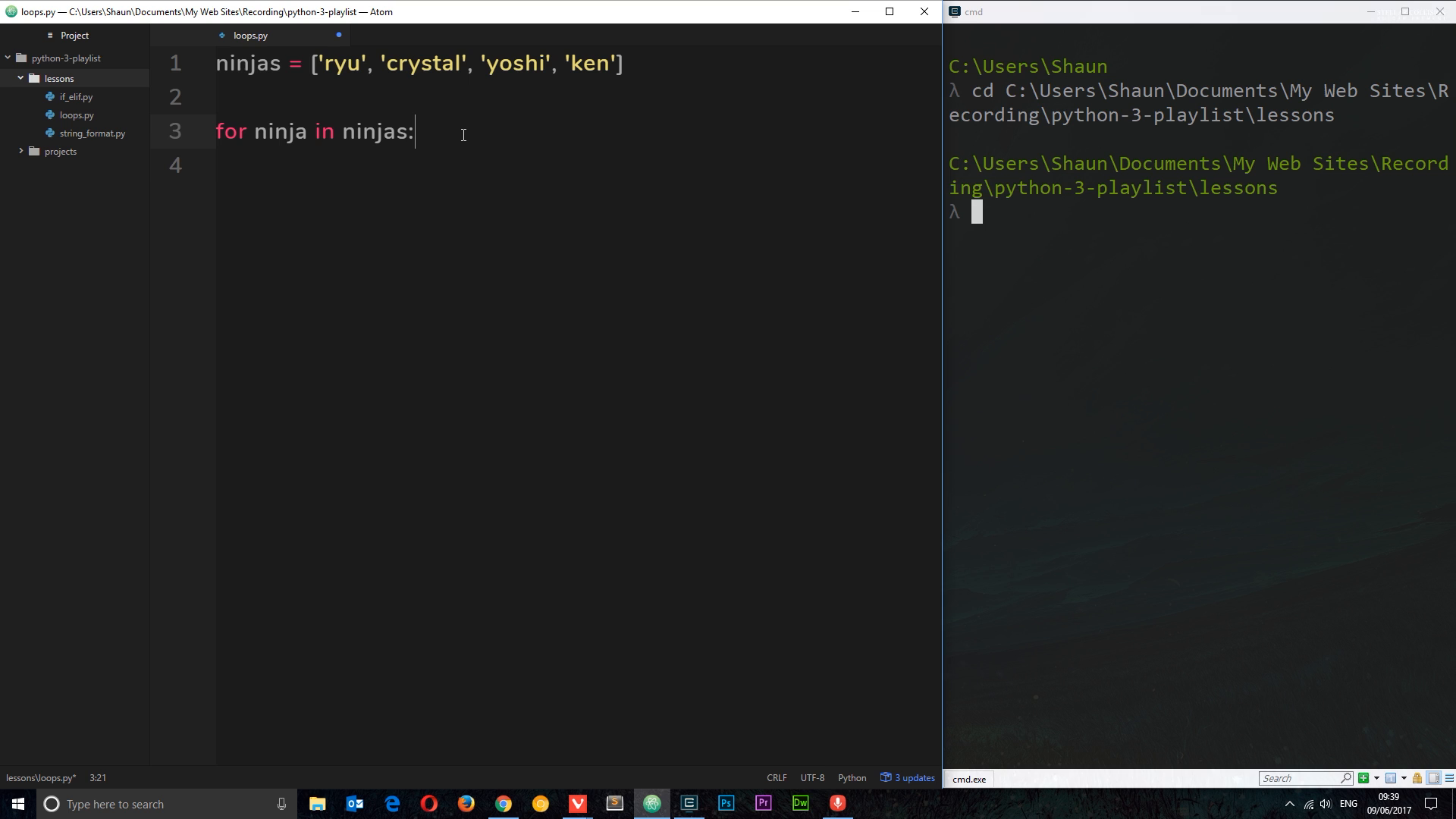
key("enter")
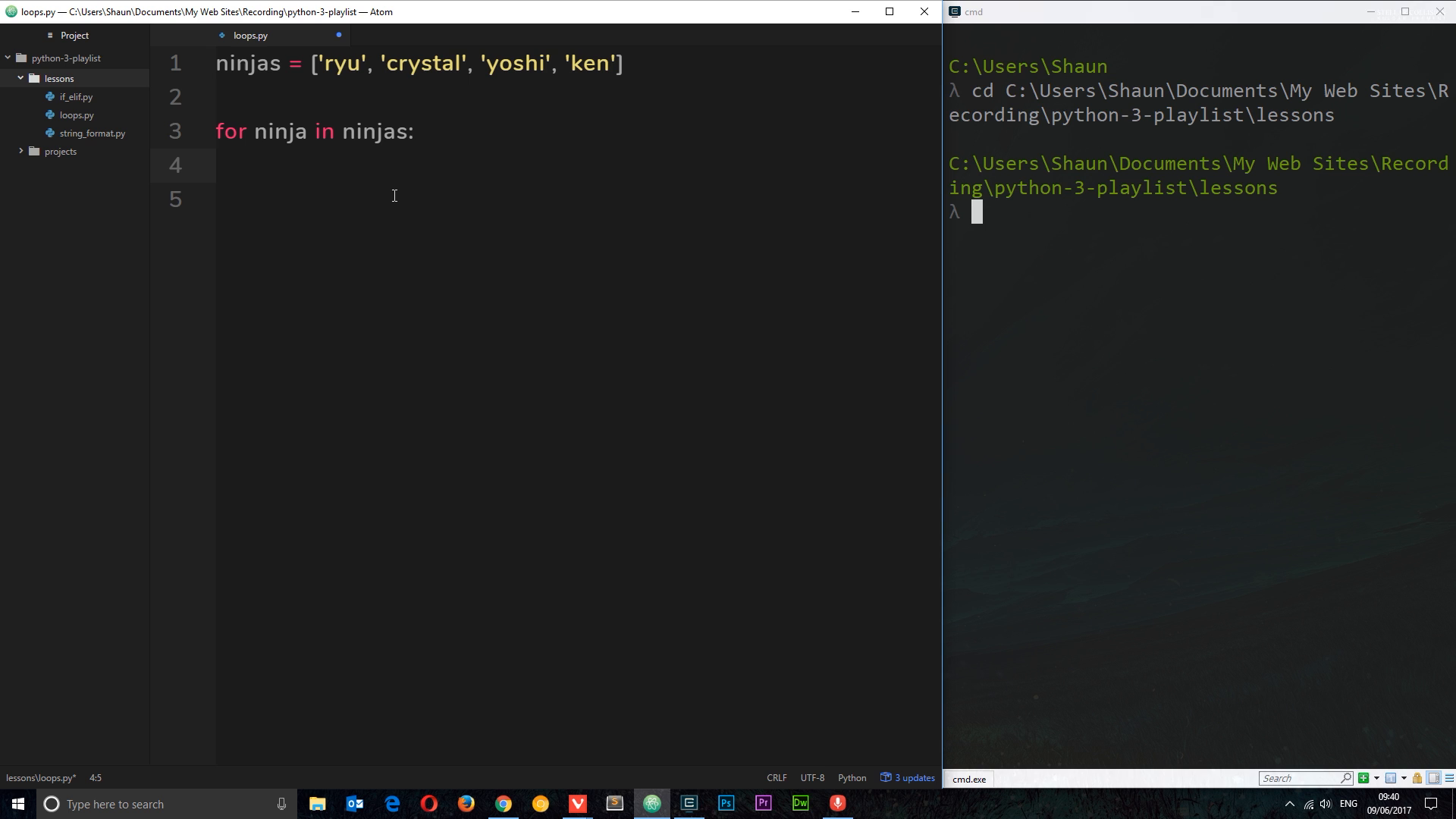
type("print")
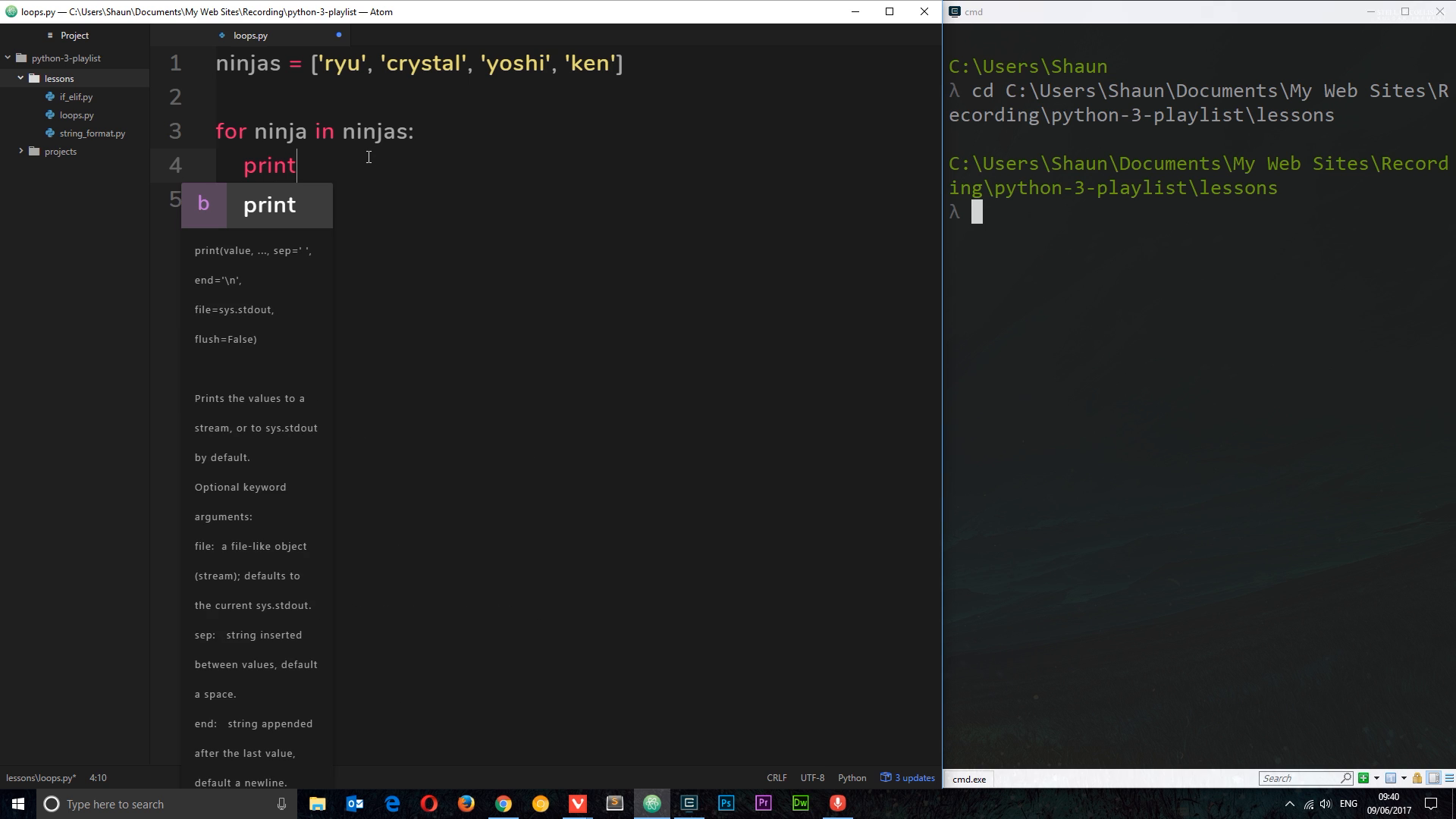
type("(ninja)")
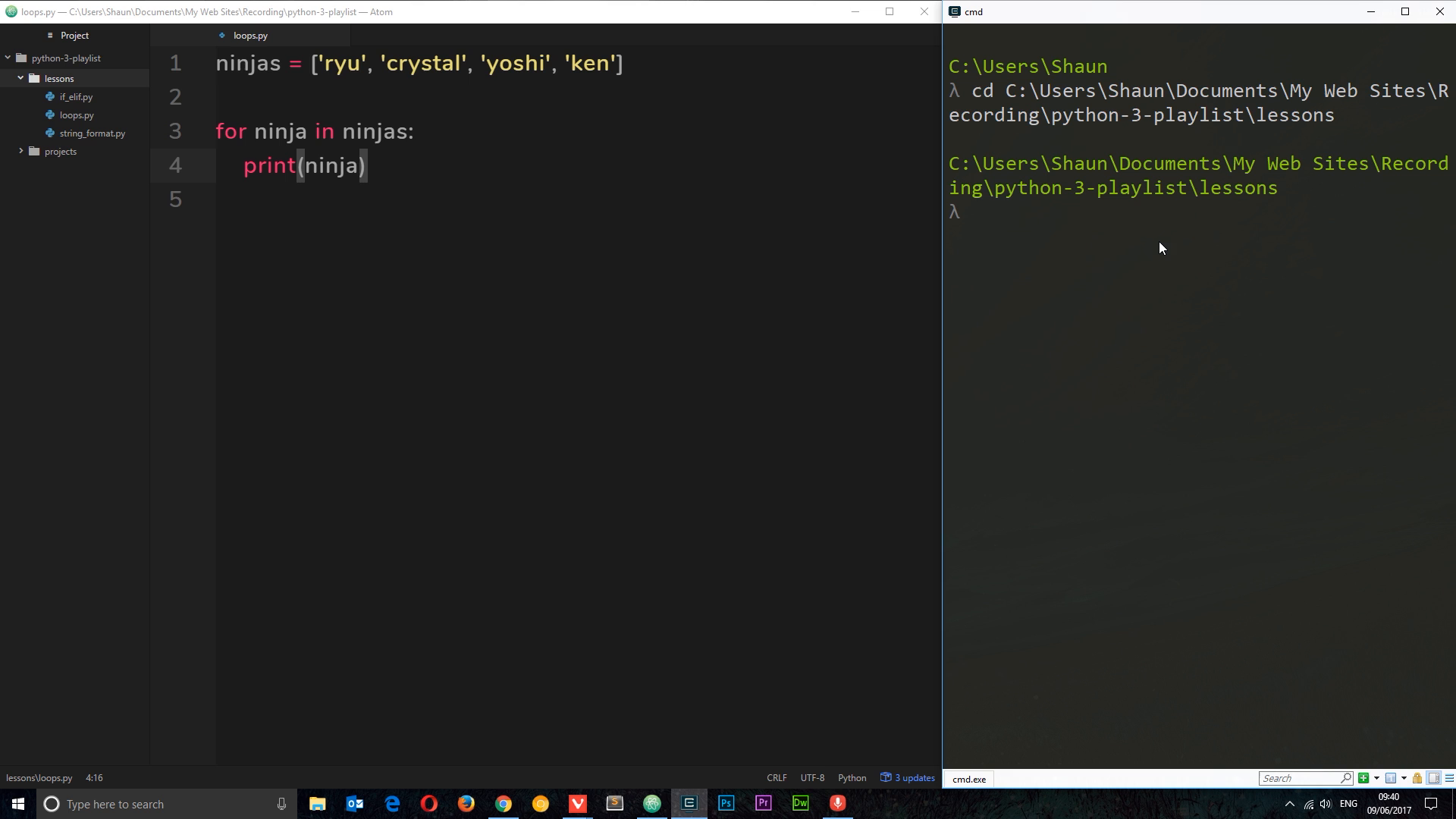
Step: Run python loops.py in Cmder, printing ryu, crystal, yoshi and ken
type("python")
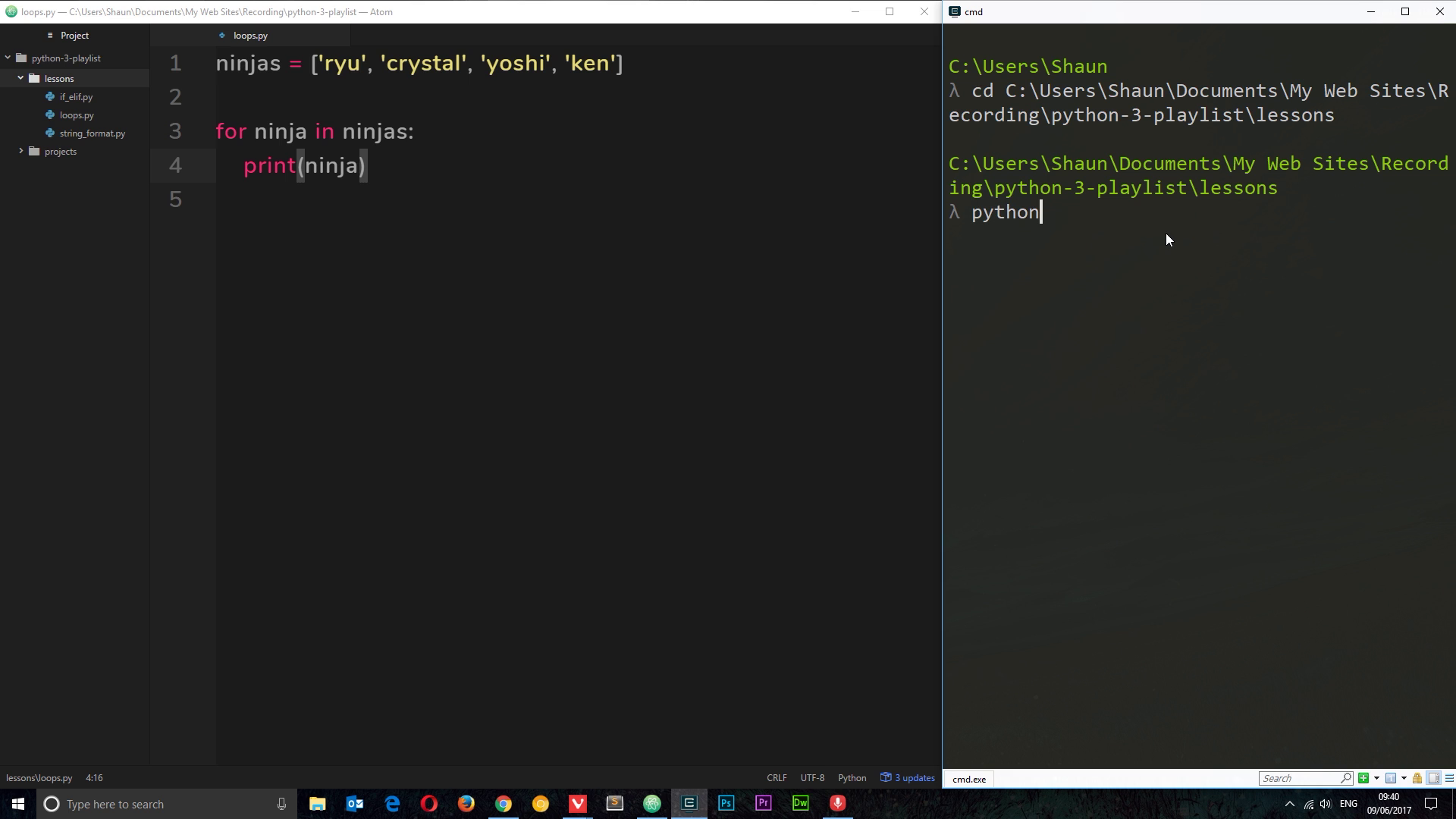
type("loops.")
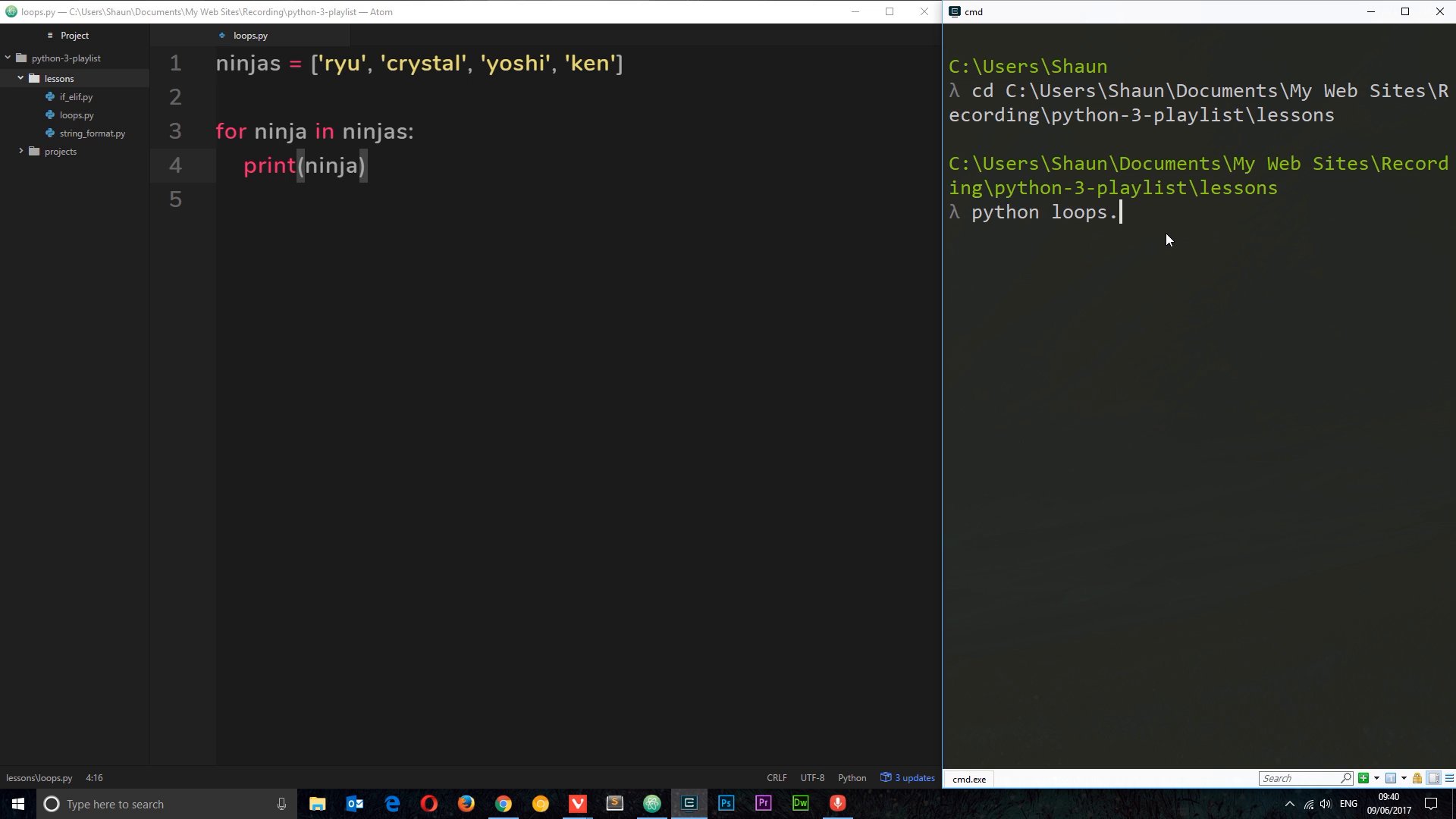
type("py")
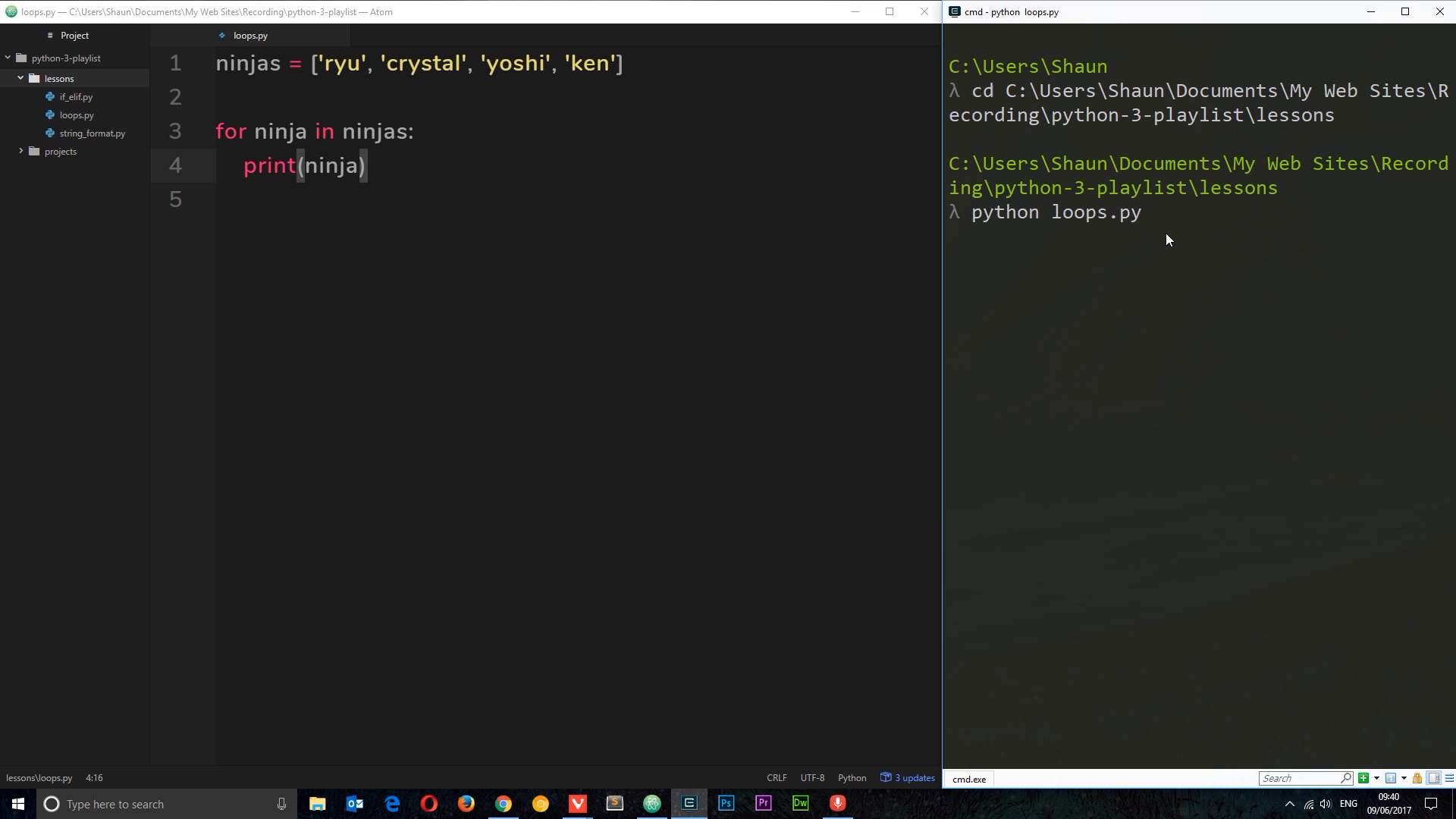
key("Enter")
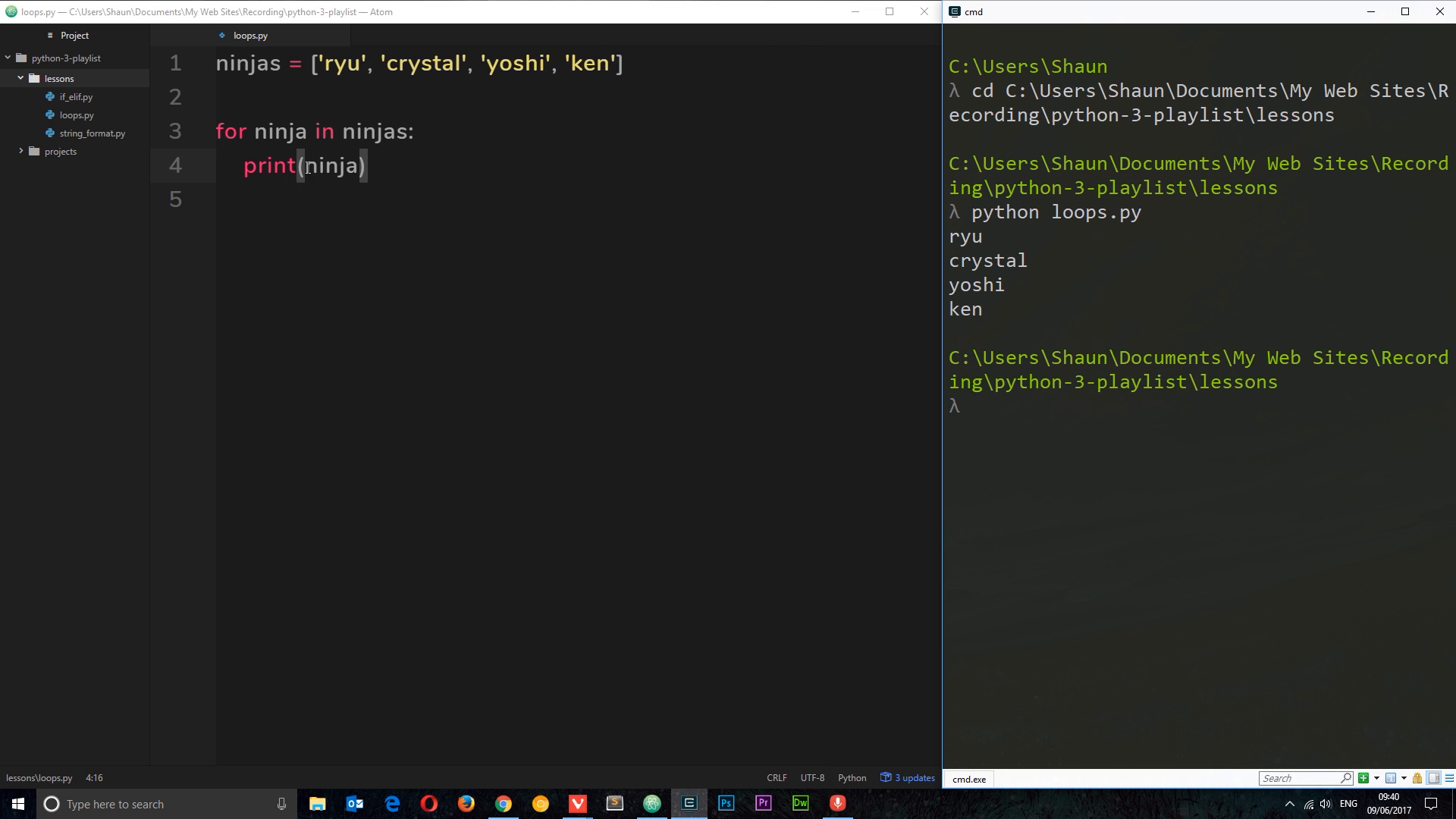
double_click(331, 167)
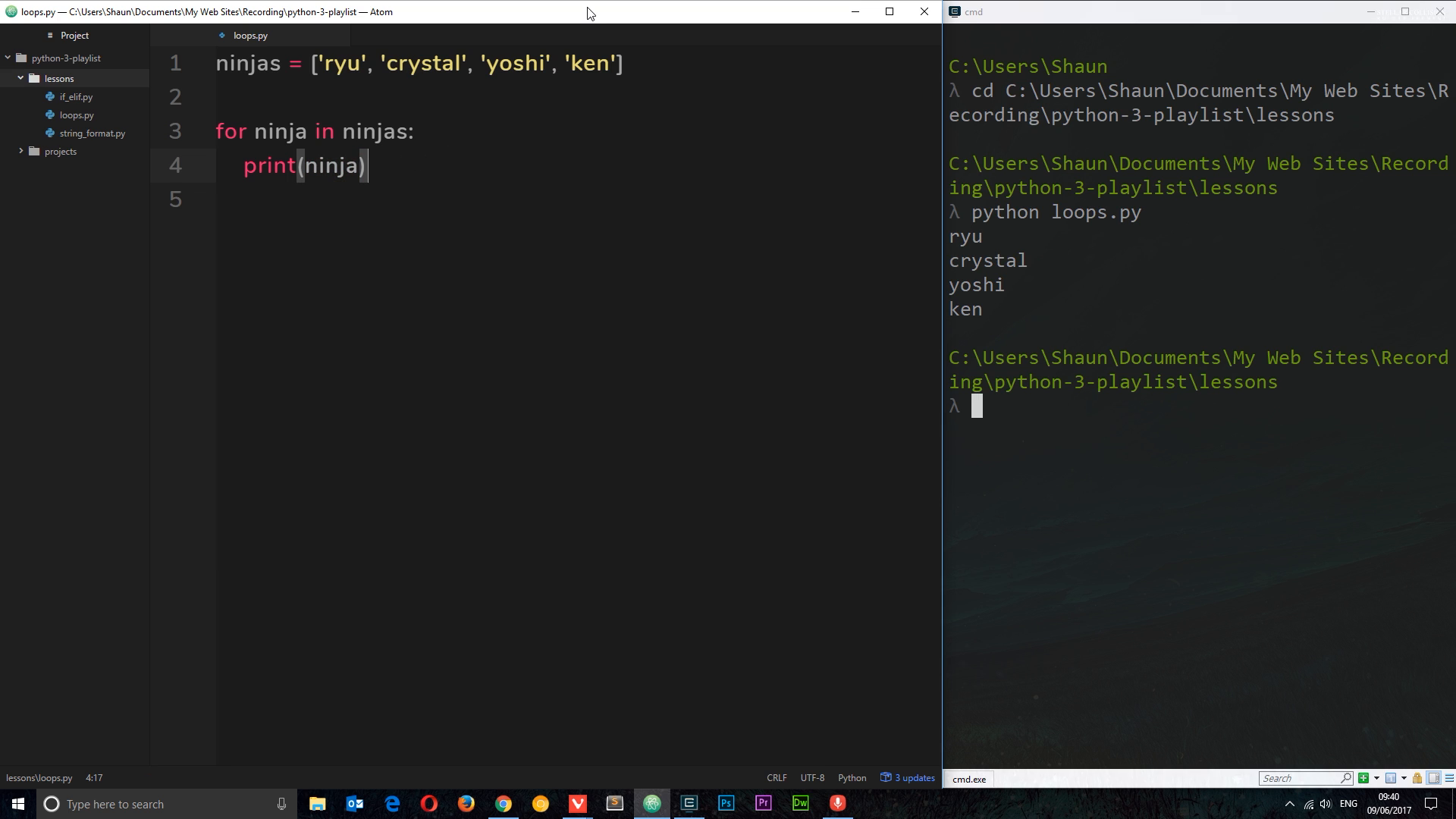
mouse_move(361, 218)
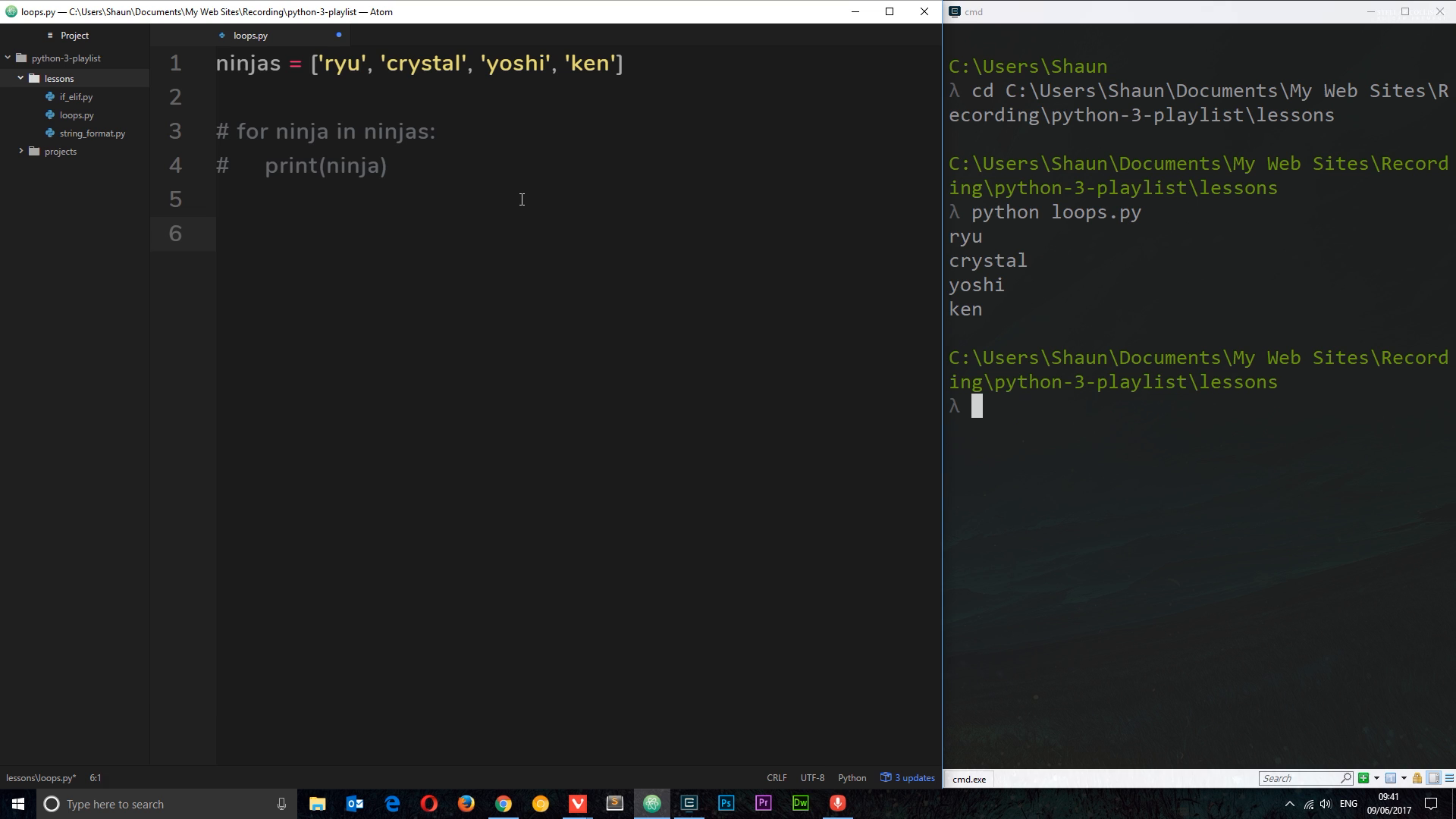
Step: Write a second for ninja in ninjas loop printing ninja below the commented-out first loop
type("for ninja i")
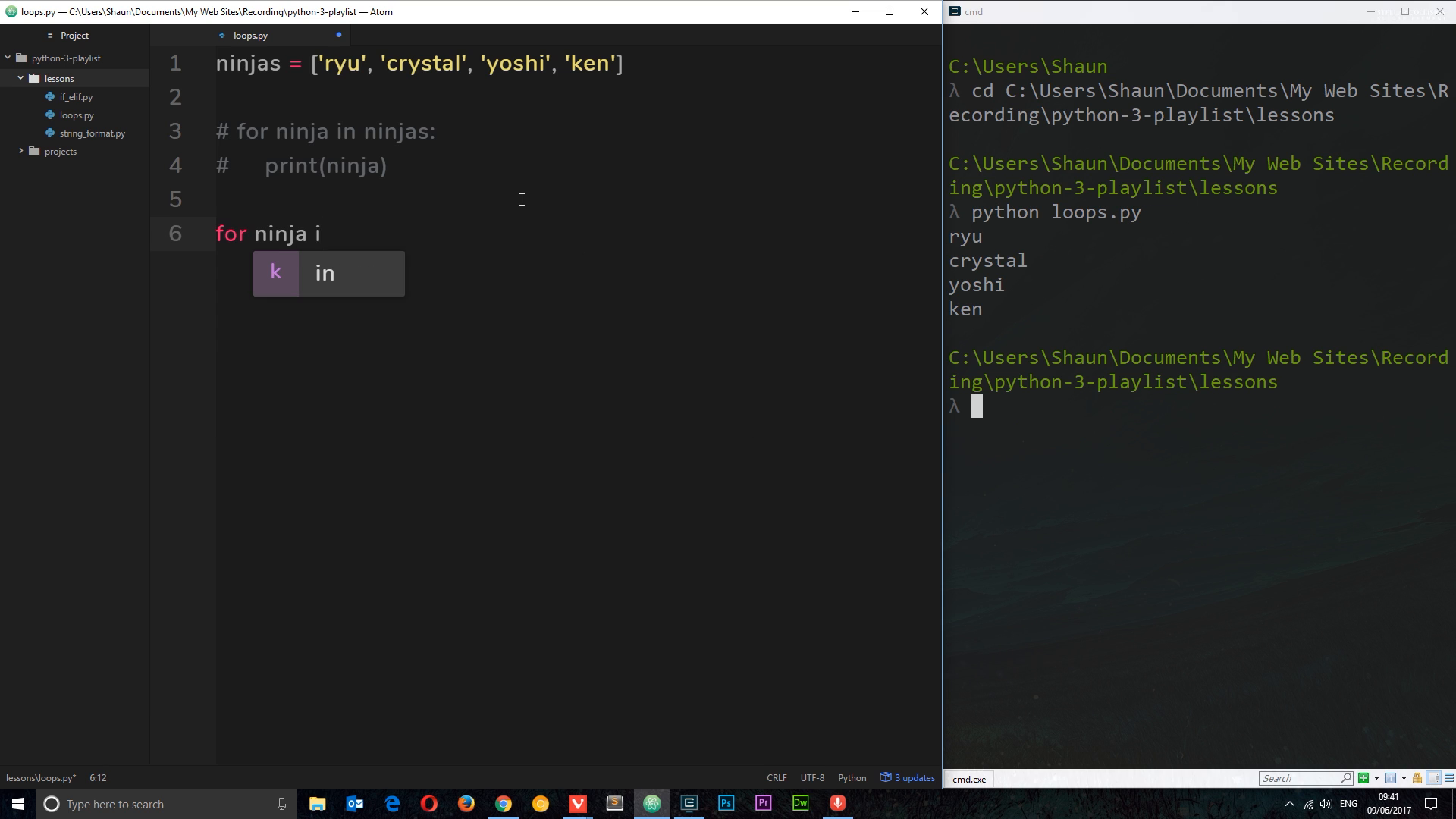
type("n ninjas:")
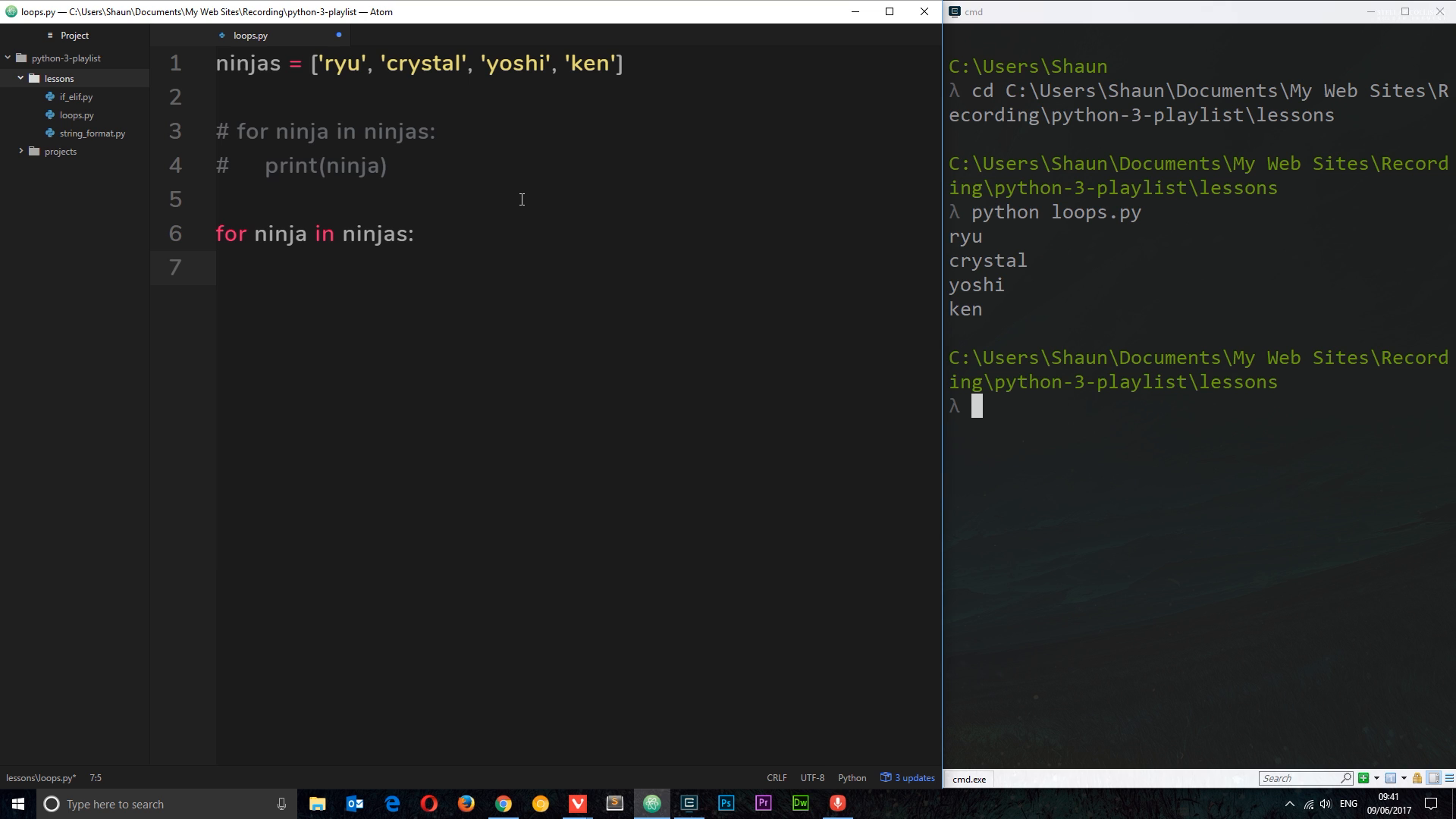
type("print(ninja)")
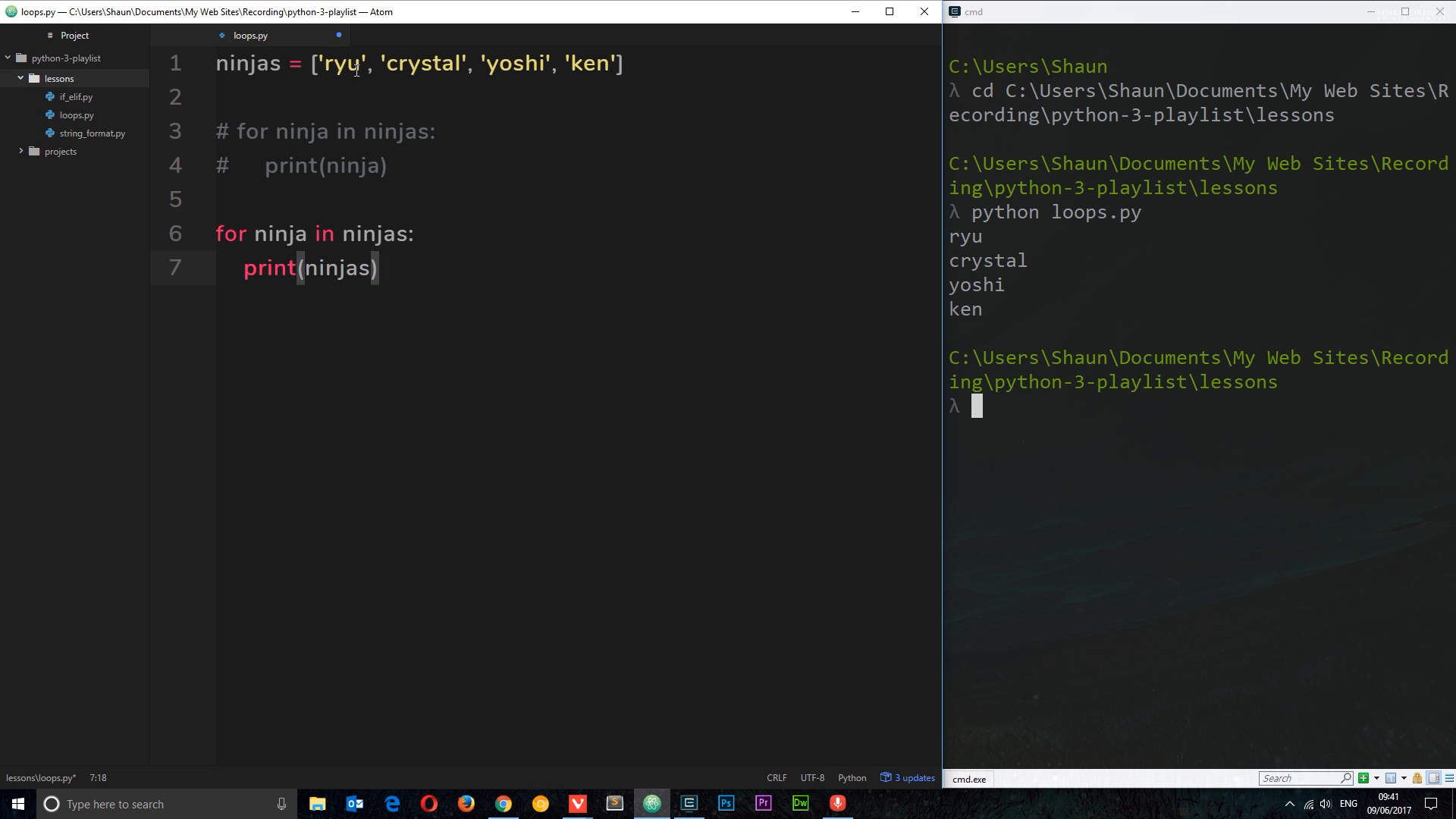
Step: Change the loop to iterate over the slice ninjas[1:3]
left_click_drag(311, 64, 624, 63)
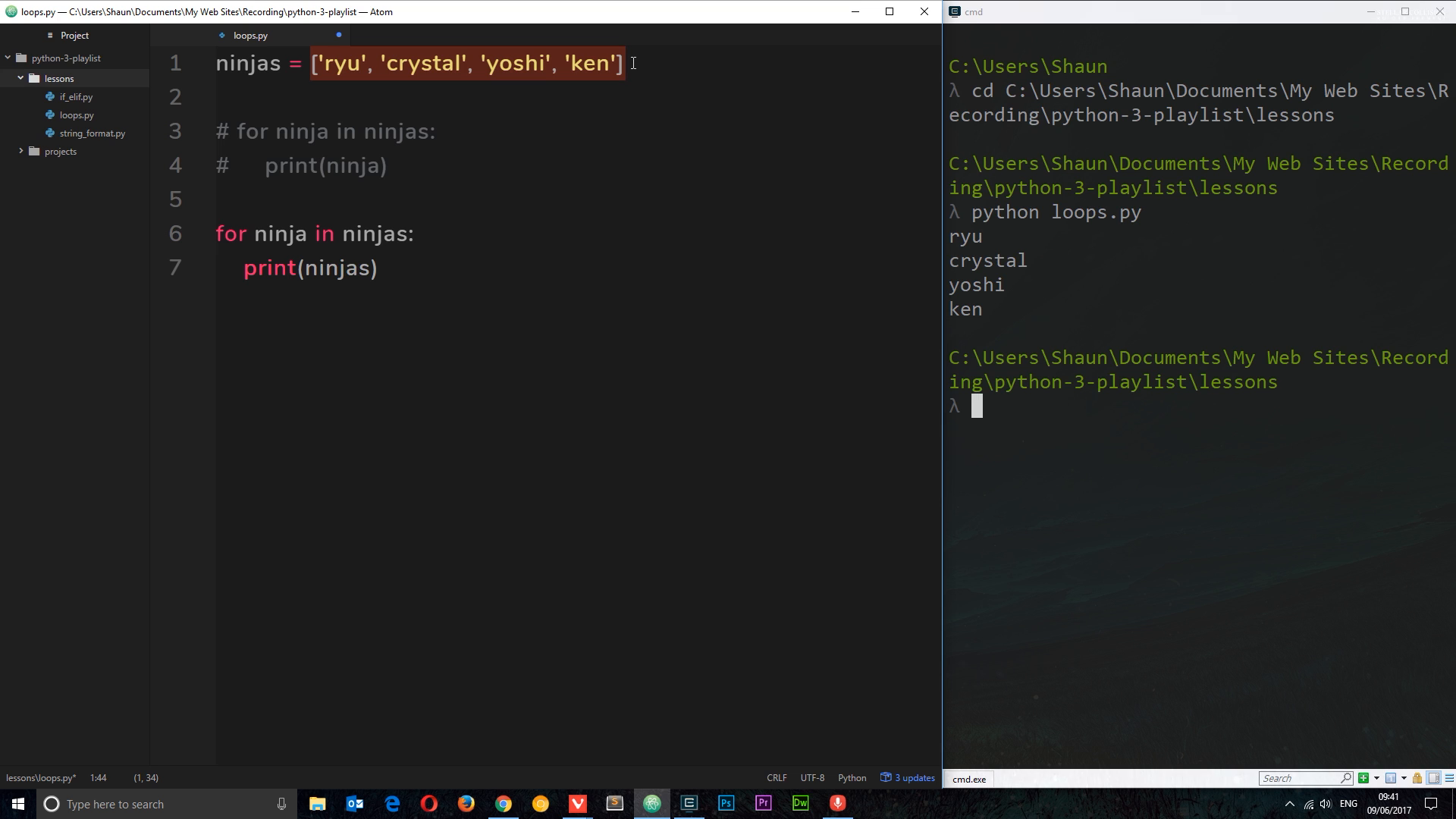
mouse_move(409, 227)
type("[")
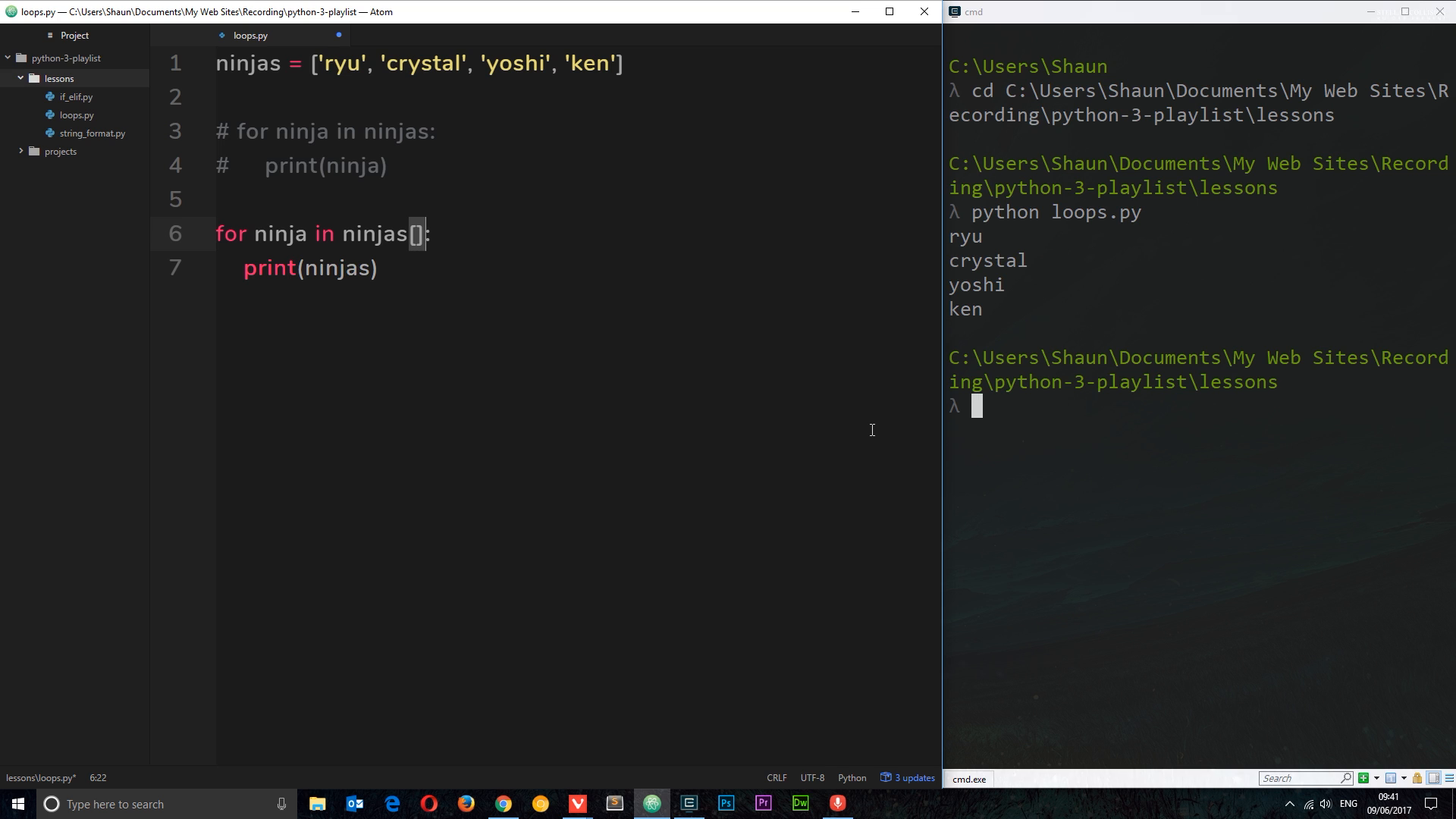
type("1")
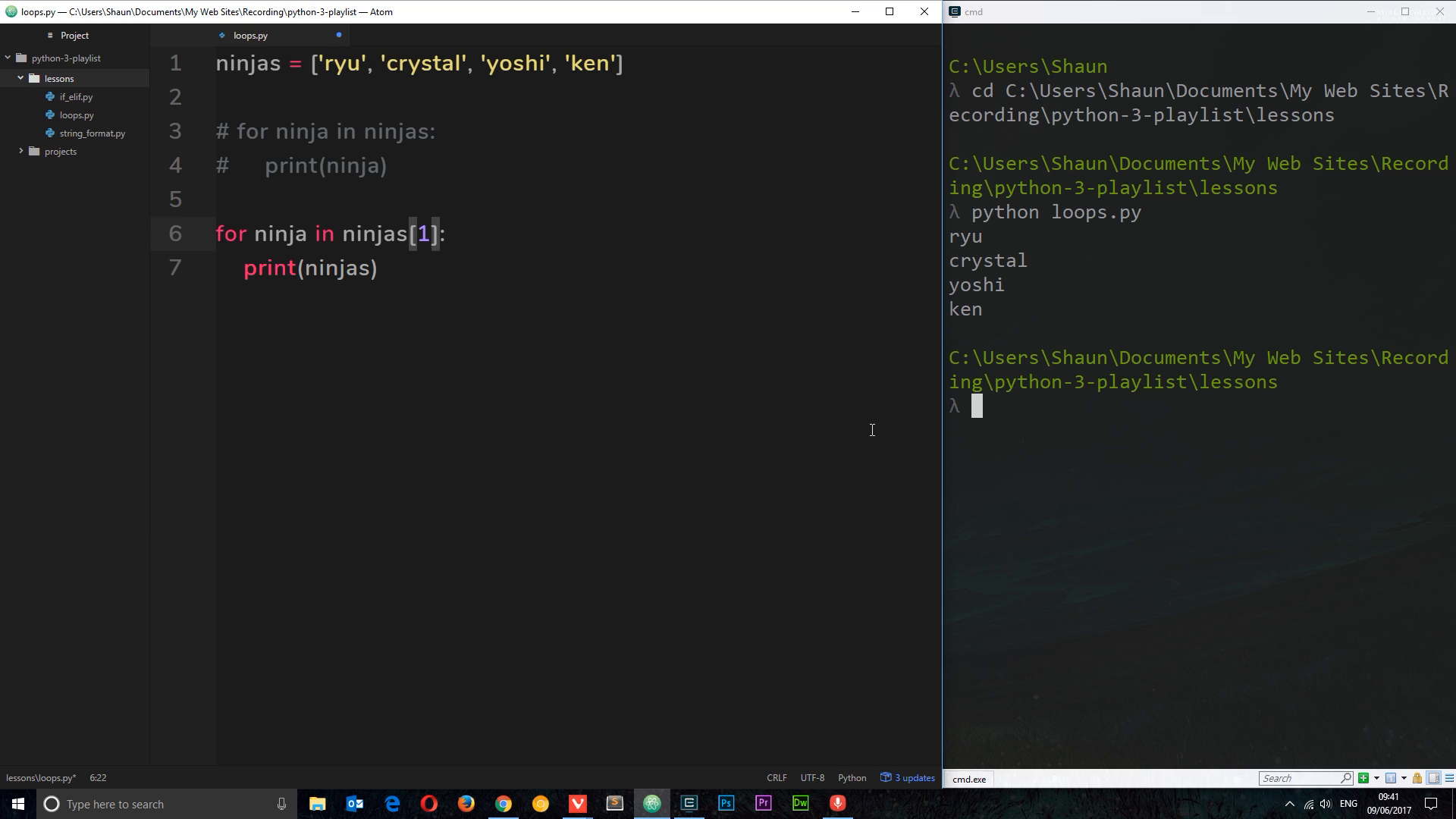
type(":")
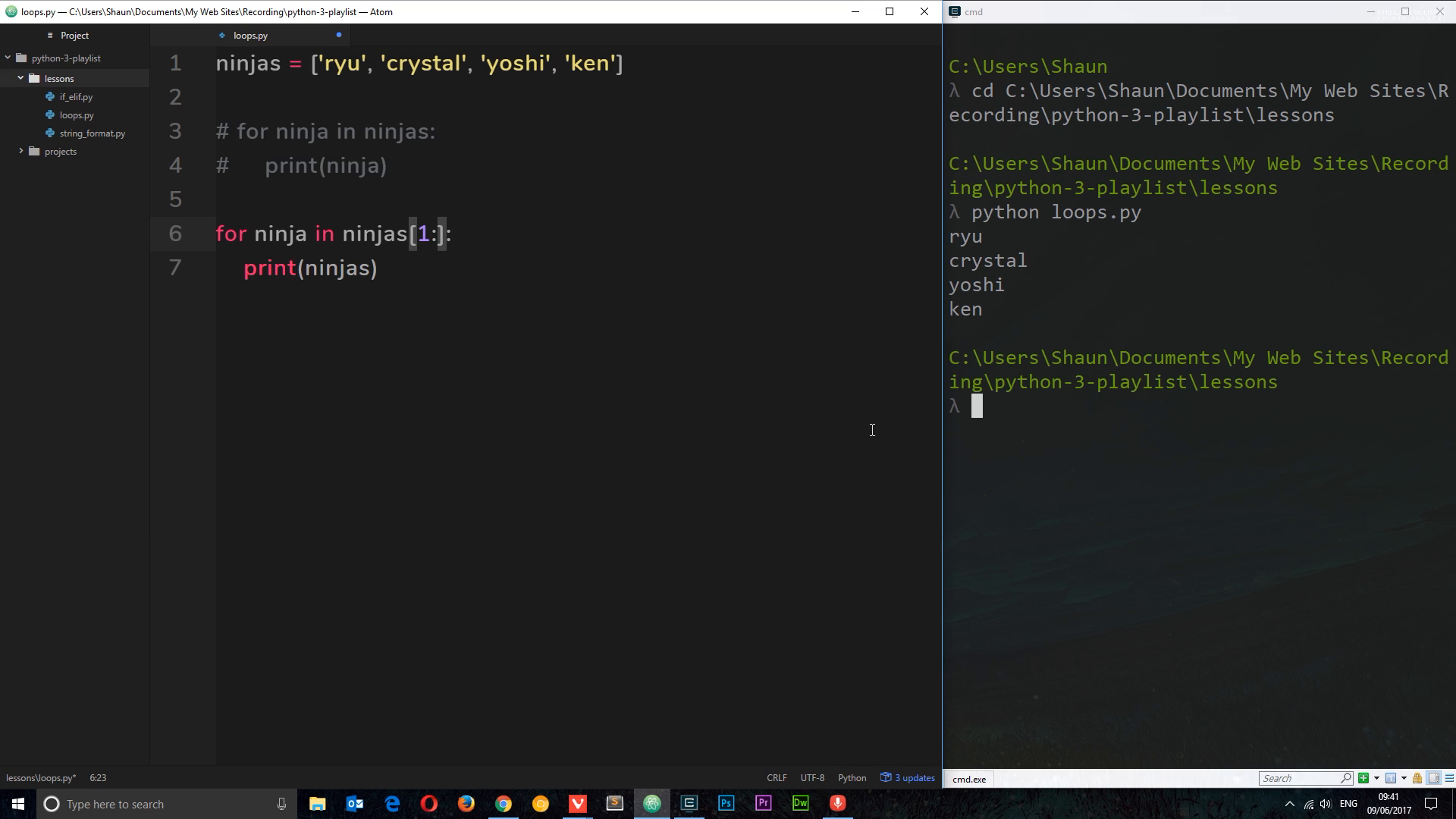
type("3")
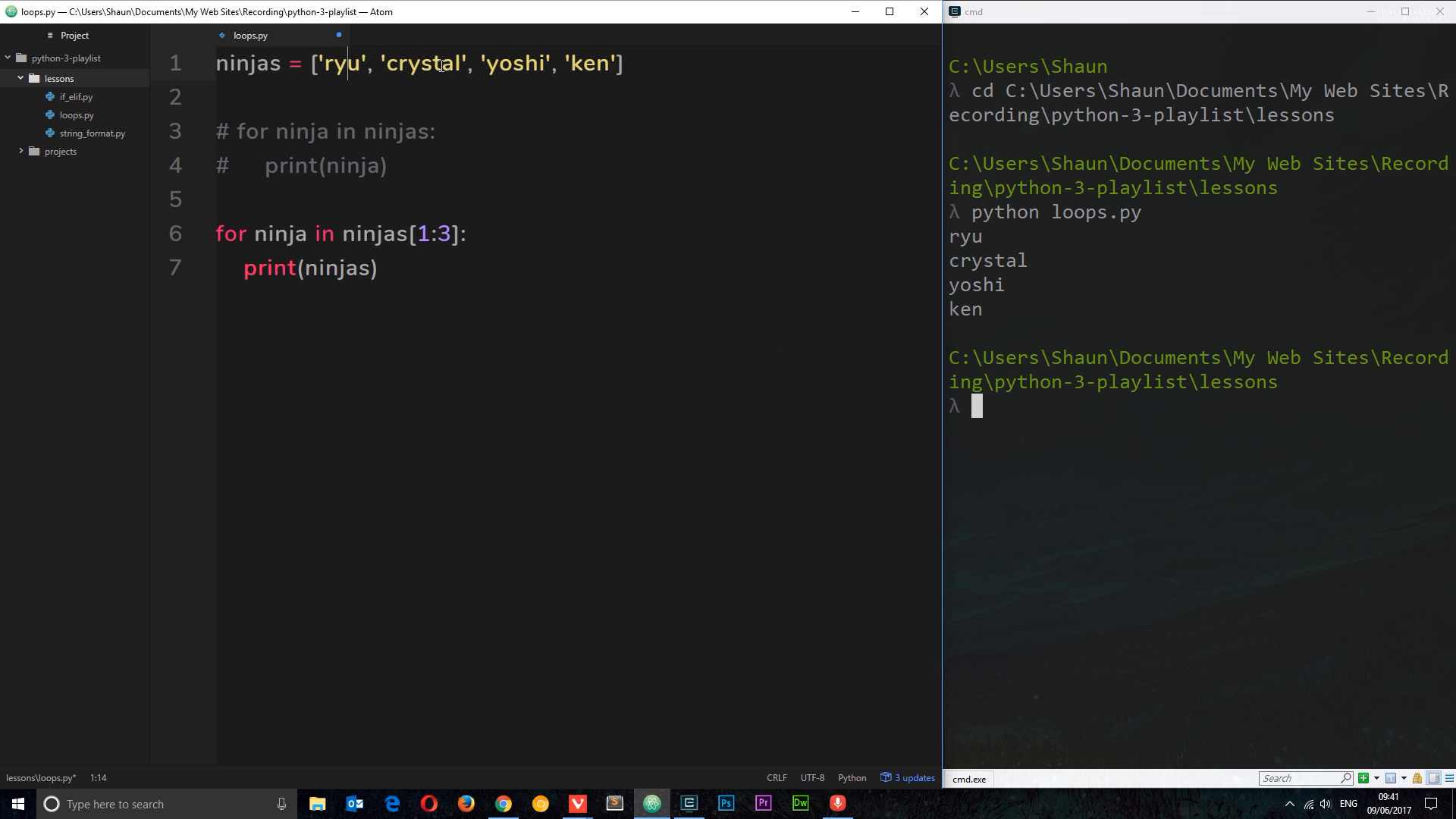
left_click(525, 63)
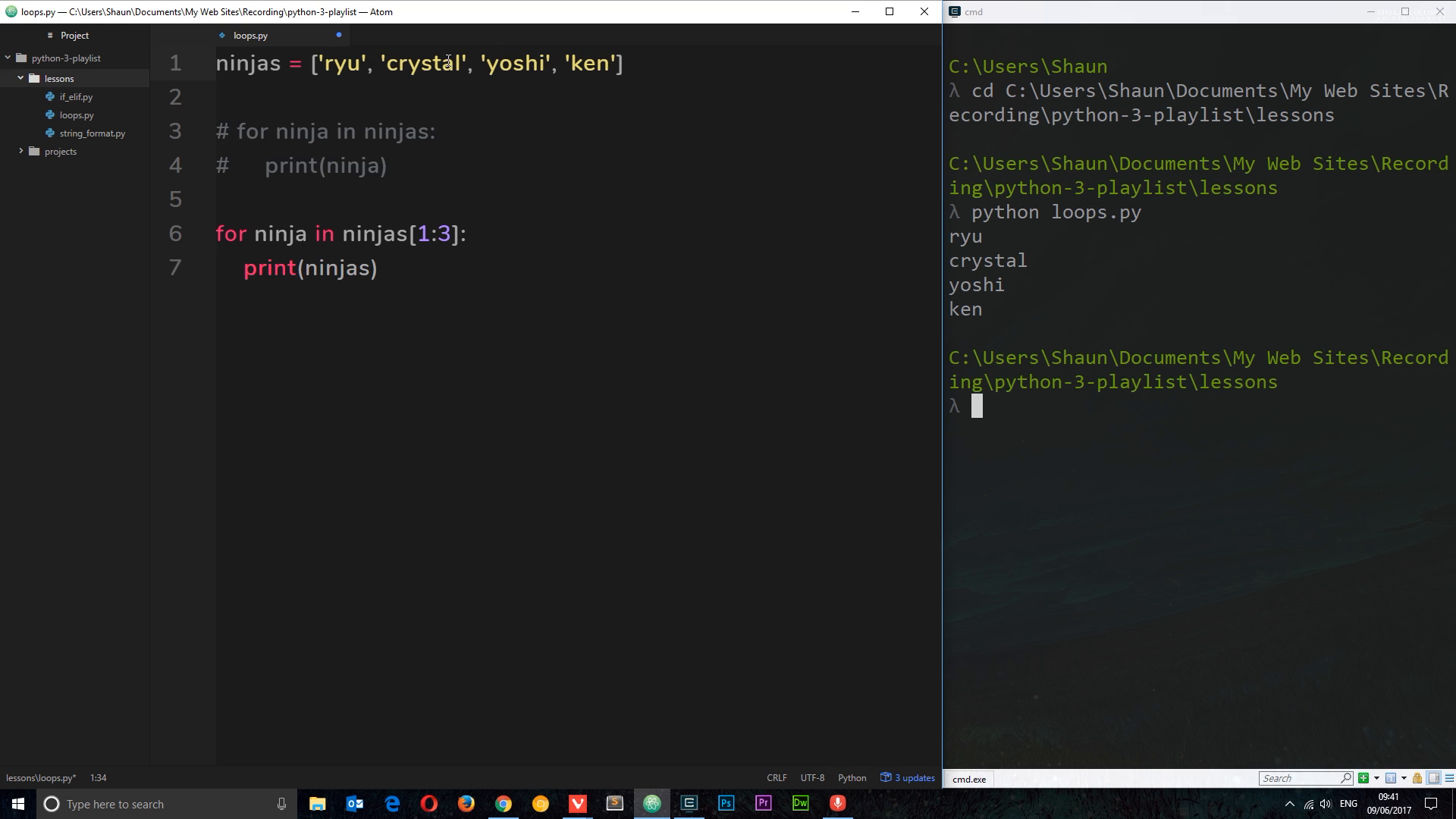
Step: Rerun python loops.py in the terminal, printing only crystal and yoshi
left_click(419, 270)
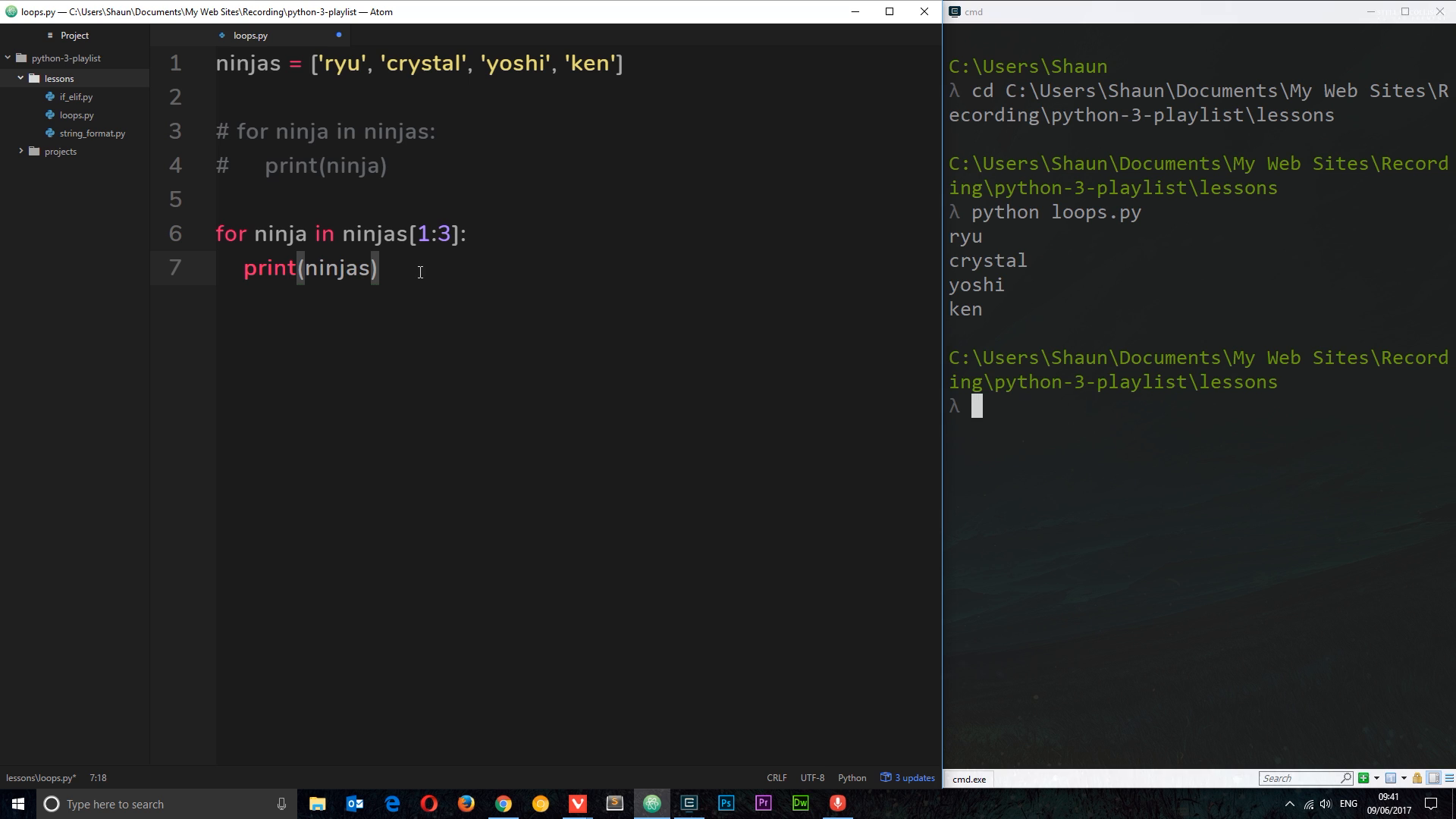
type("python loops.py")
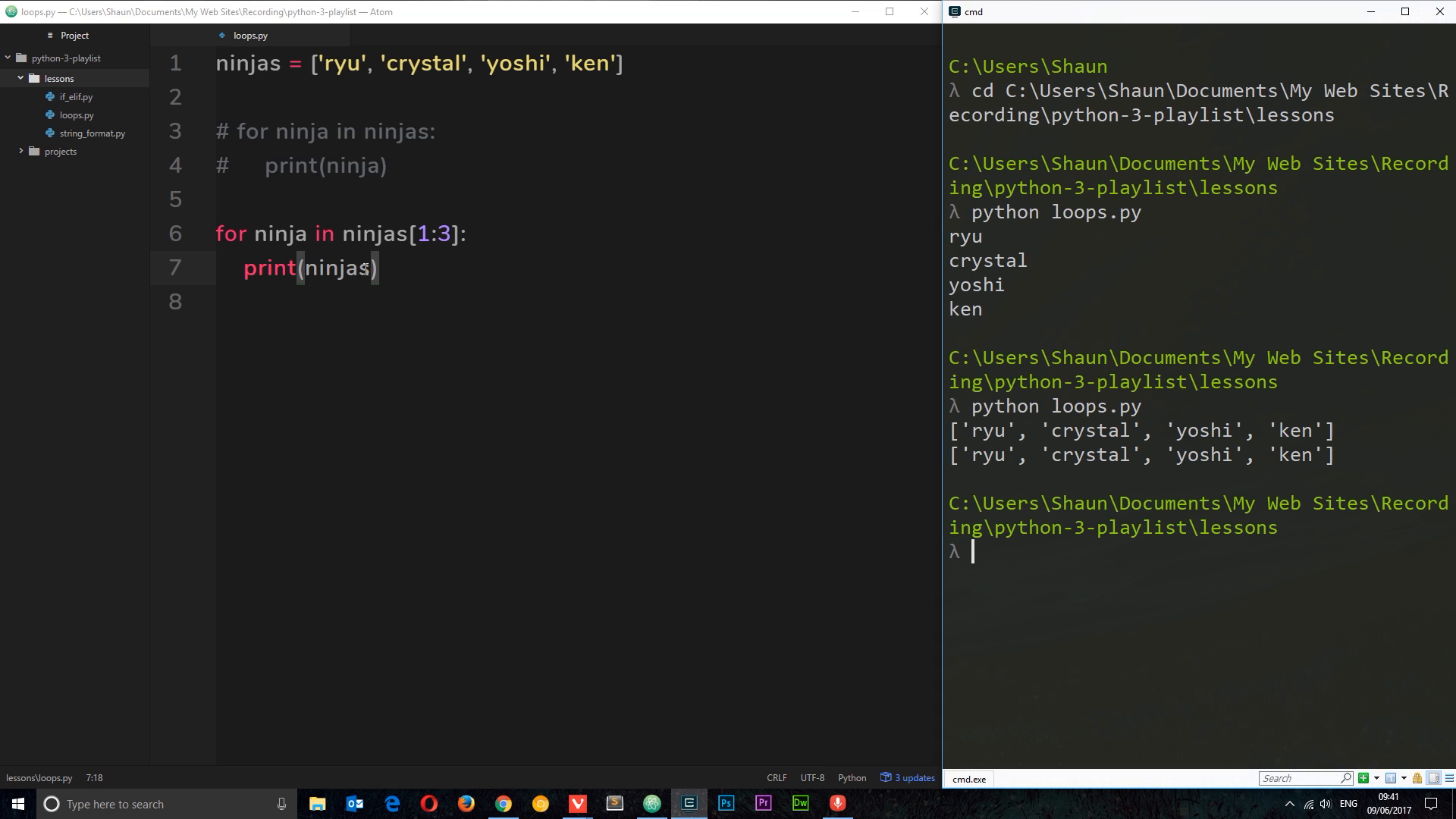
key("Backspace")
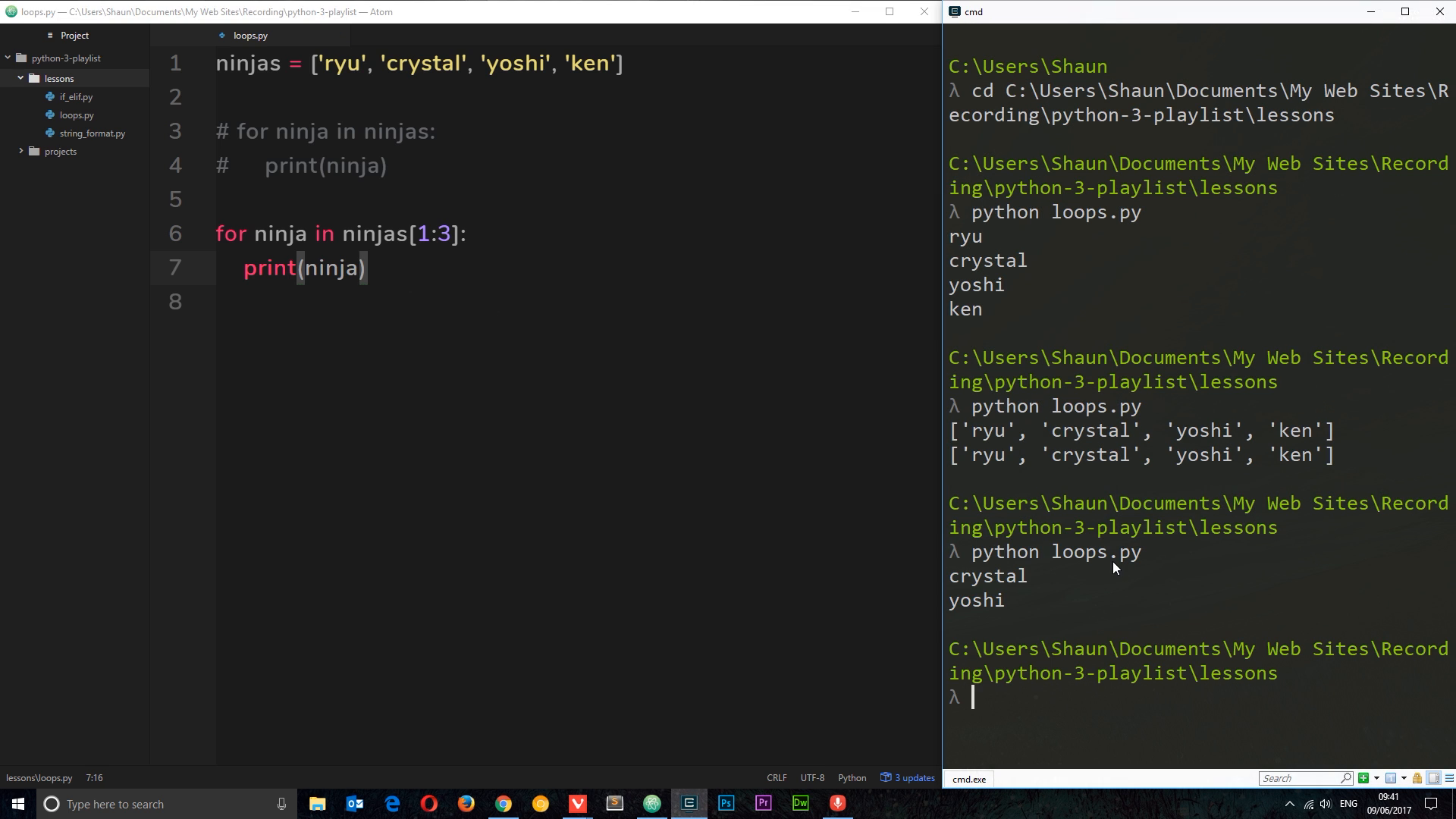
mouse_move(1062, 586)
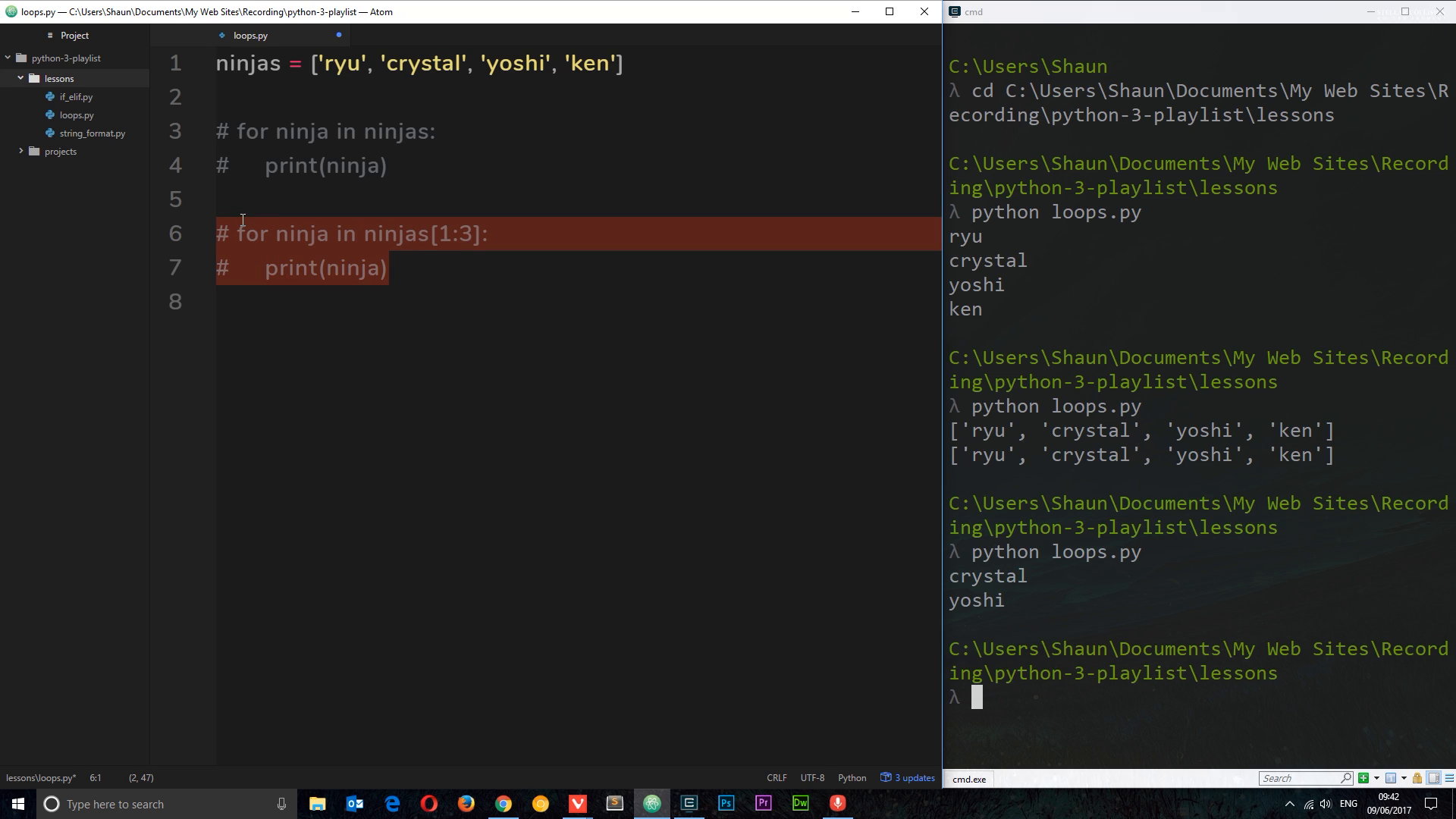
mouse_move(362, 363)
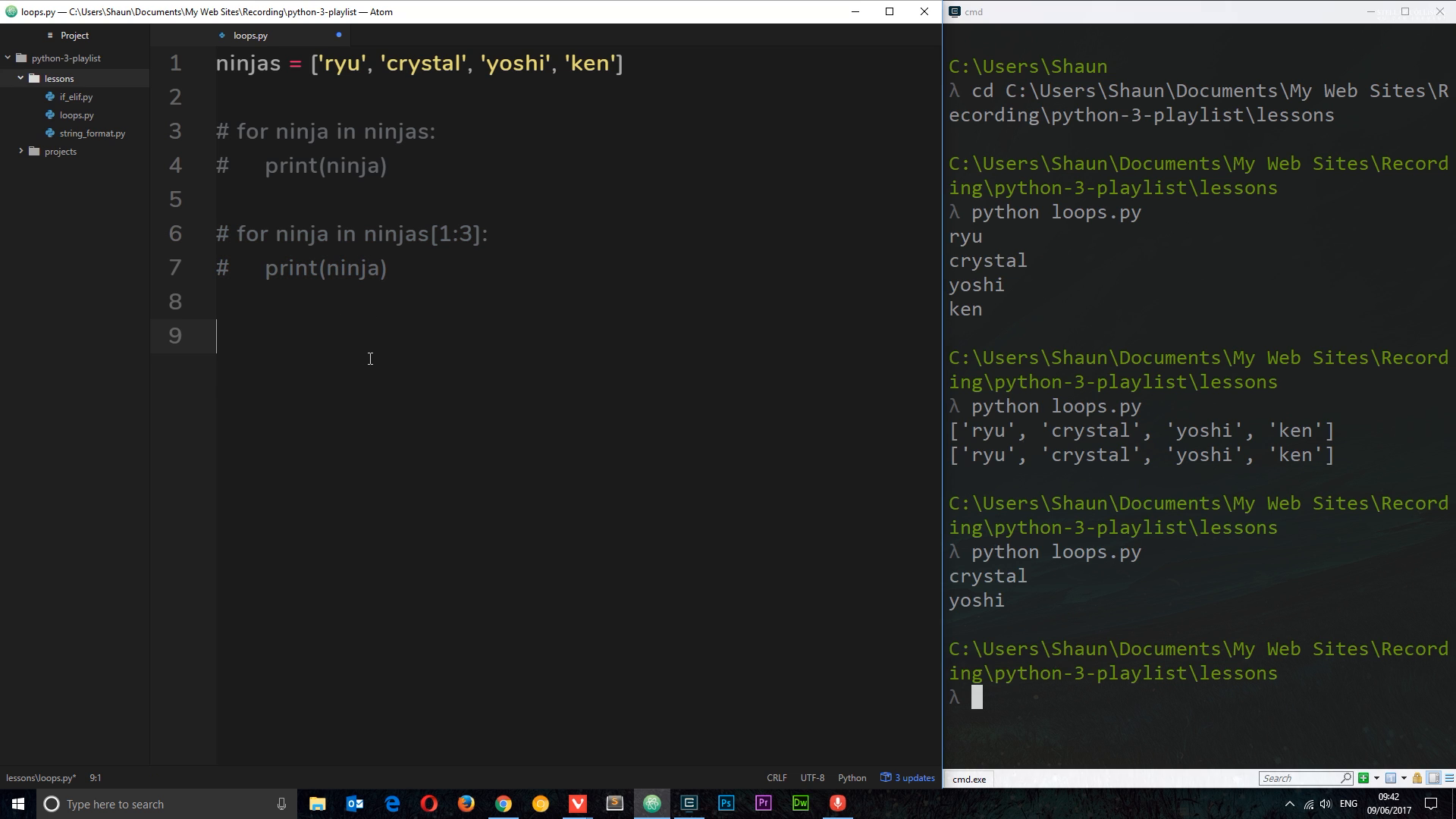
Step: Write a new loop over ninjas with an if ninja == 'yoshi': branch
type("for ninja in ninjas:")
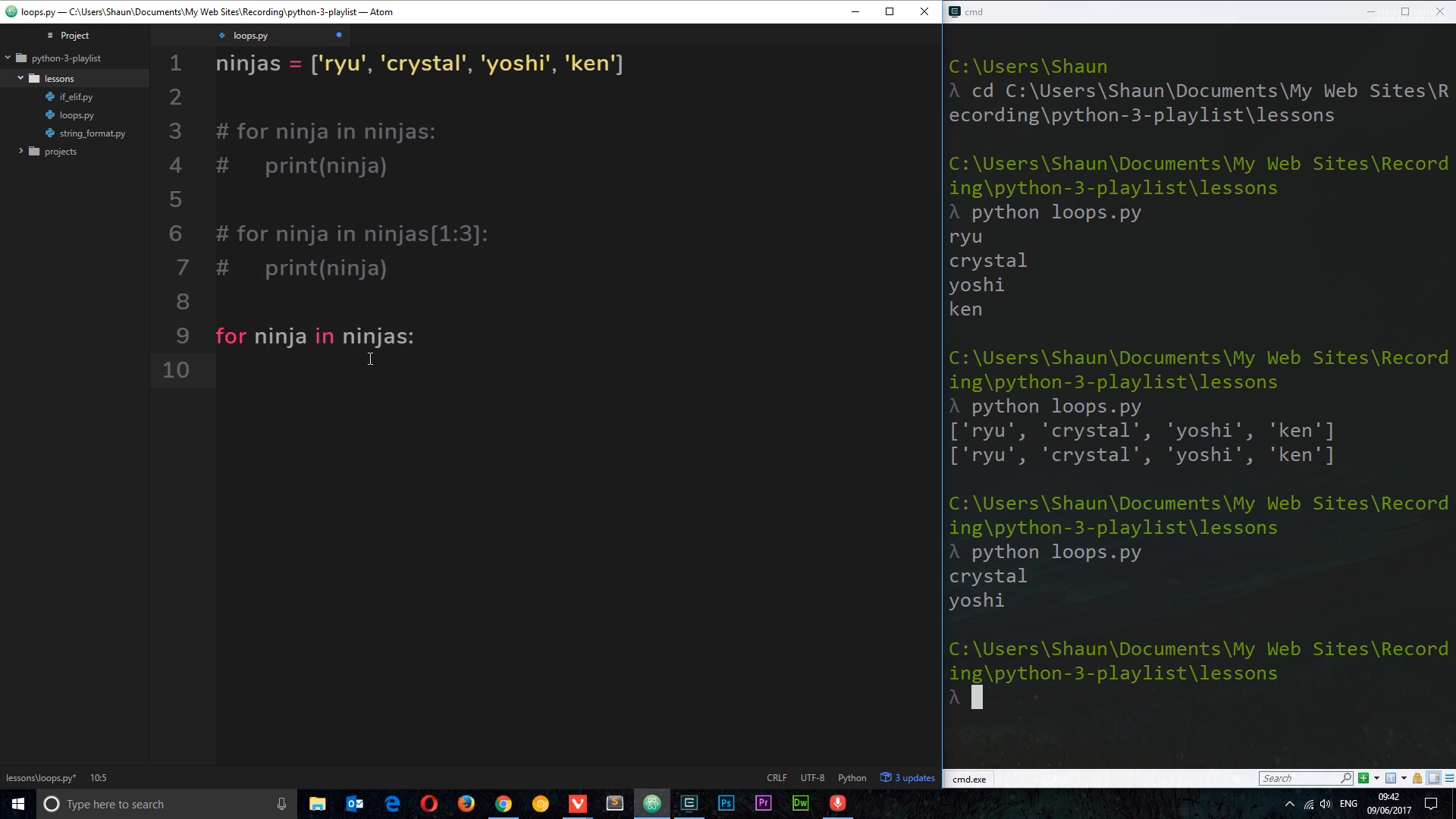
type("if ninja")
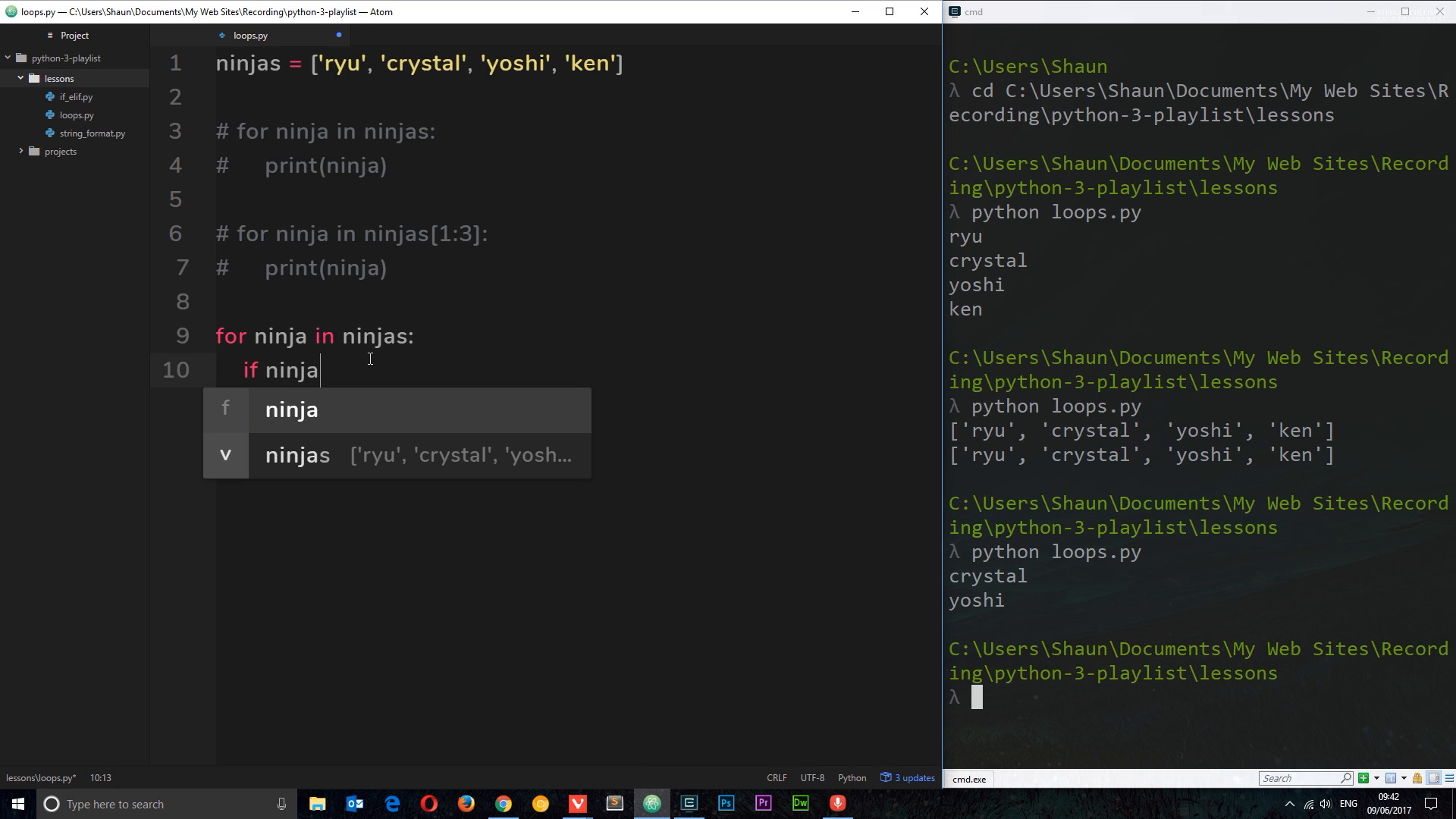
type("==")
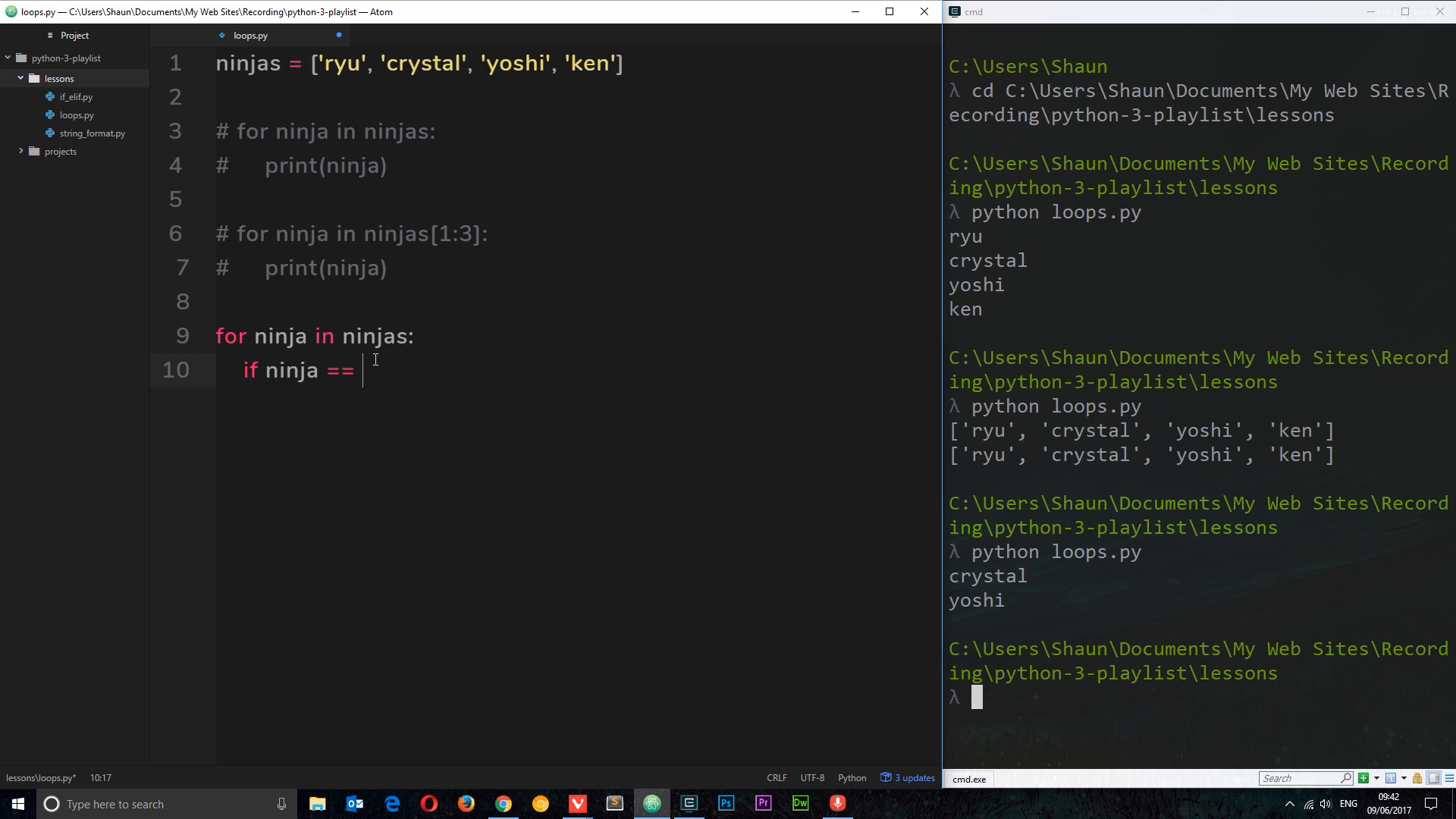
type("'yoshi'")
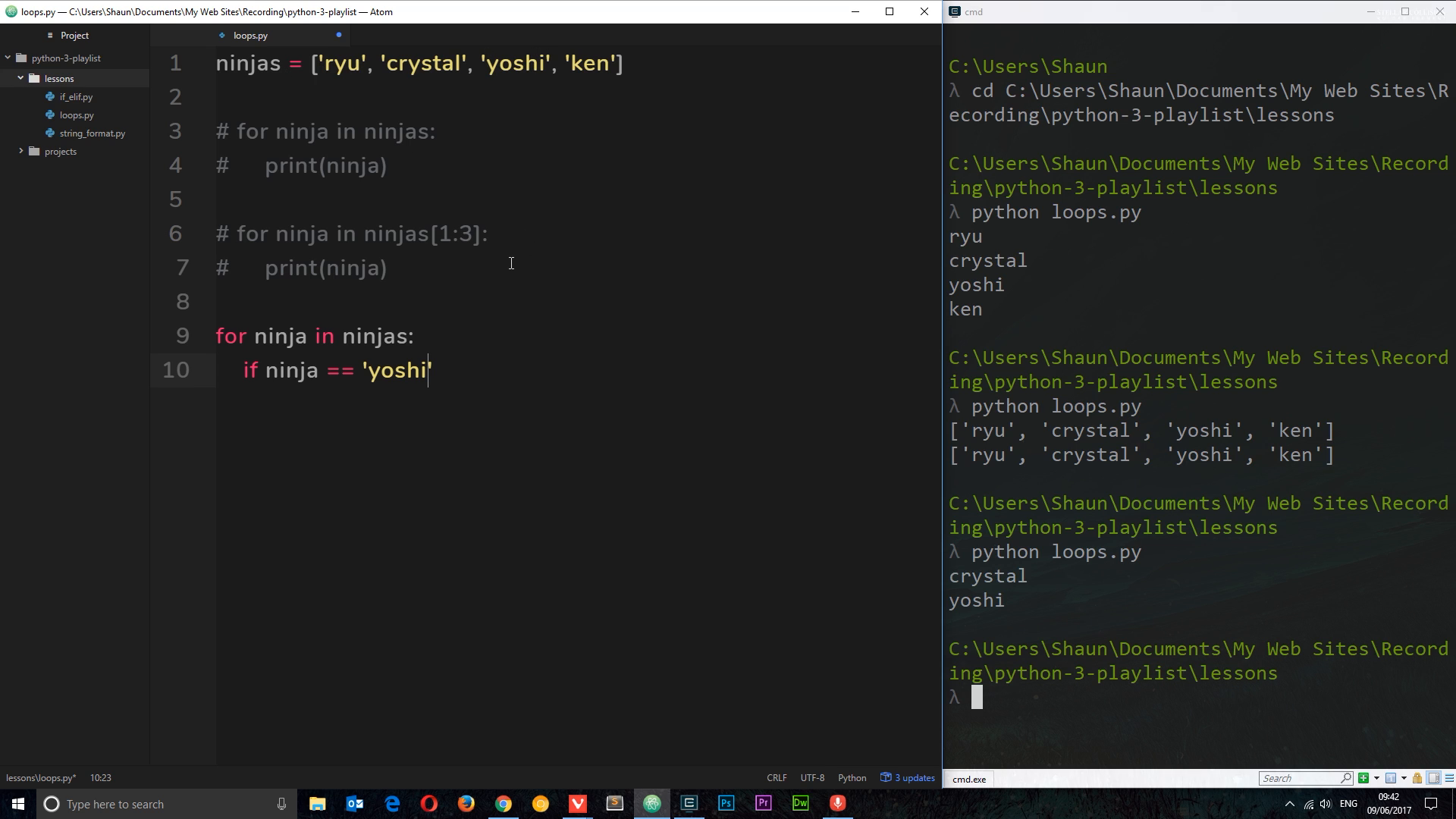
type("':")
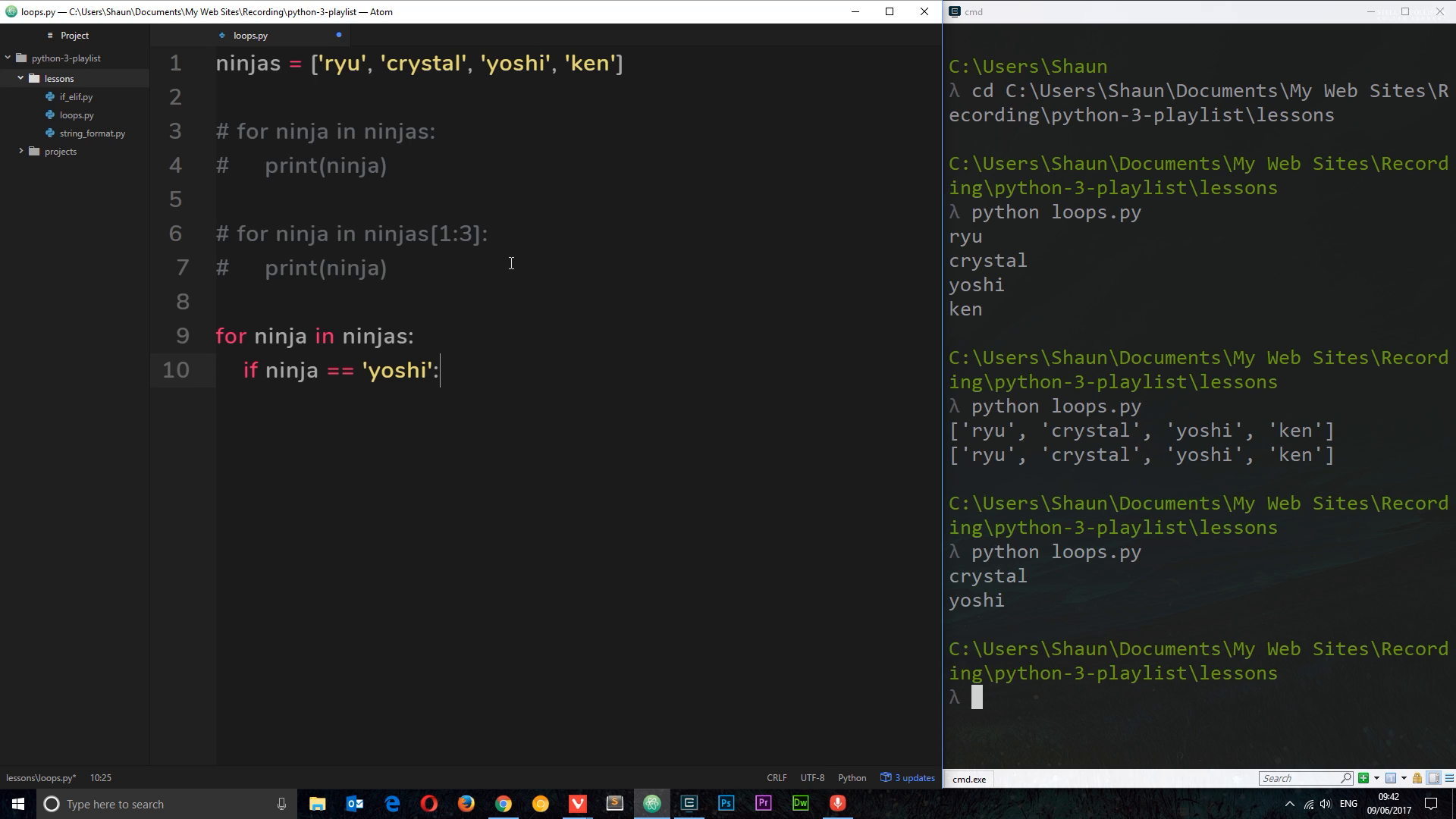
key("Enter")
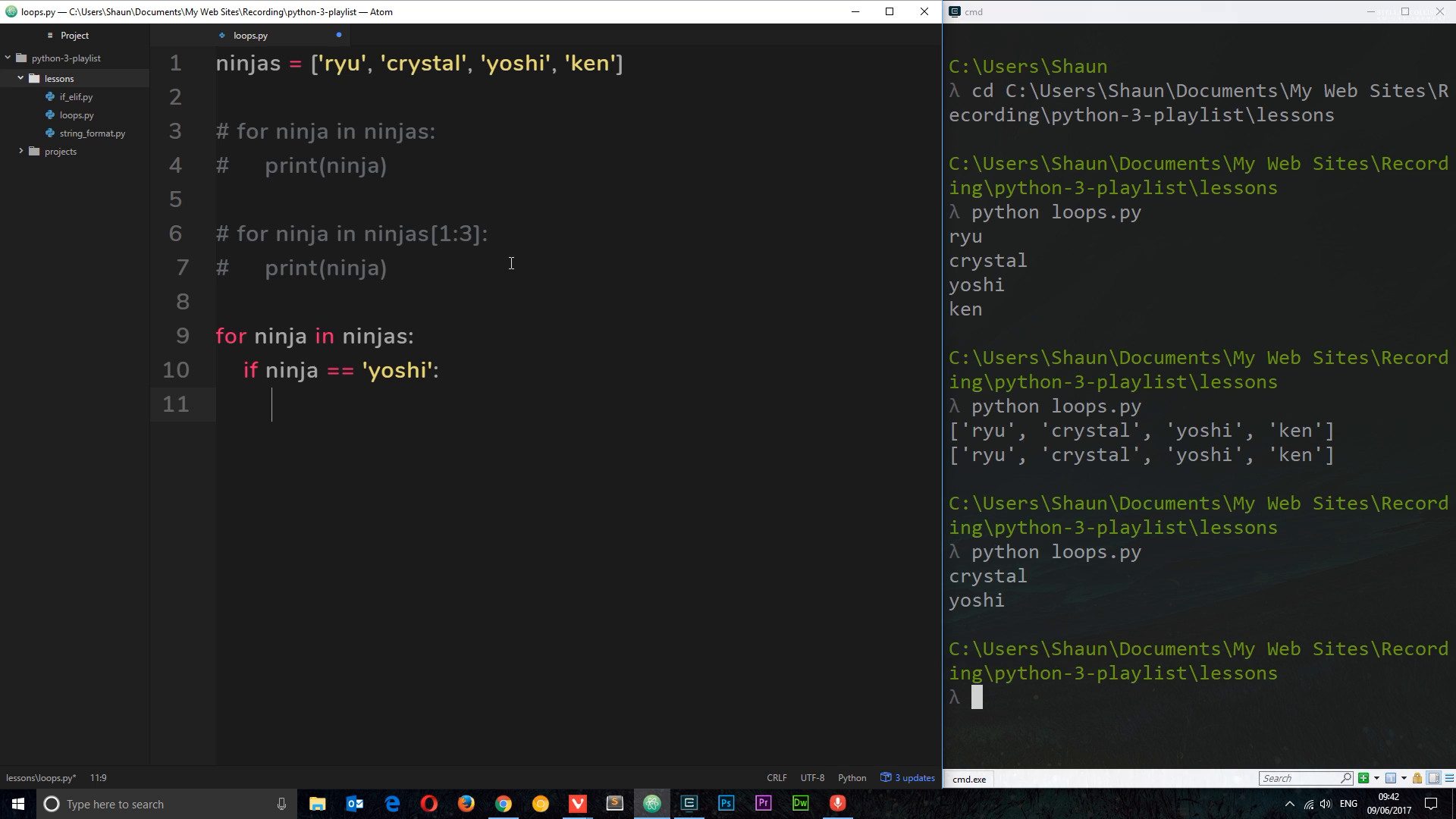
Step: Inside the yoshi branch print f'{ninja} - black belt'
type("print")
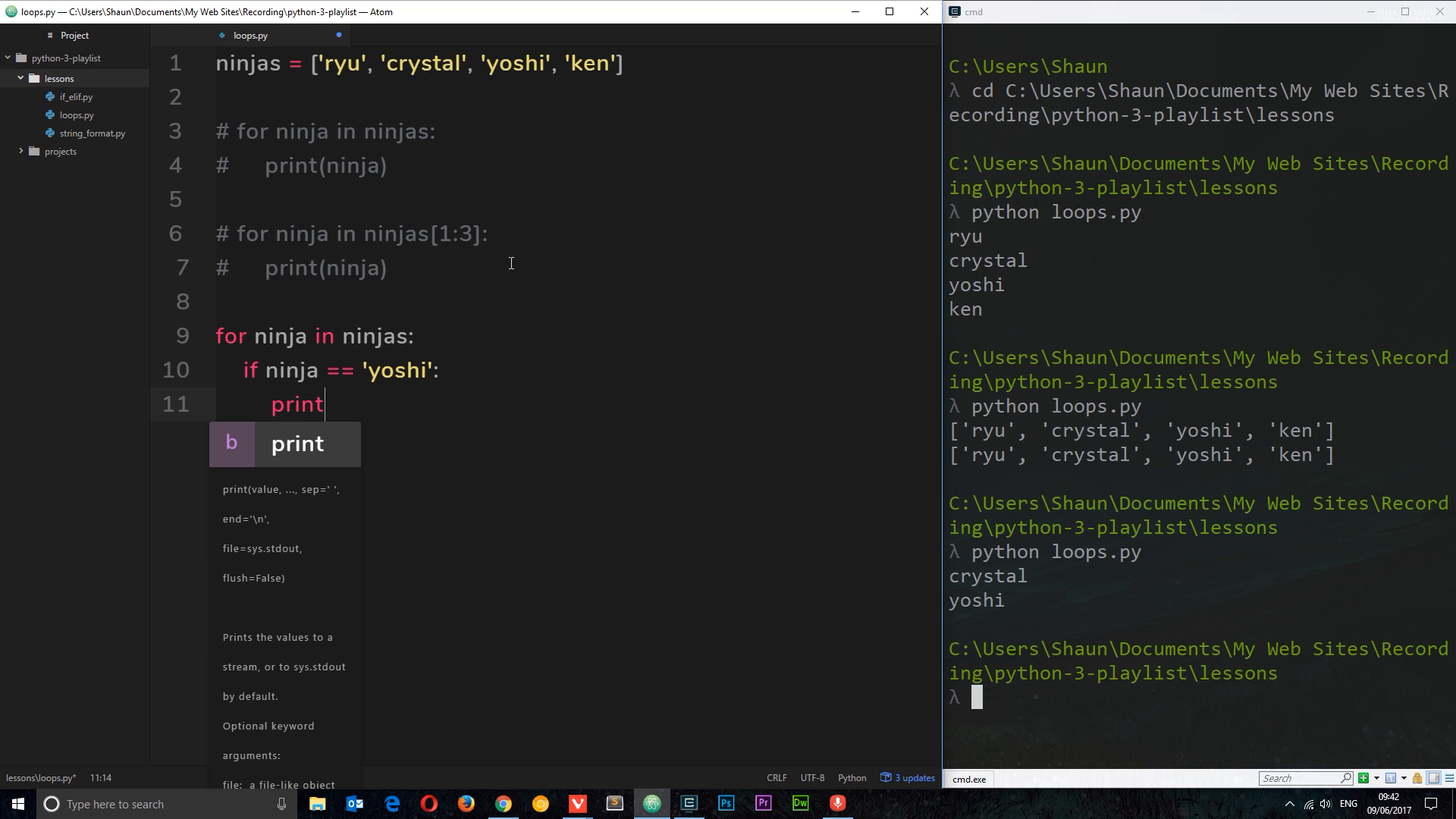
type("()")
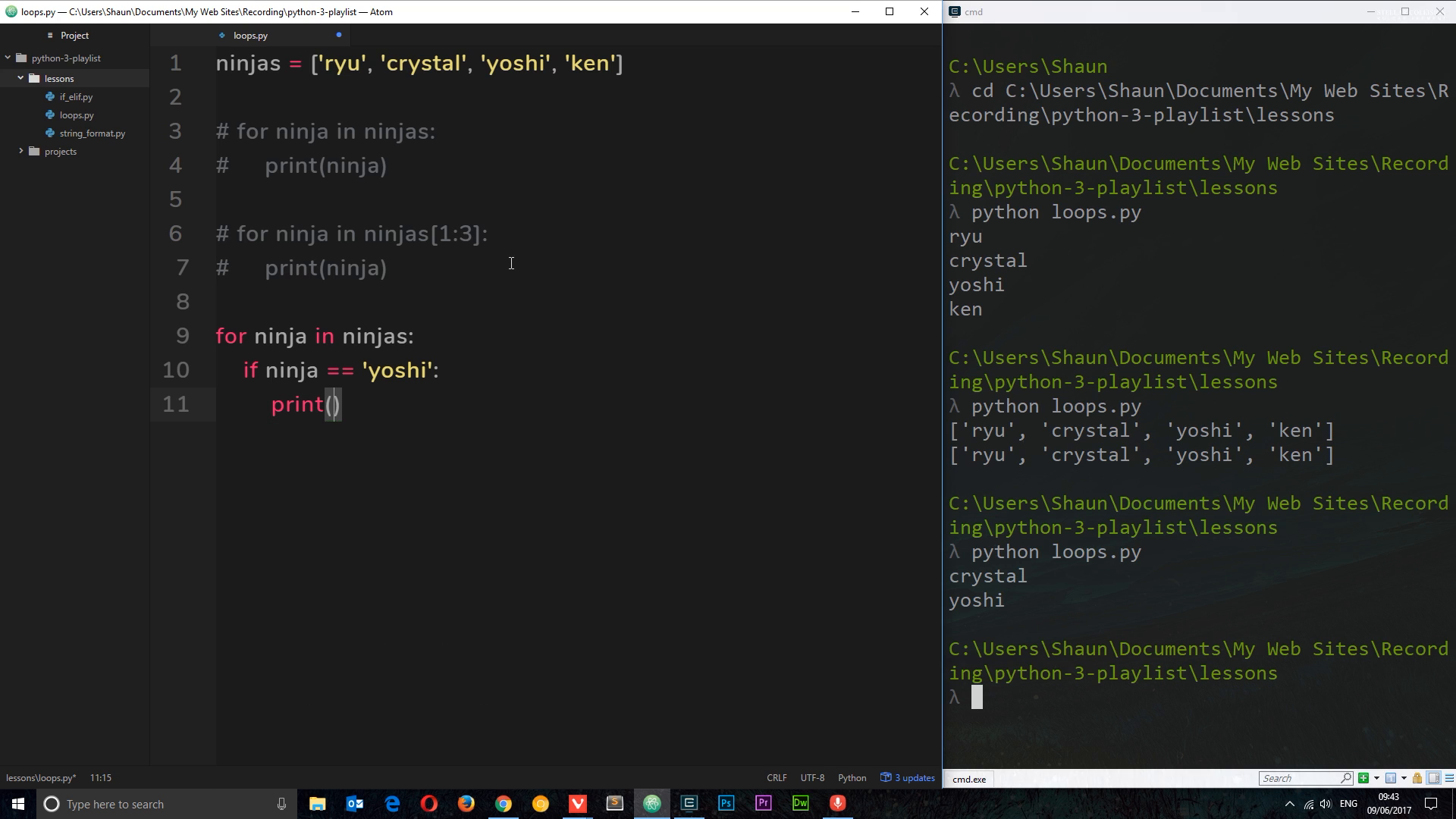
type("f")
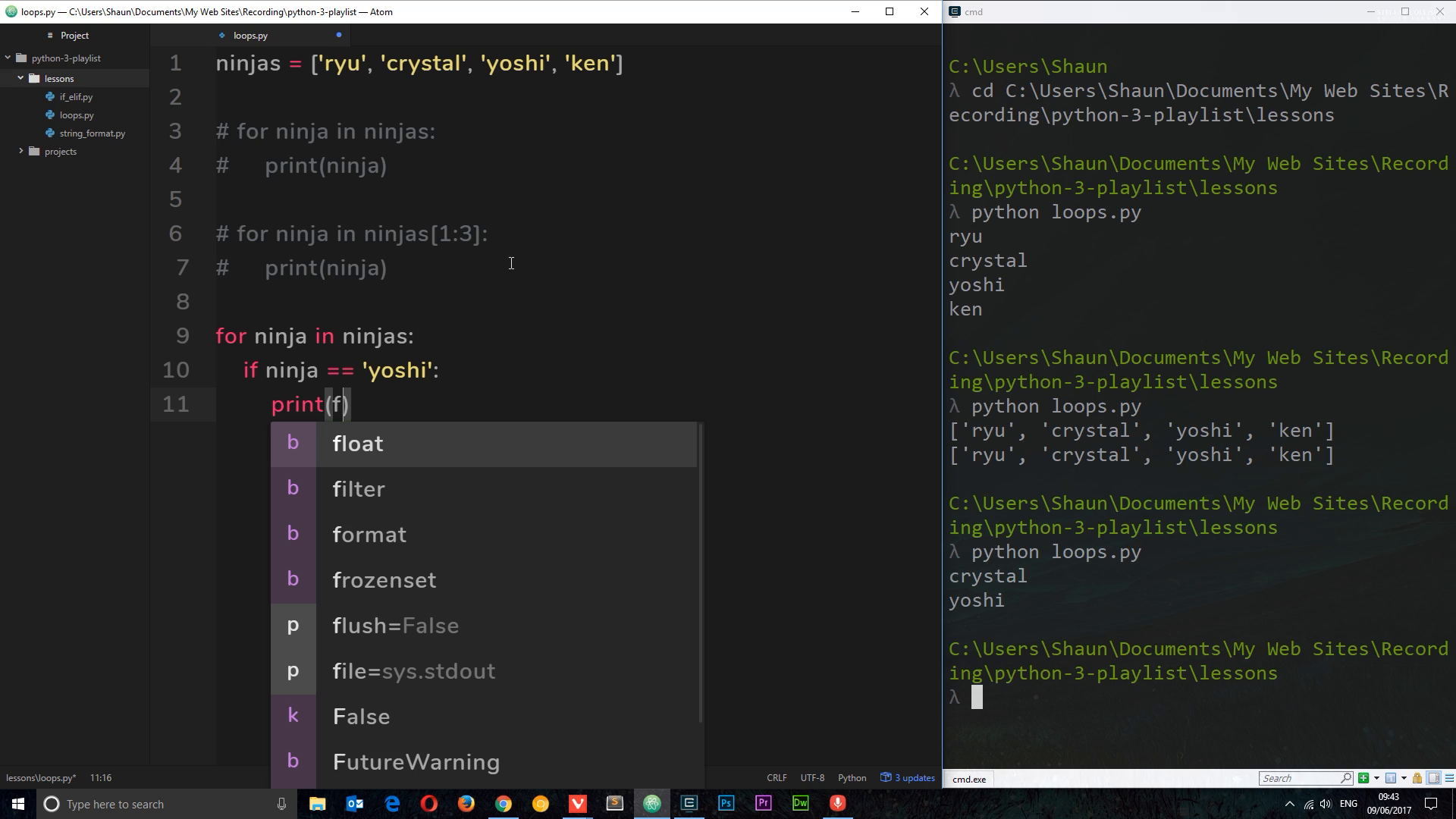
type("\"")
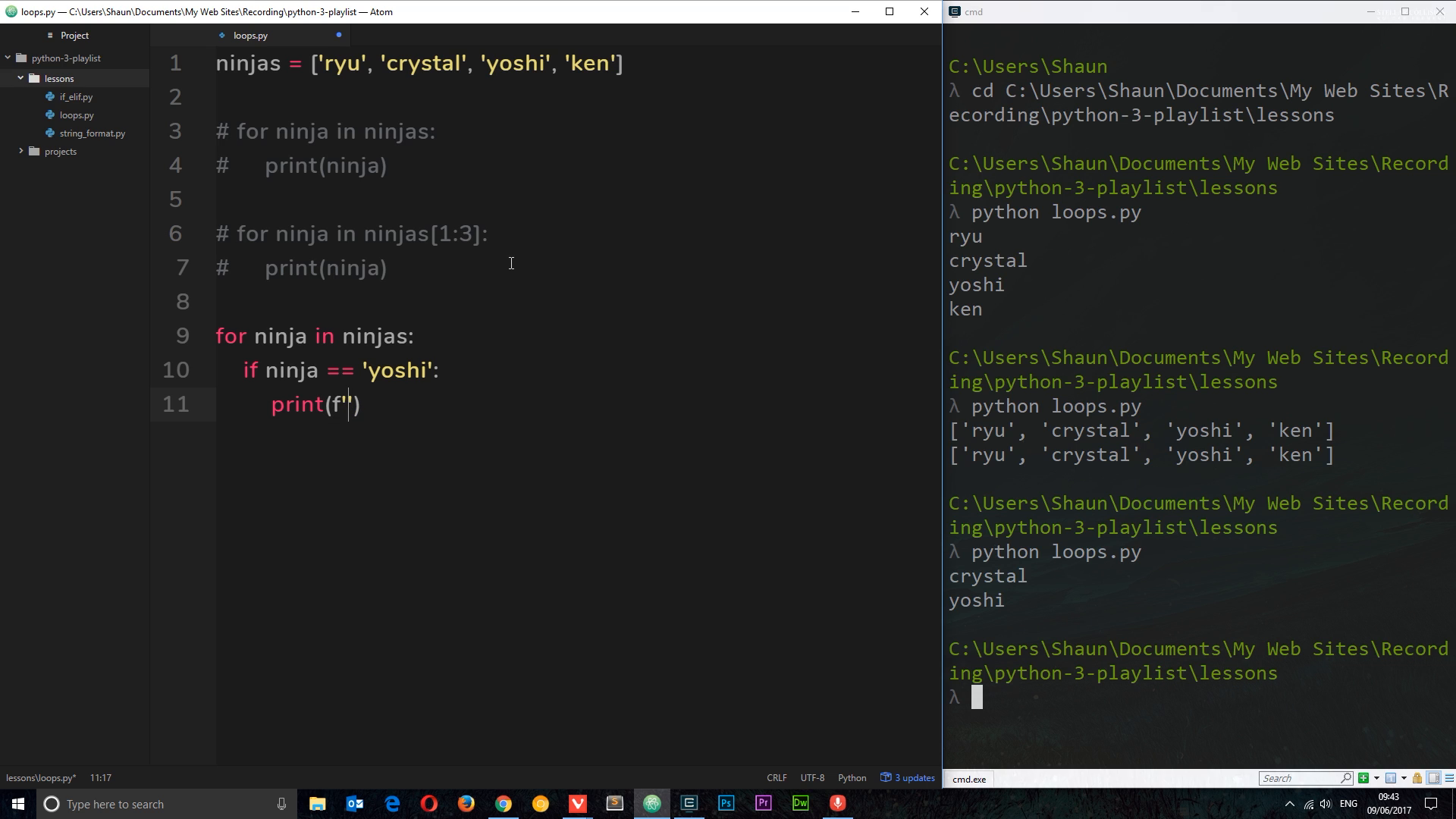
type("{ni}")
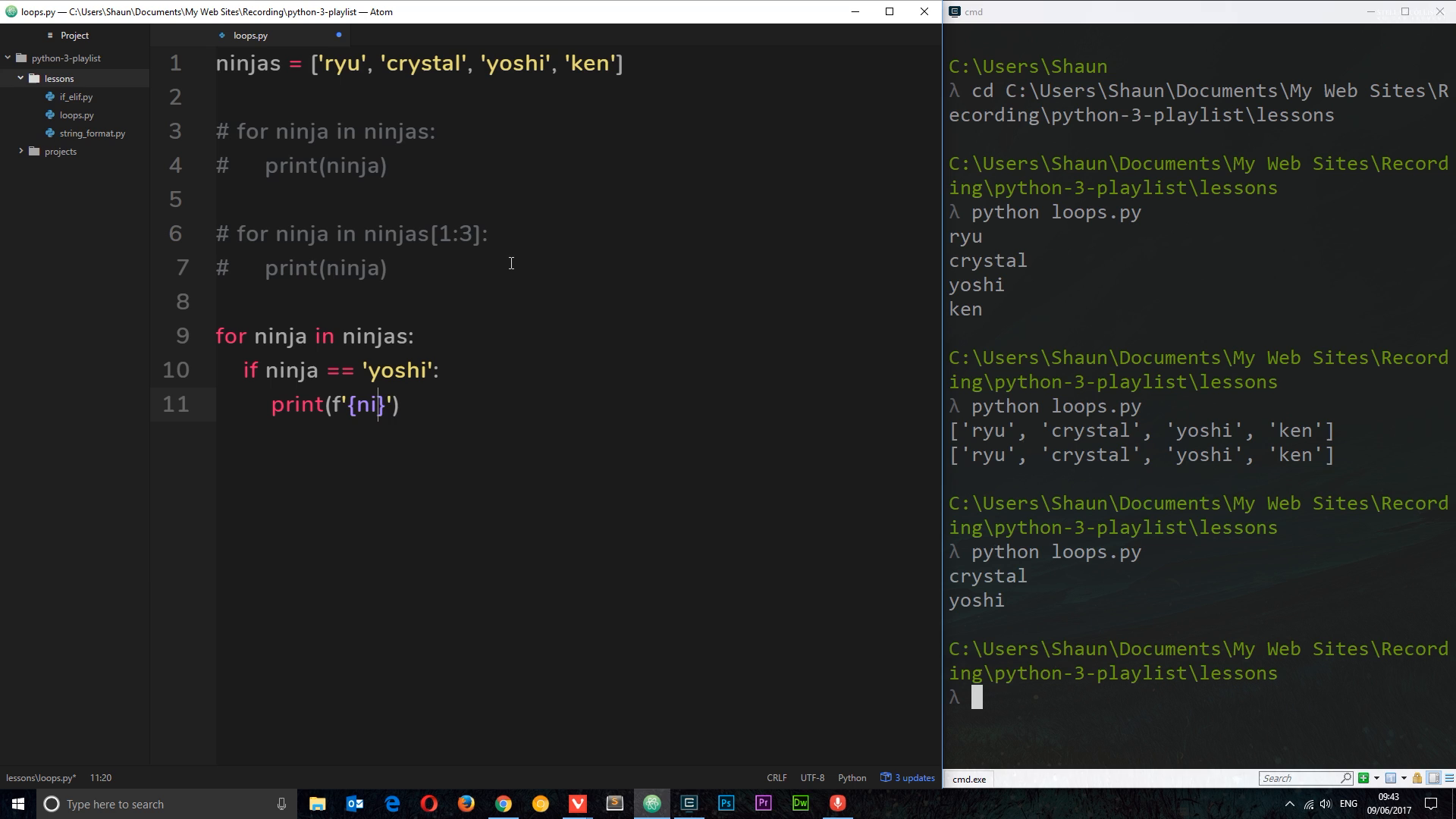
type("nja")
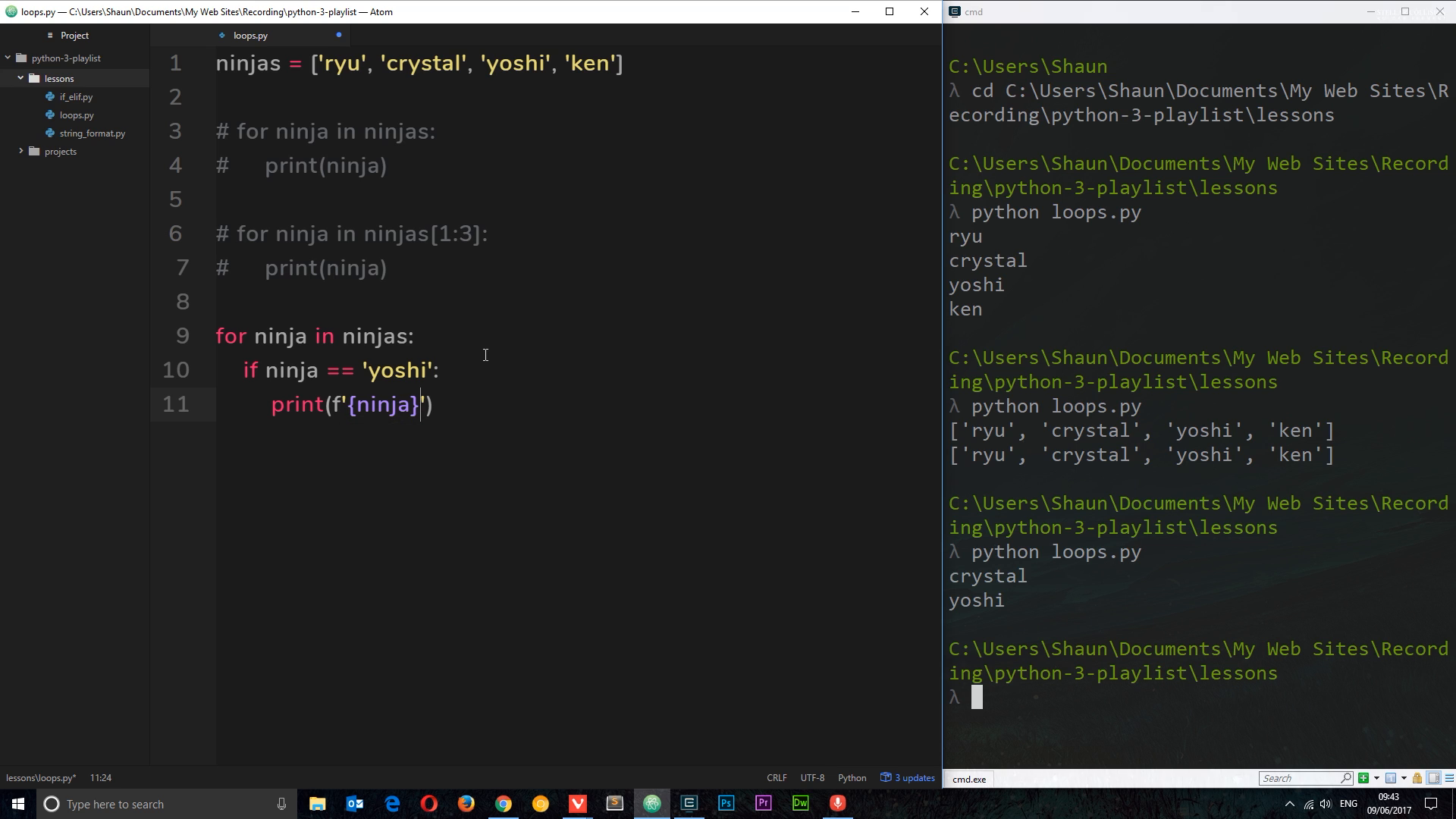
type("- black")
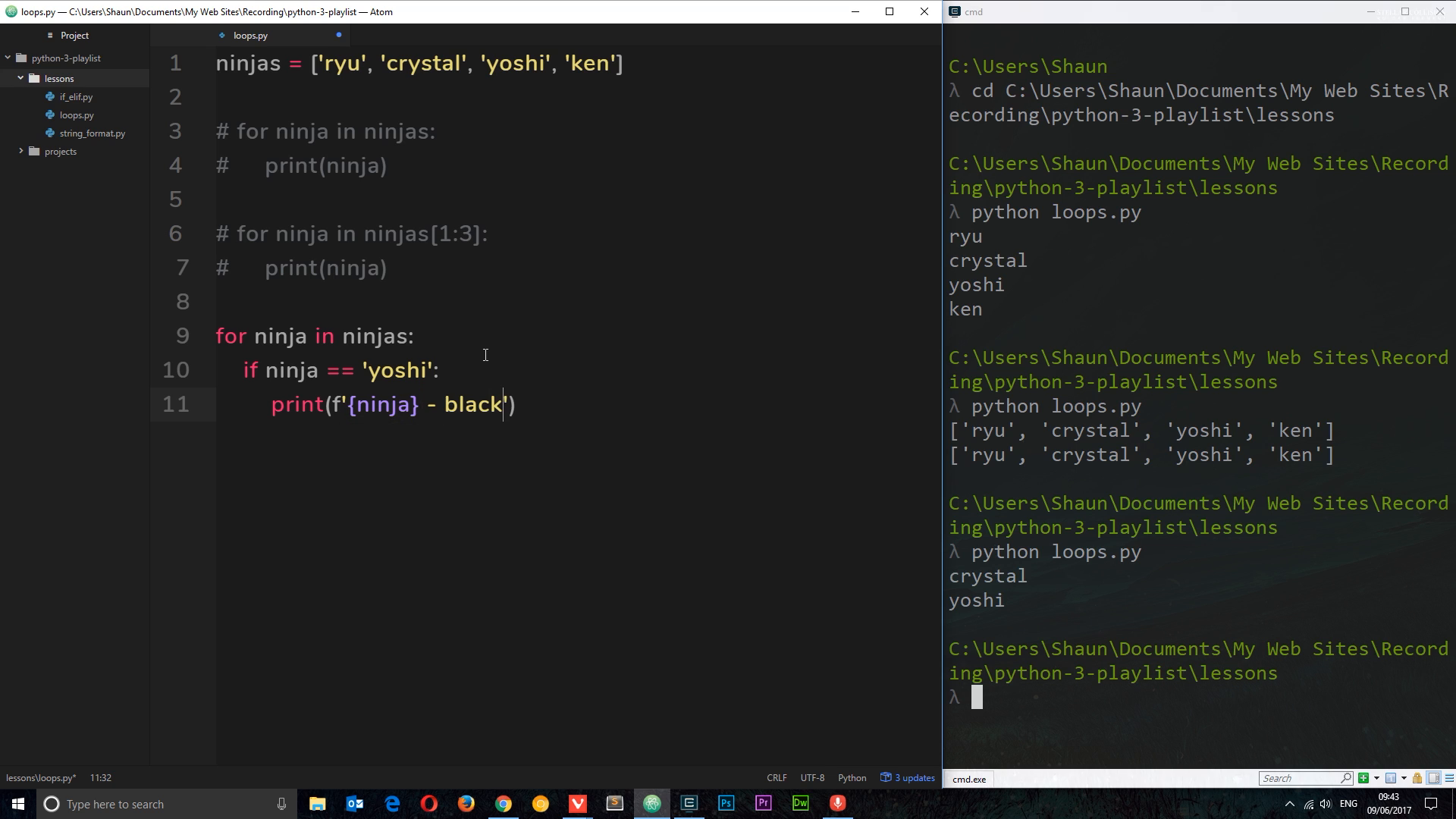
type("belt")
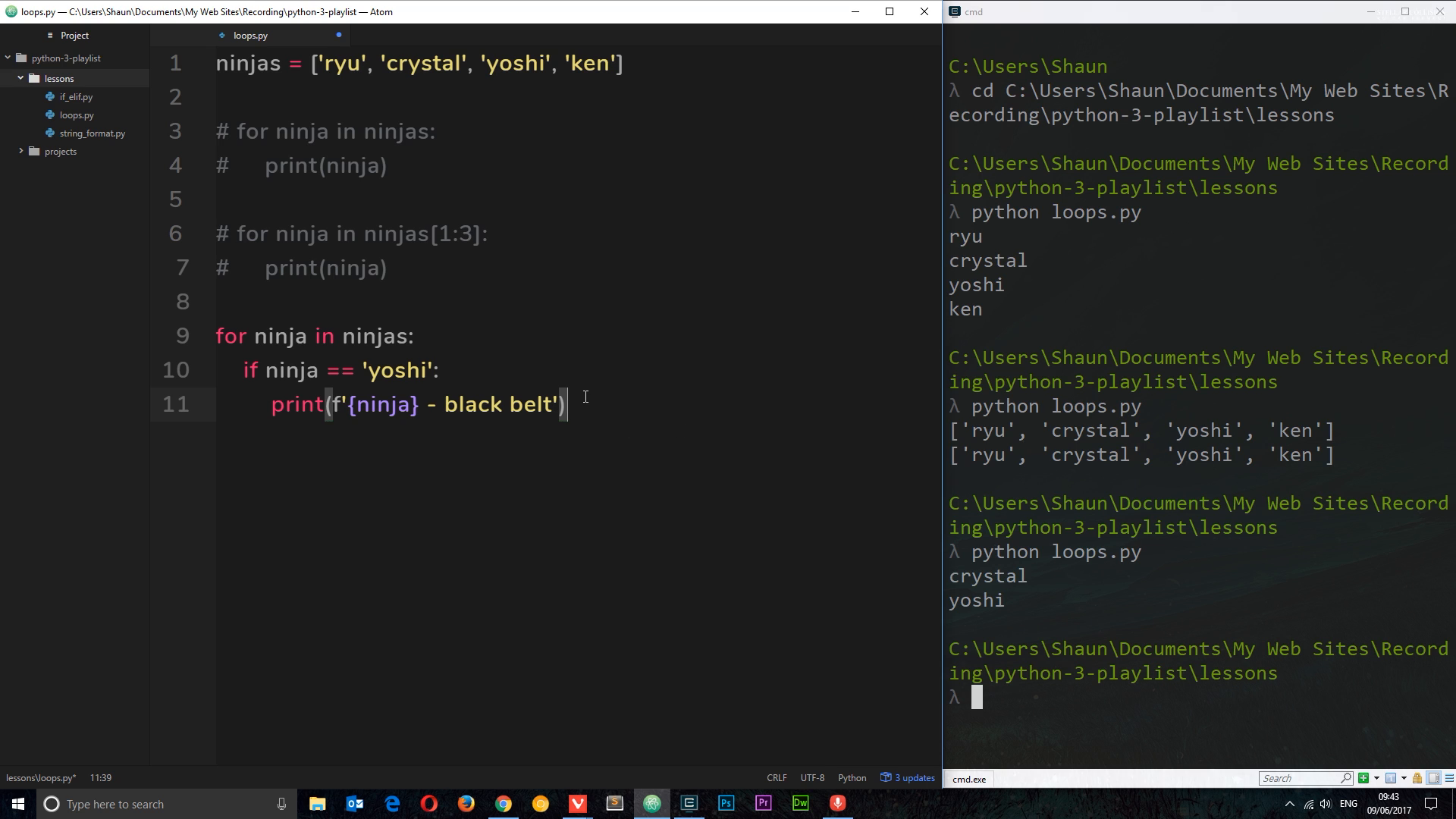
key("Enter")
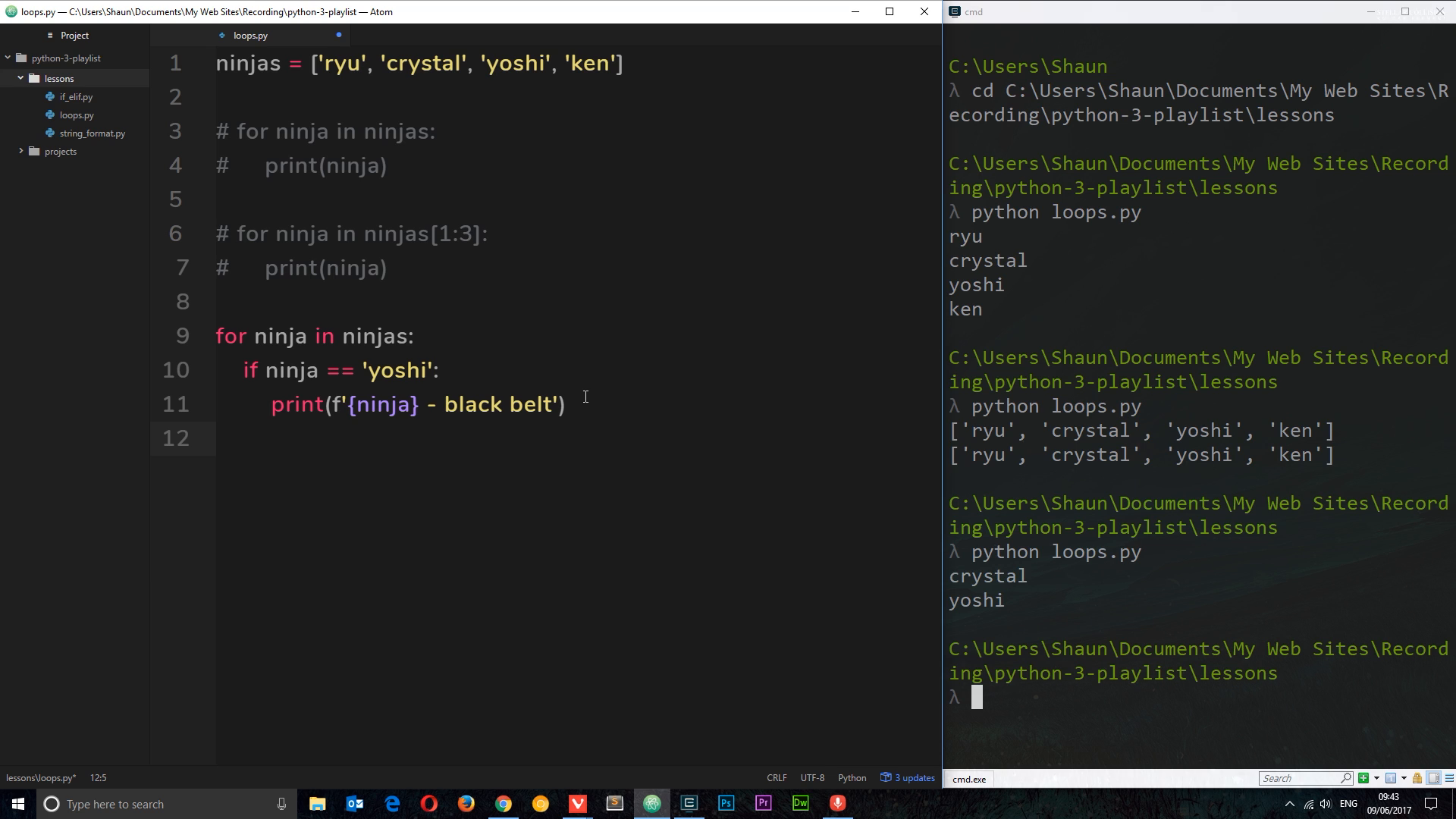
Step: Add an else: branch printing ninja and run it, giving ryu, crystal, yoshi - black belt, ken
type("else:")
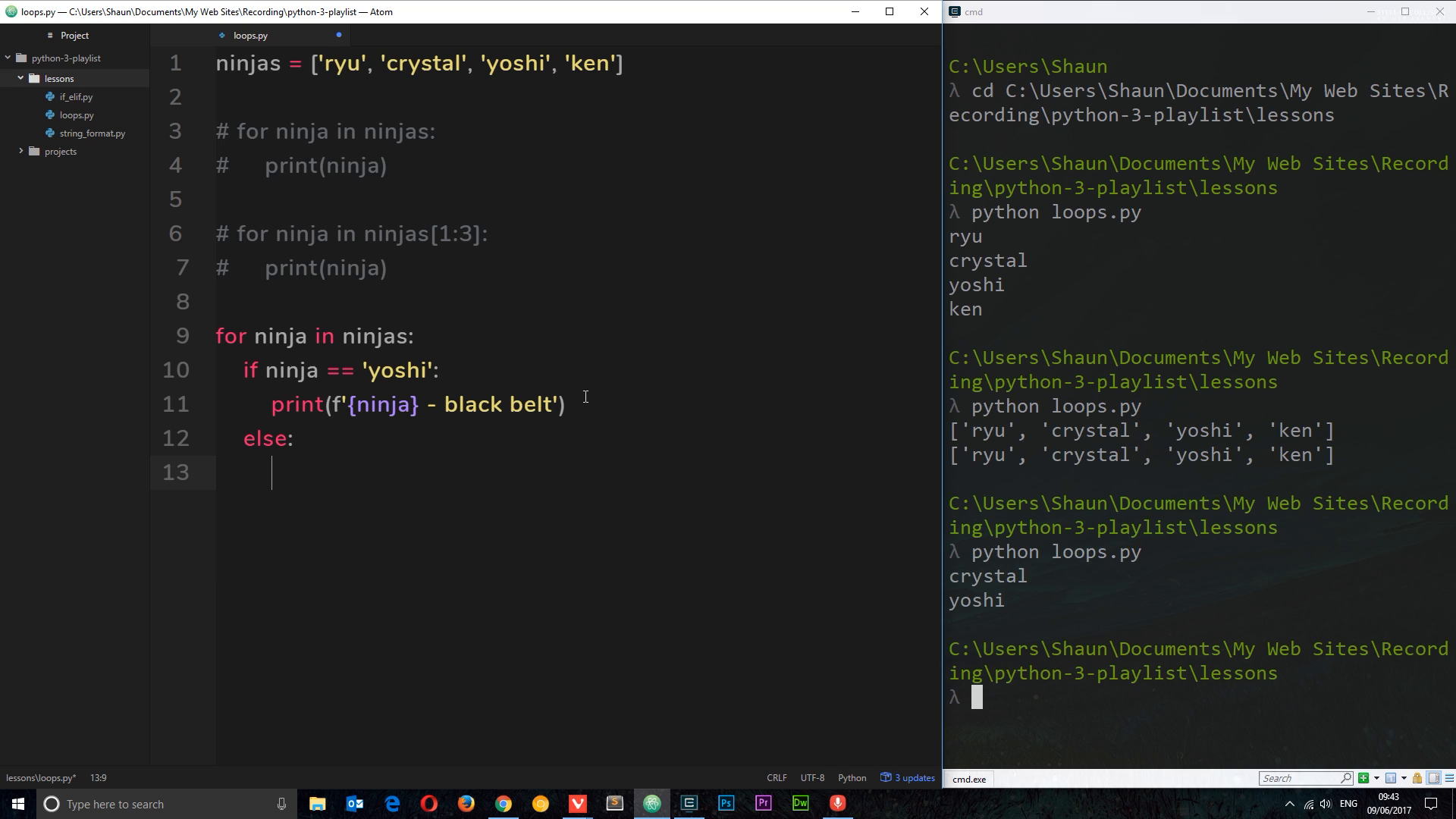
type("pr")
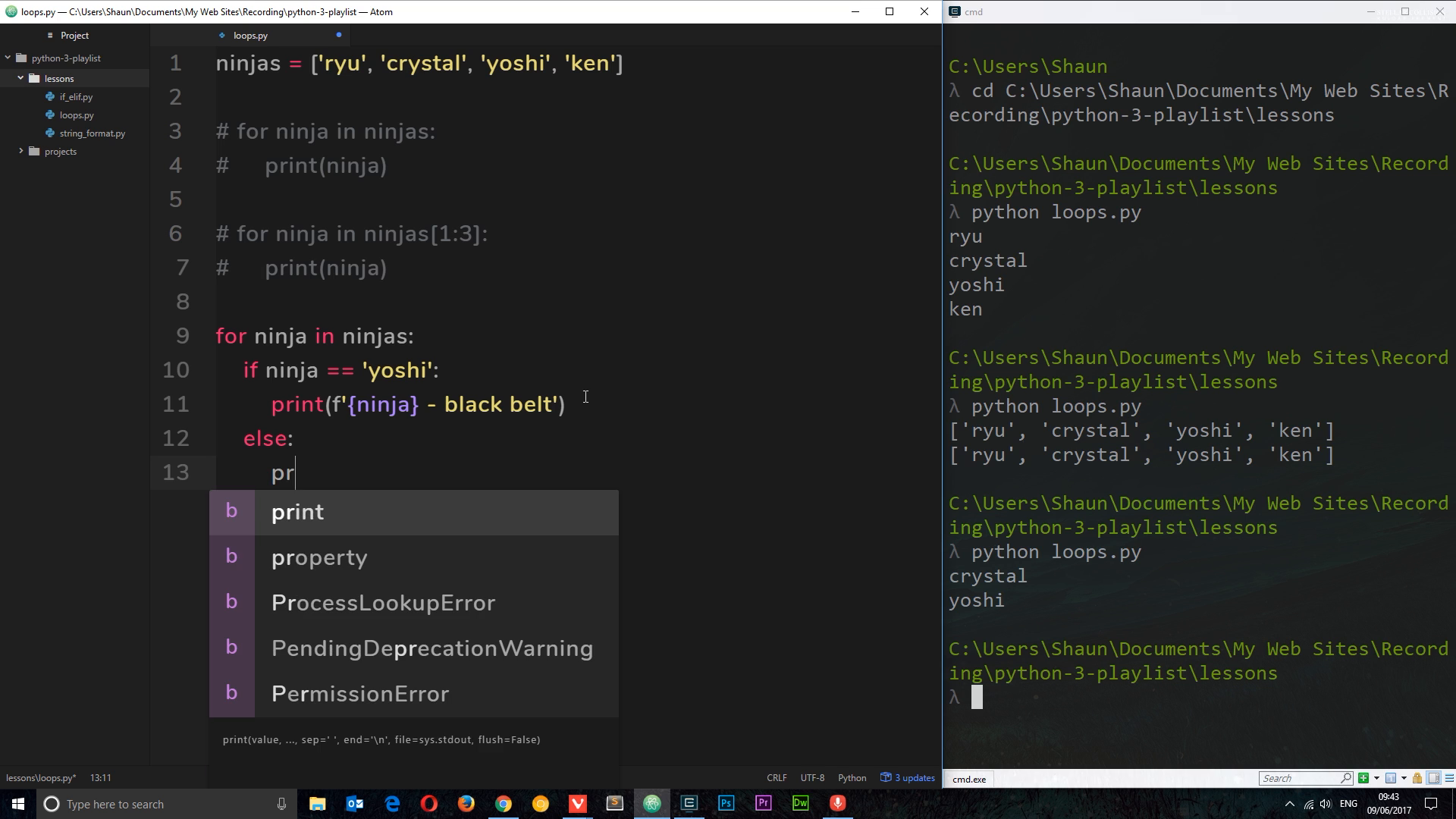
type("int(n")
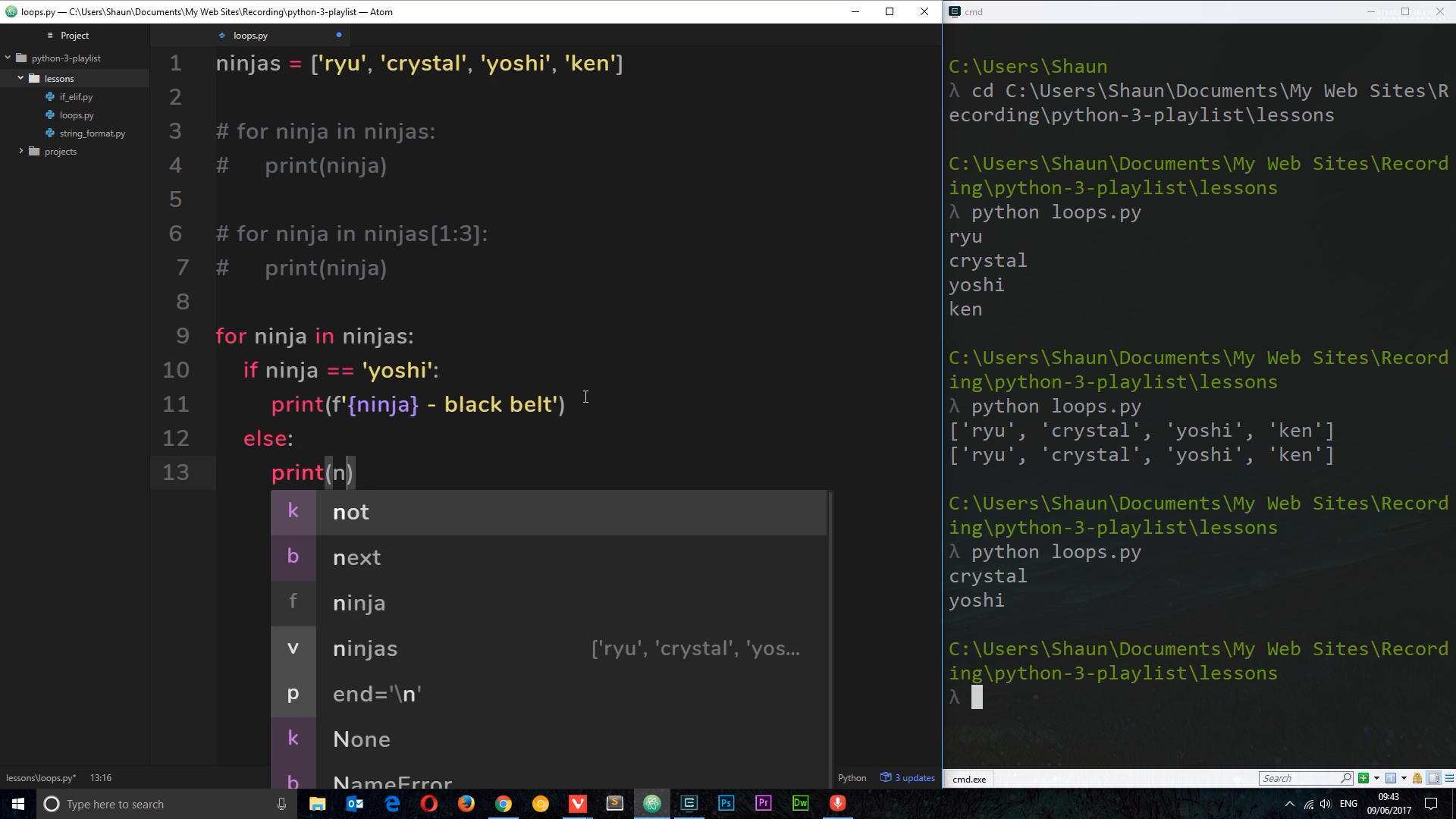
type("inja")
left_click(1200, 696)
type("python loops.py")
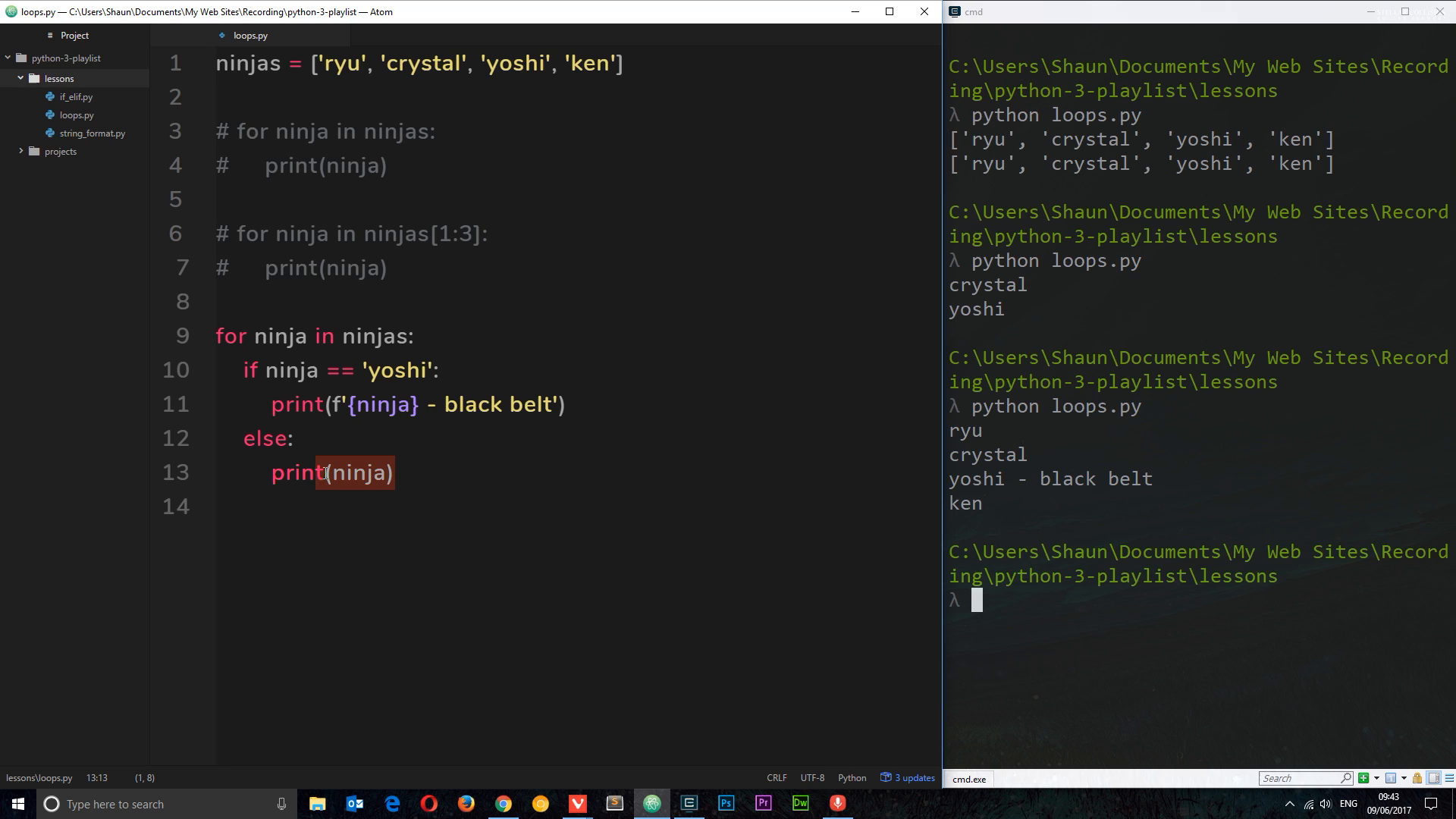
left_click(583, 405)
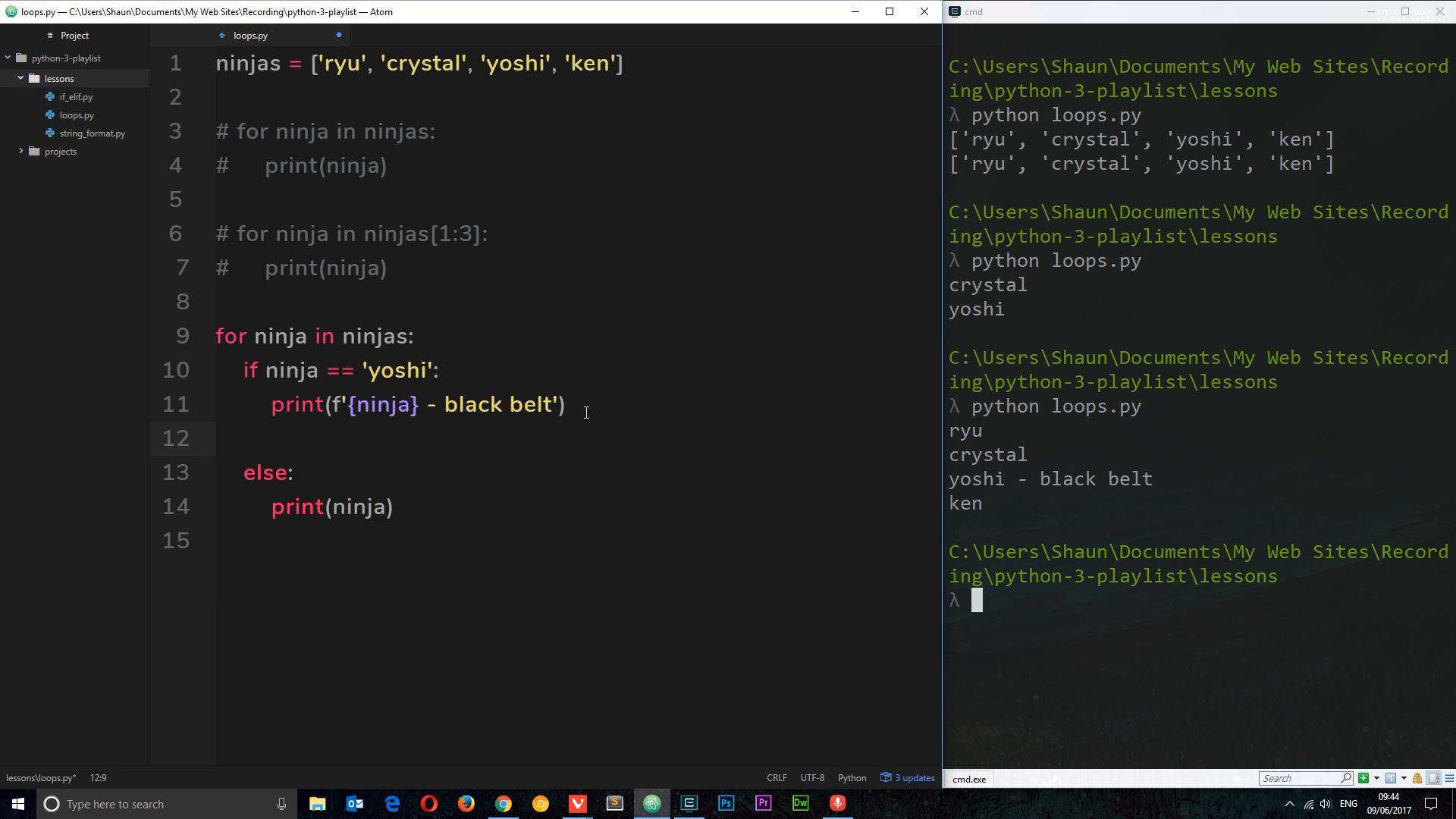
Step: Add break after the yoshi print and rerun, printing only ryu, crystal and yoshi - black belt
type("break")
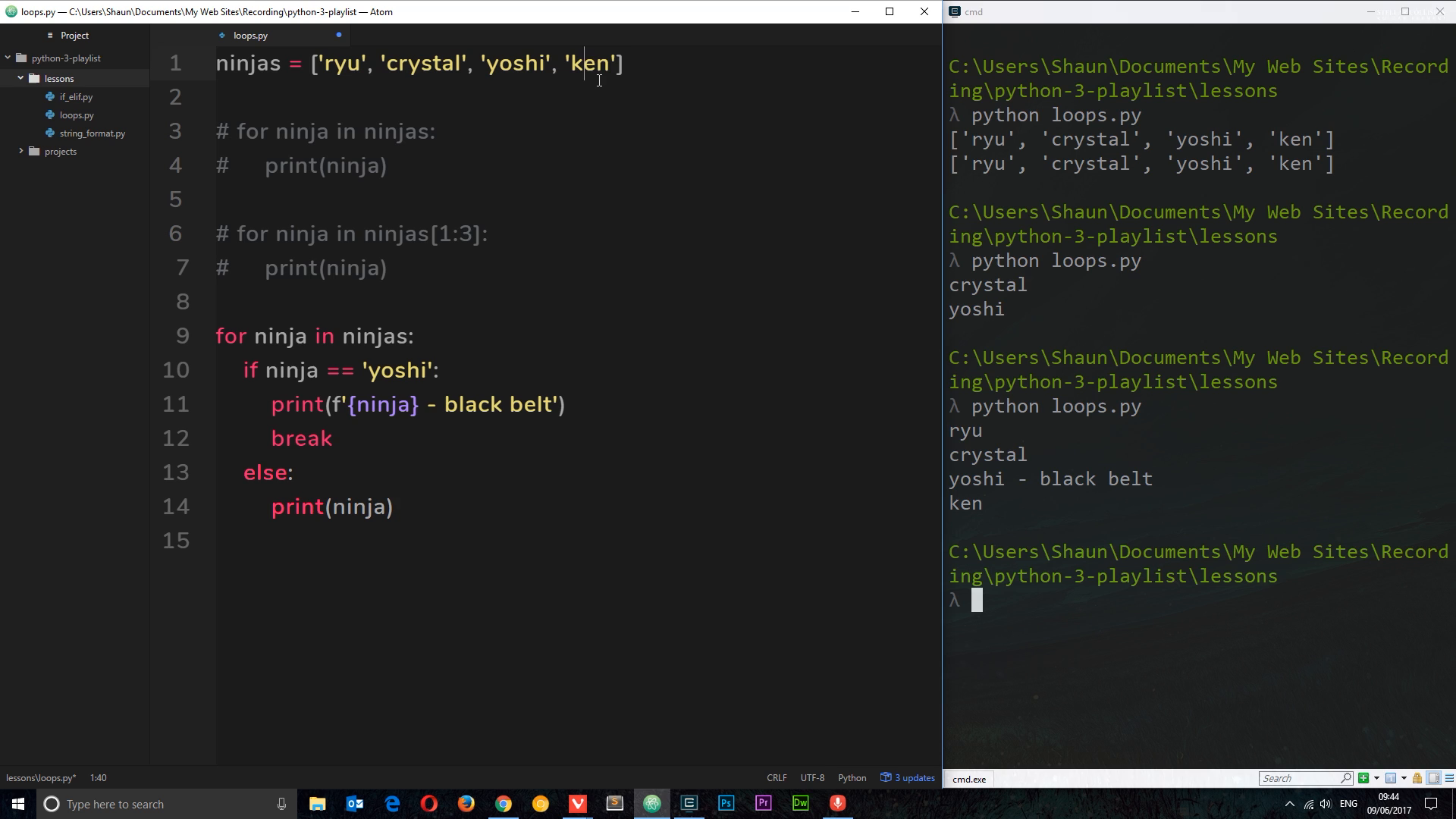
double_click(301, 438)
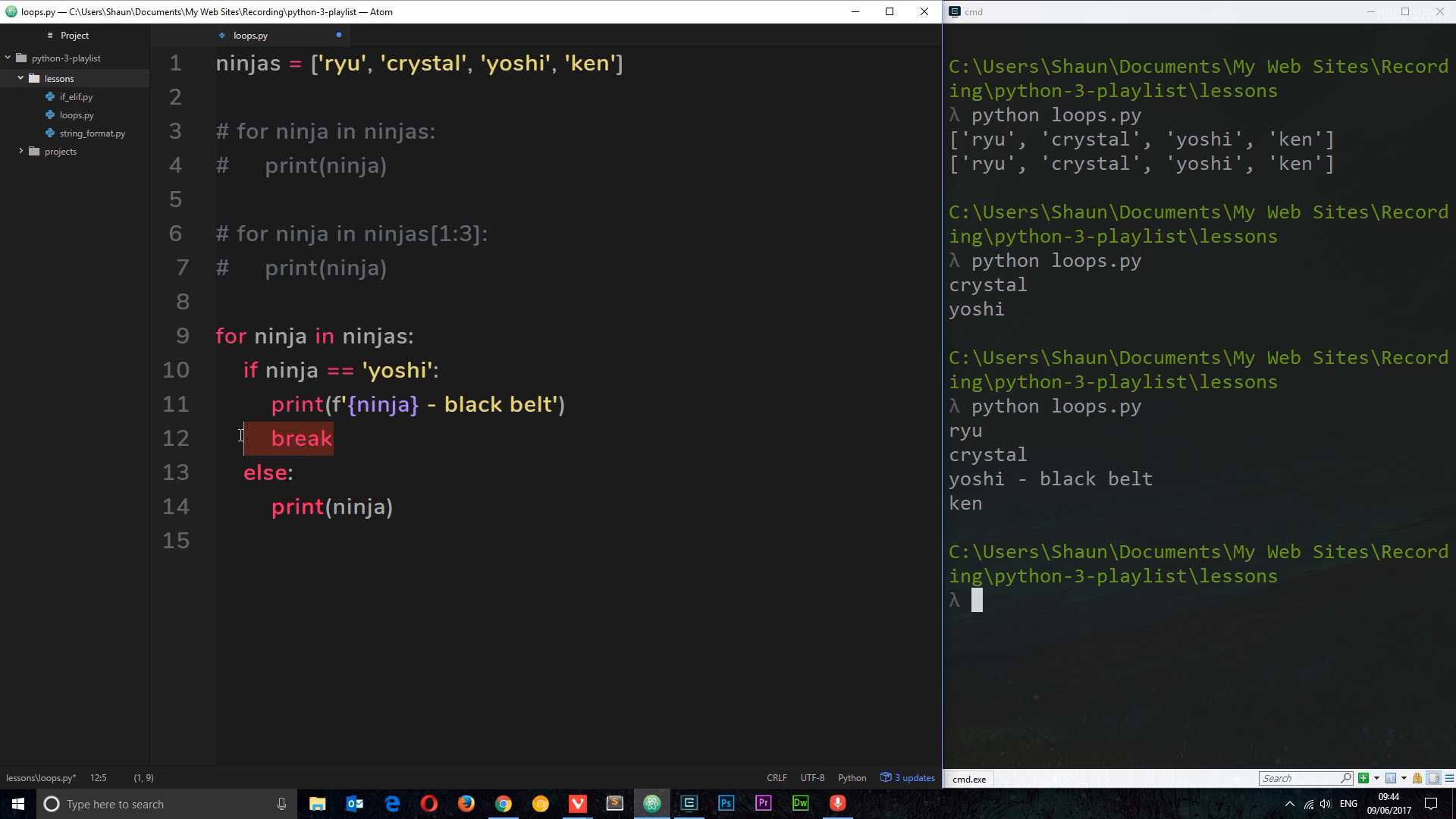
mouse_move(746, 520)
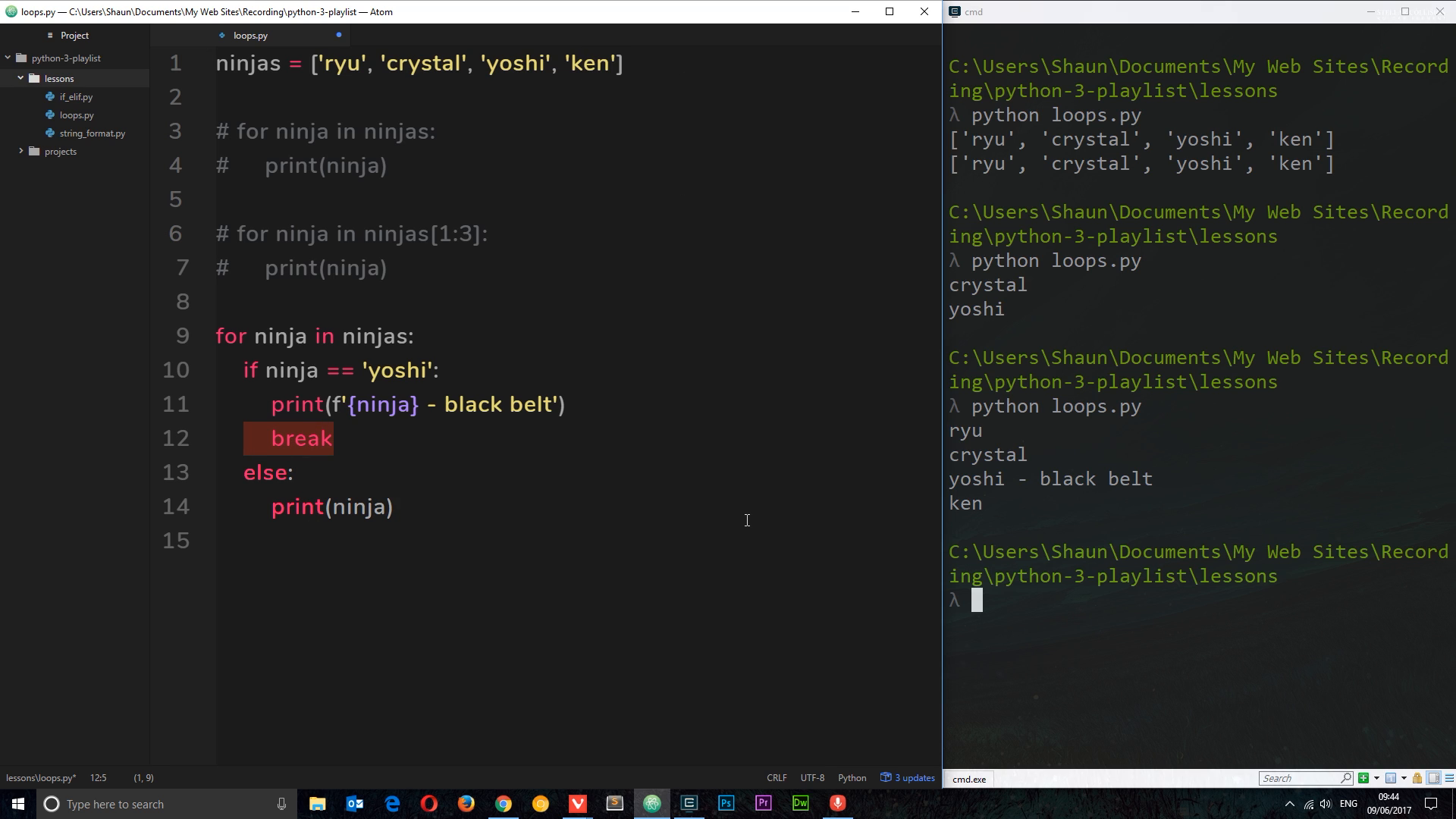
mouse_move(546, 112)
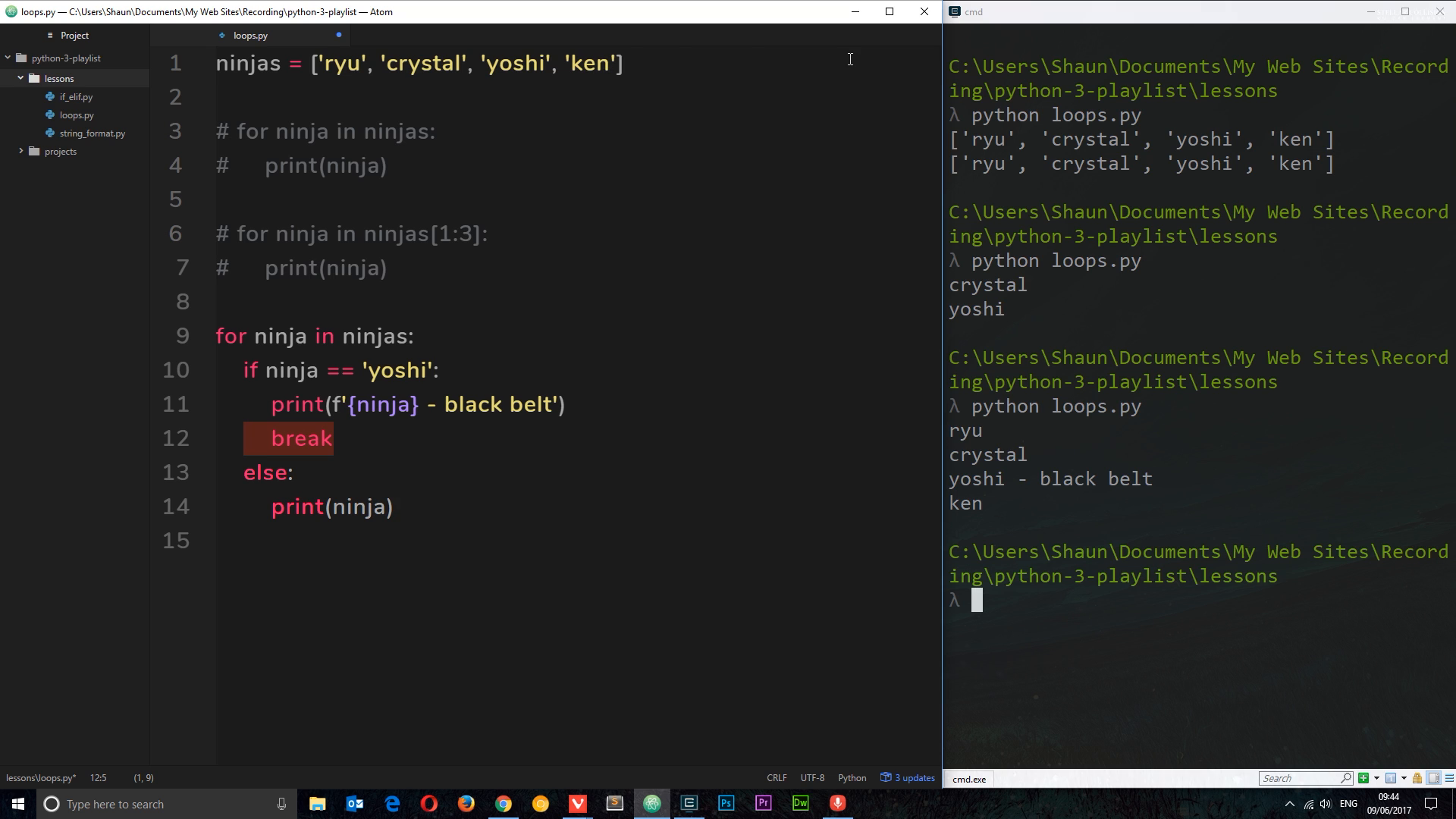
mouse_move(279, 387)
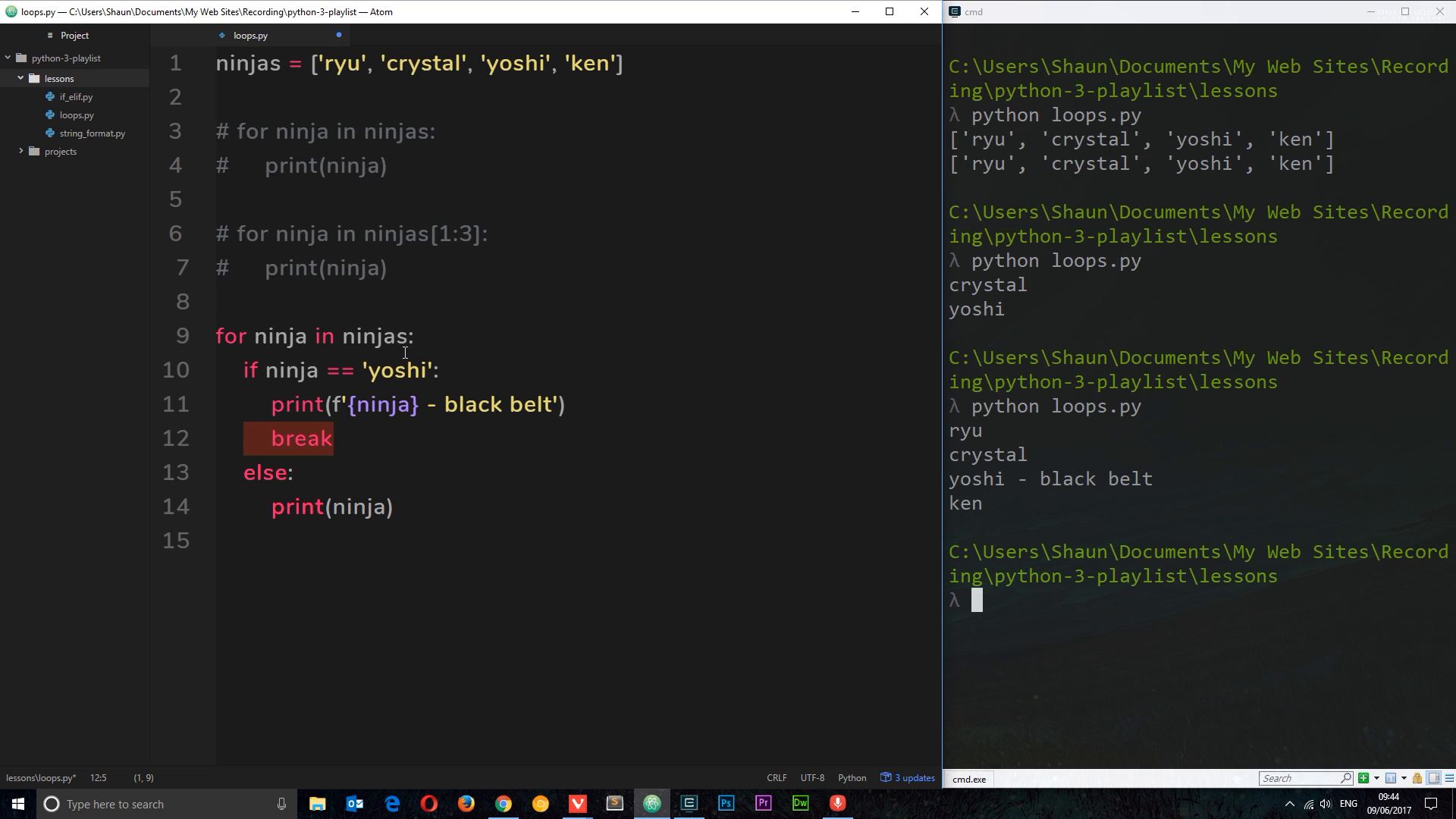
type("python loops.py")
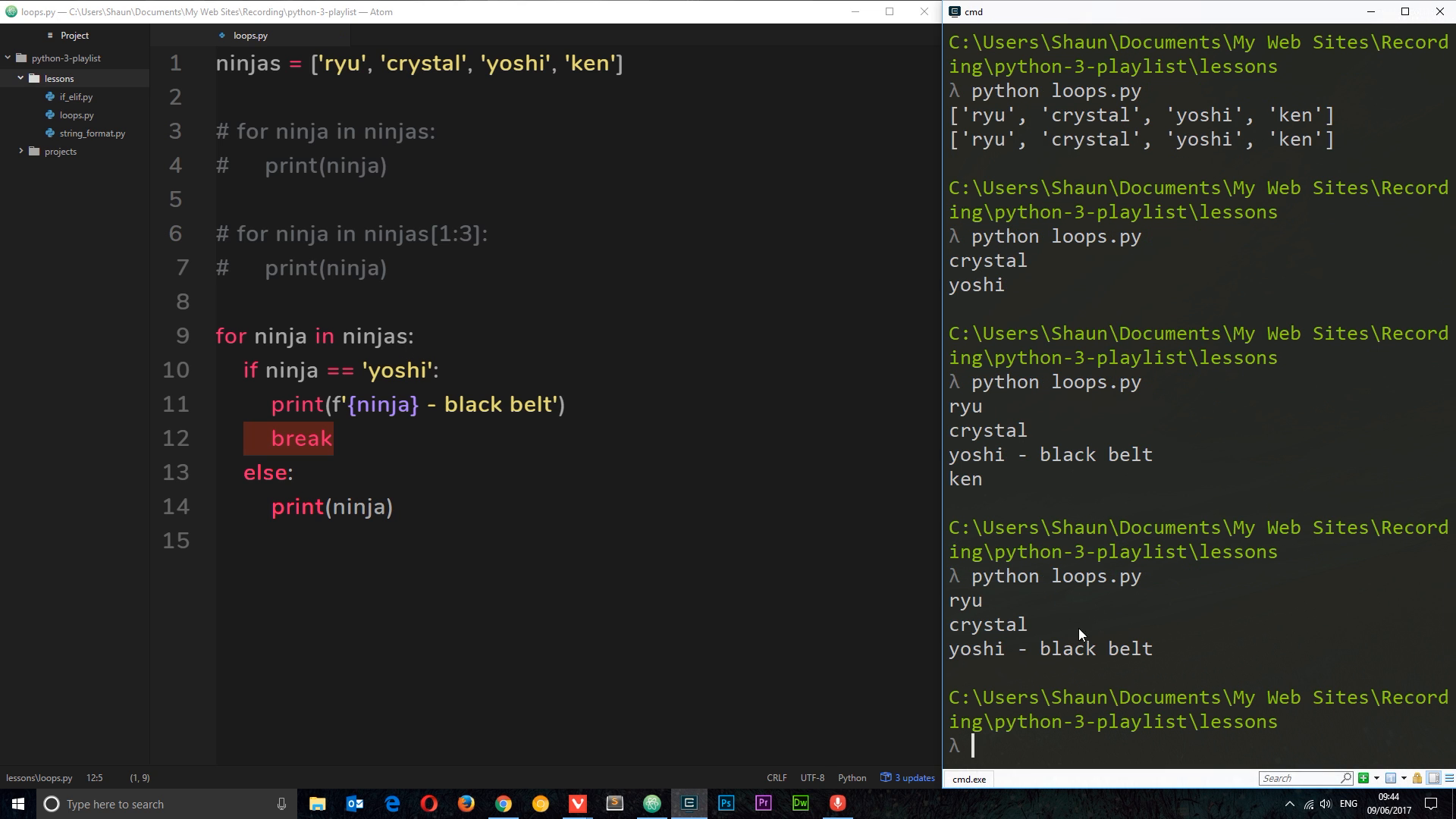
mouse_move(1150, 652)
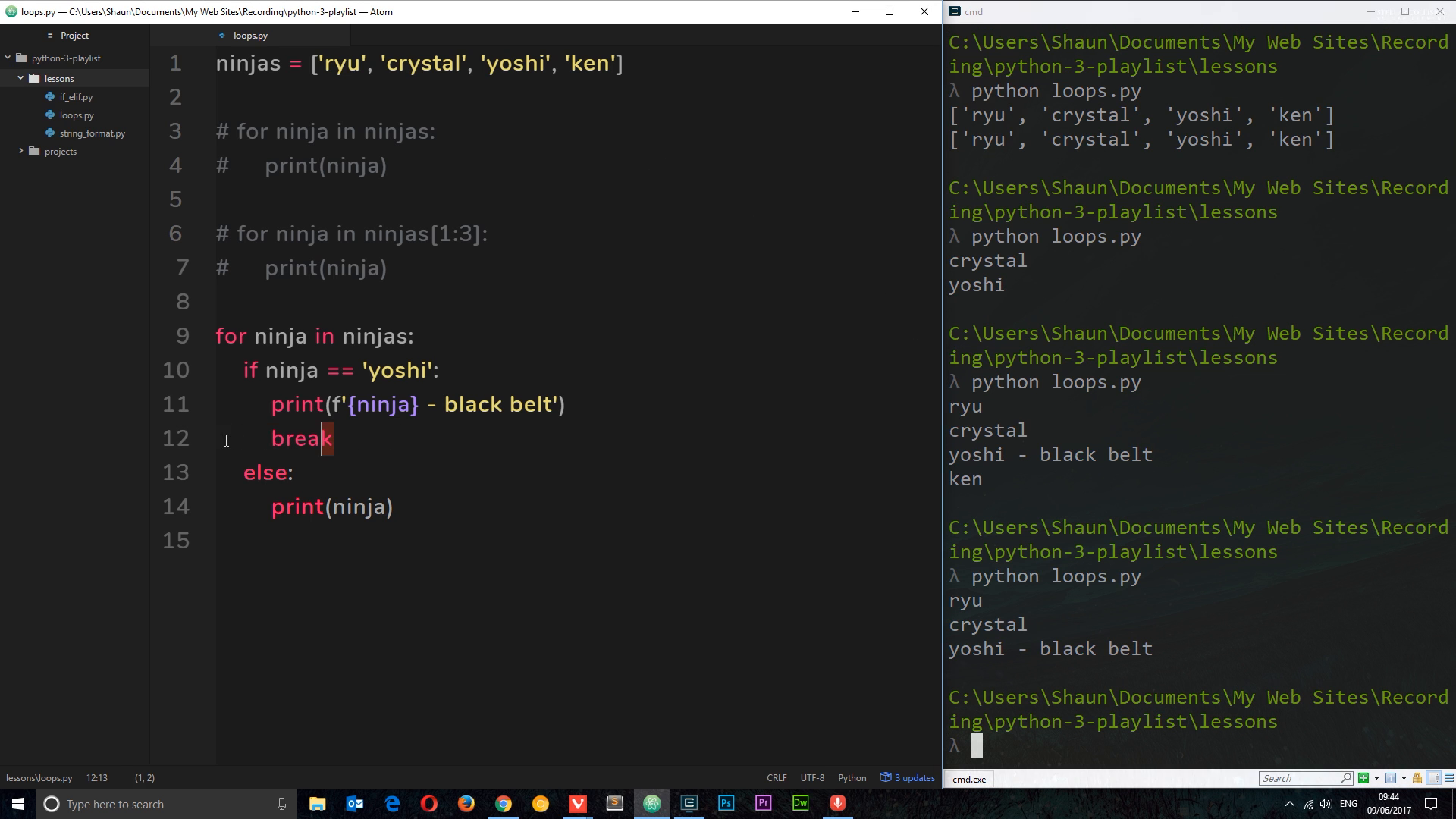
double_click(300, 438)
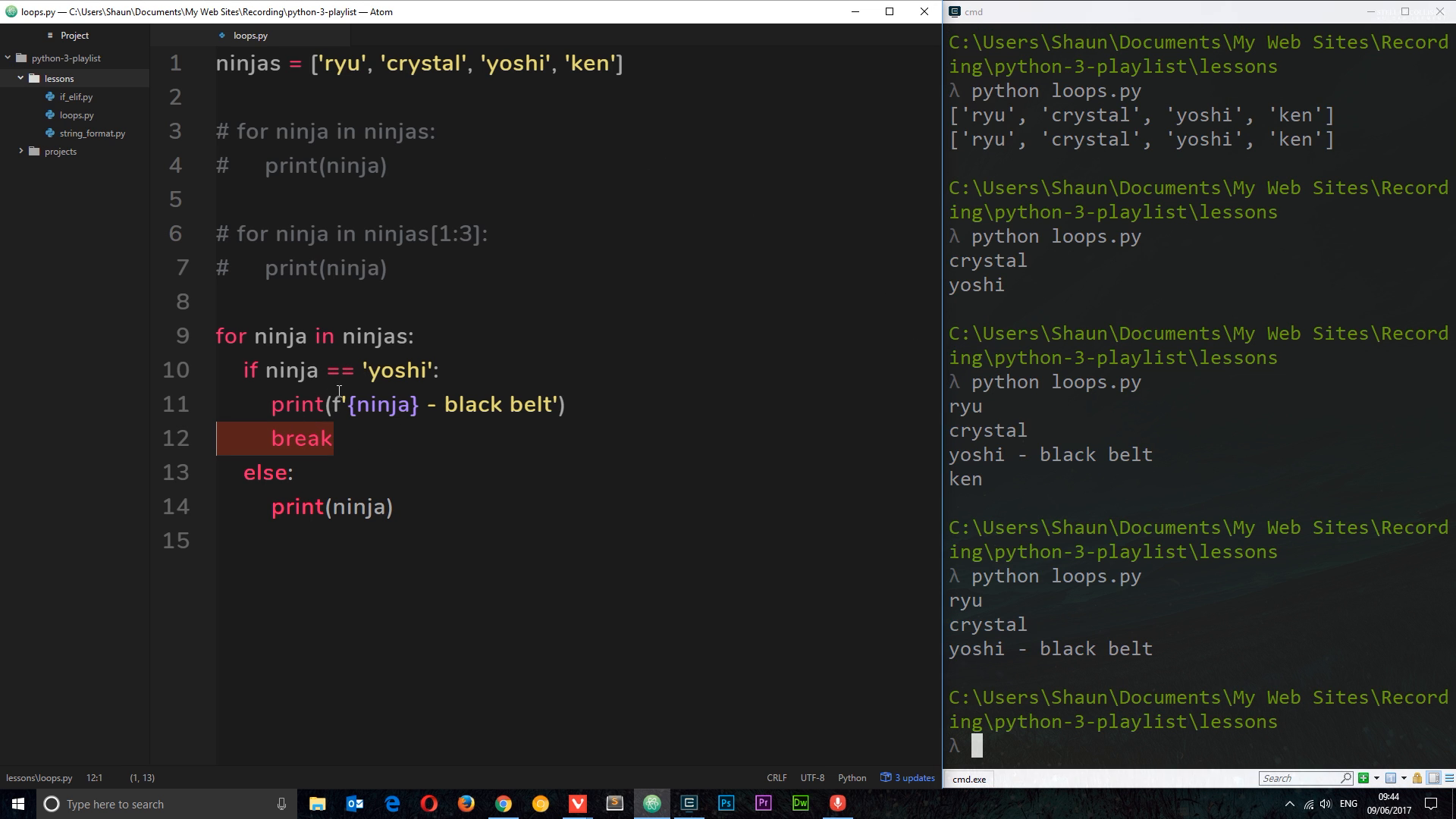